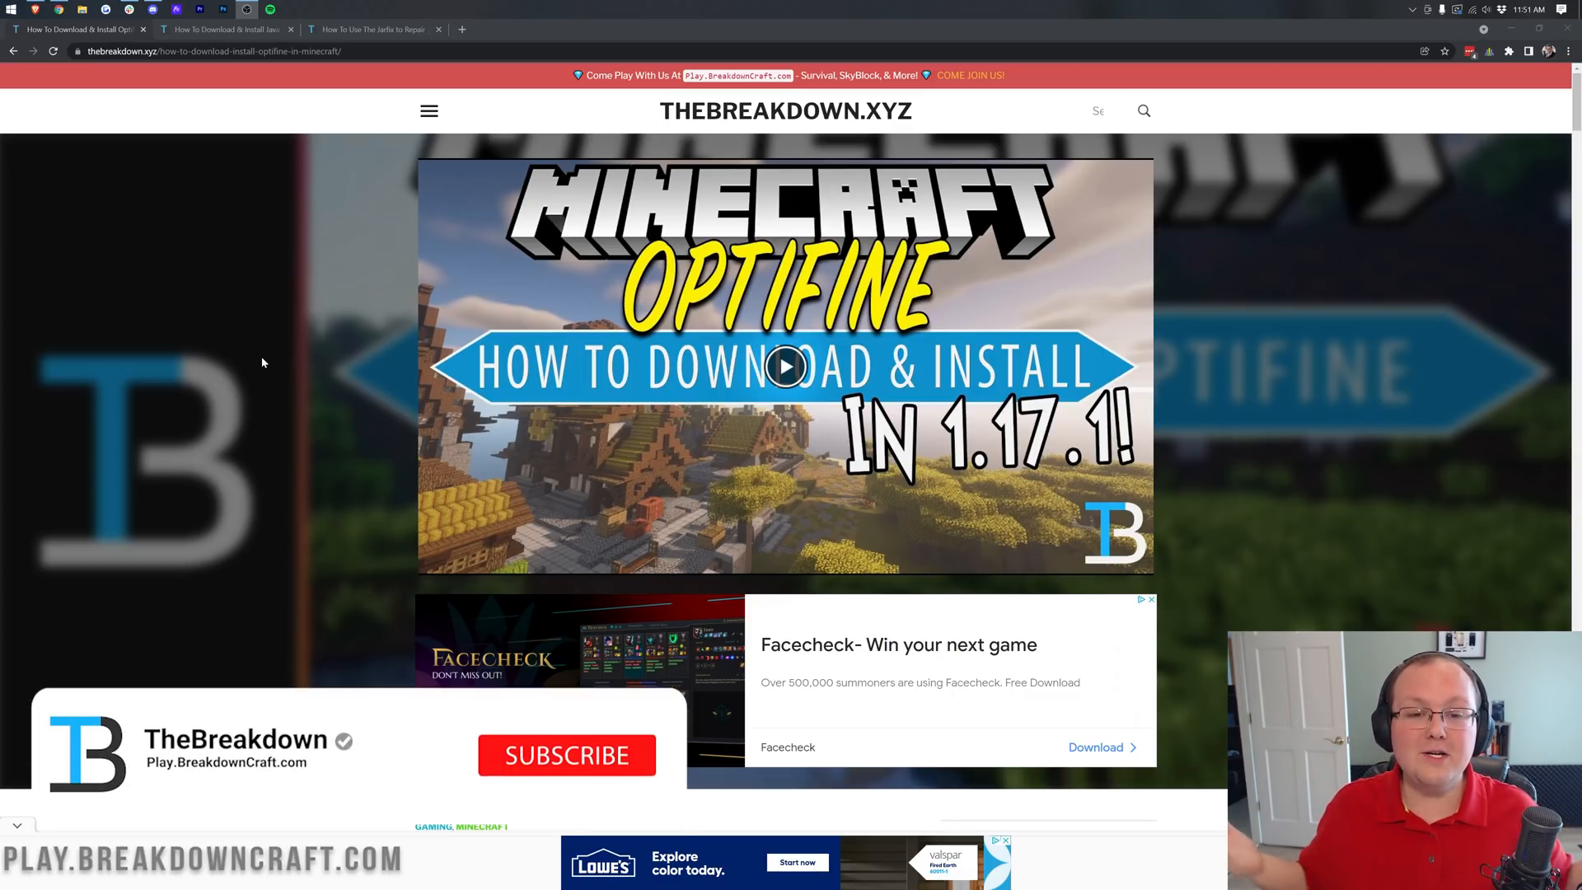
# Scroll through the OptiFine Downloads page to reach the Minecraft 1.18 section.
pyautogui.click(566, 755)
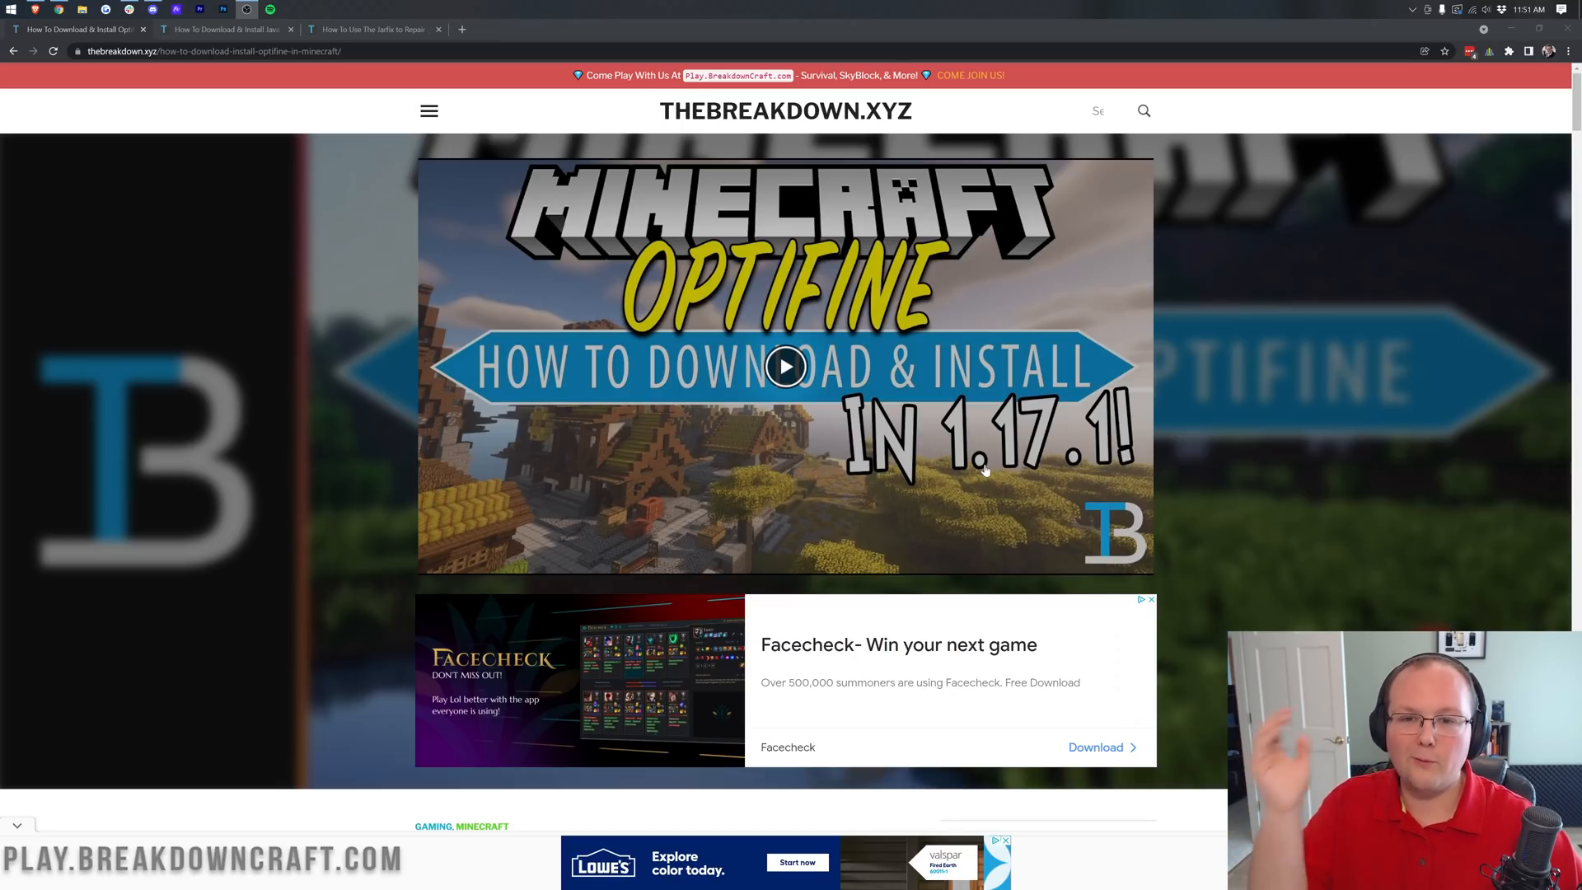
pyautogui.moveTo(1125, 484)
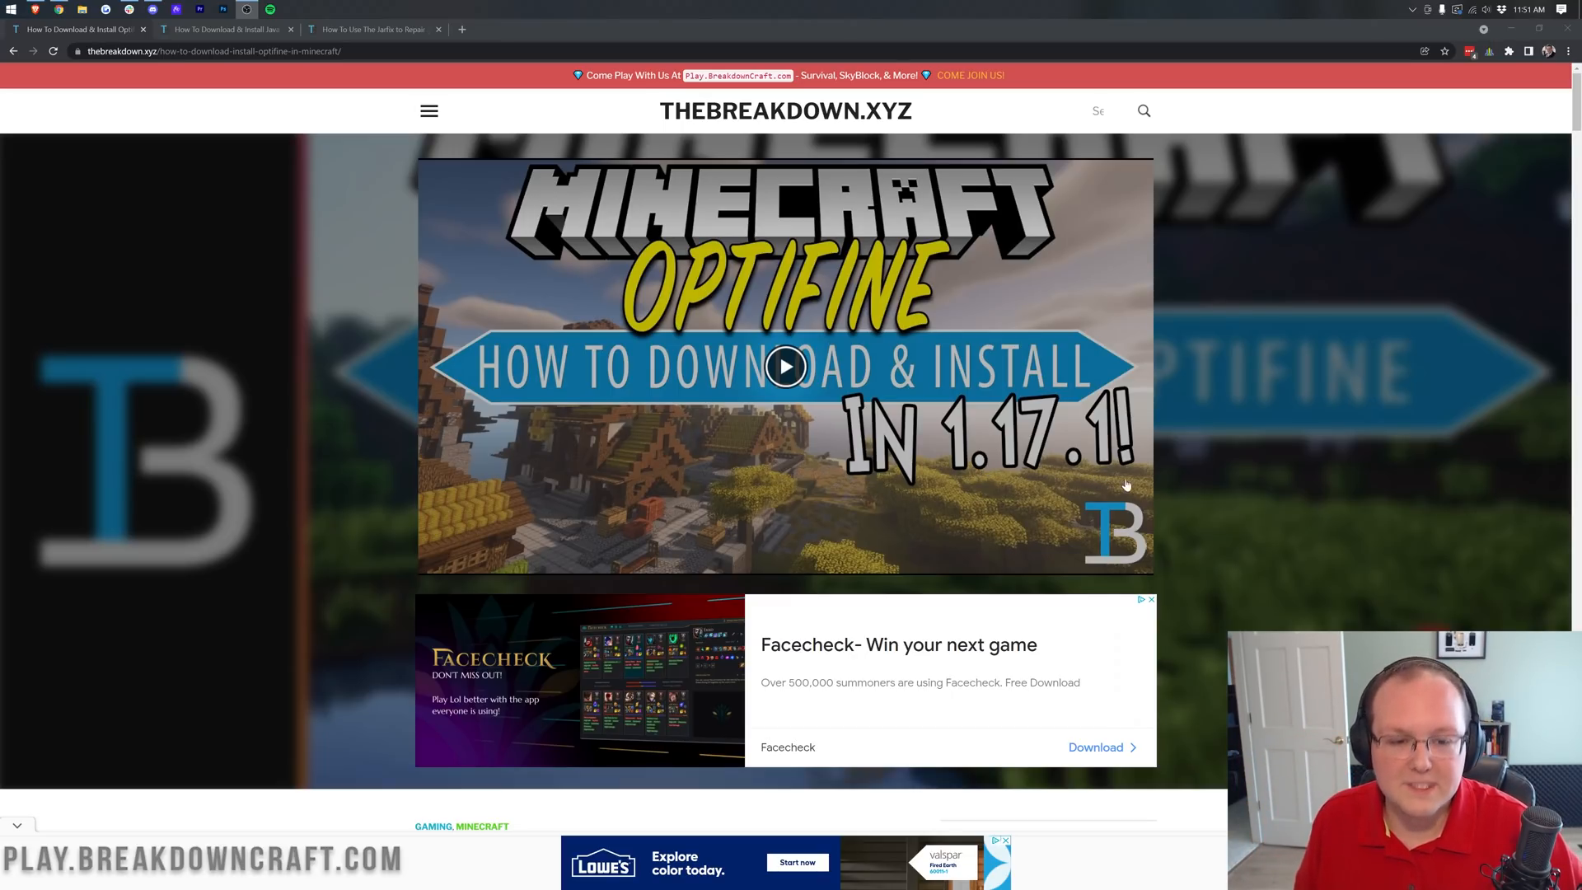
pyautogui.scroll(-3)
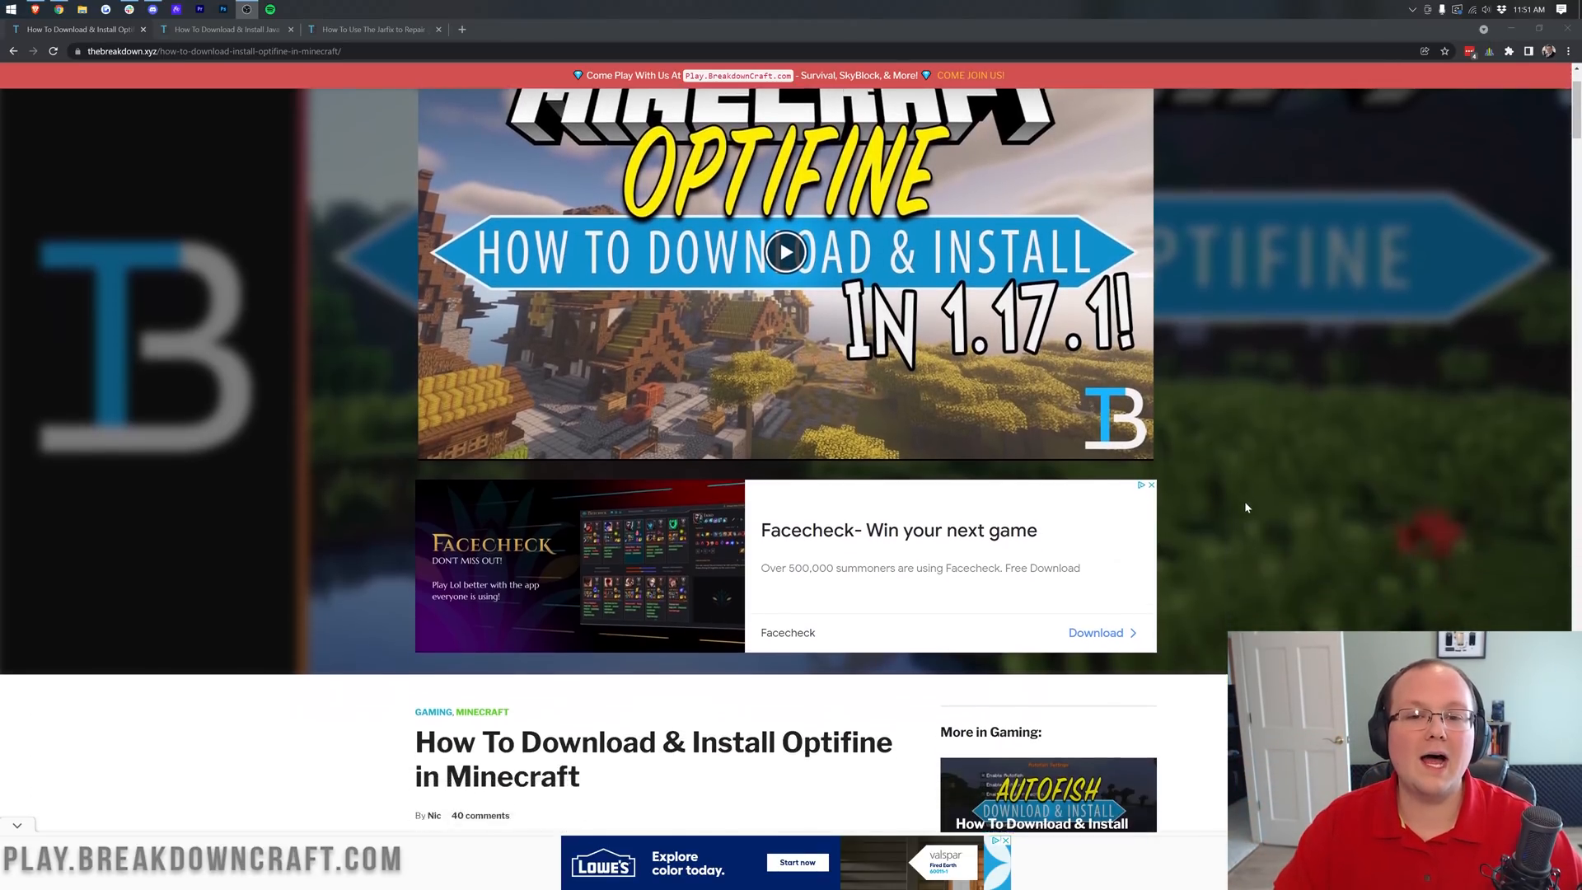
pyautogui.scroll(-3)
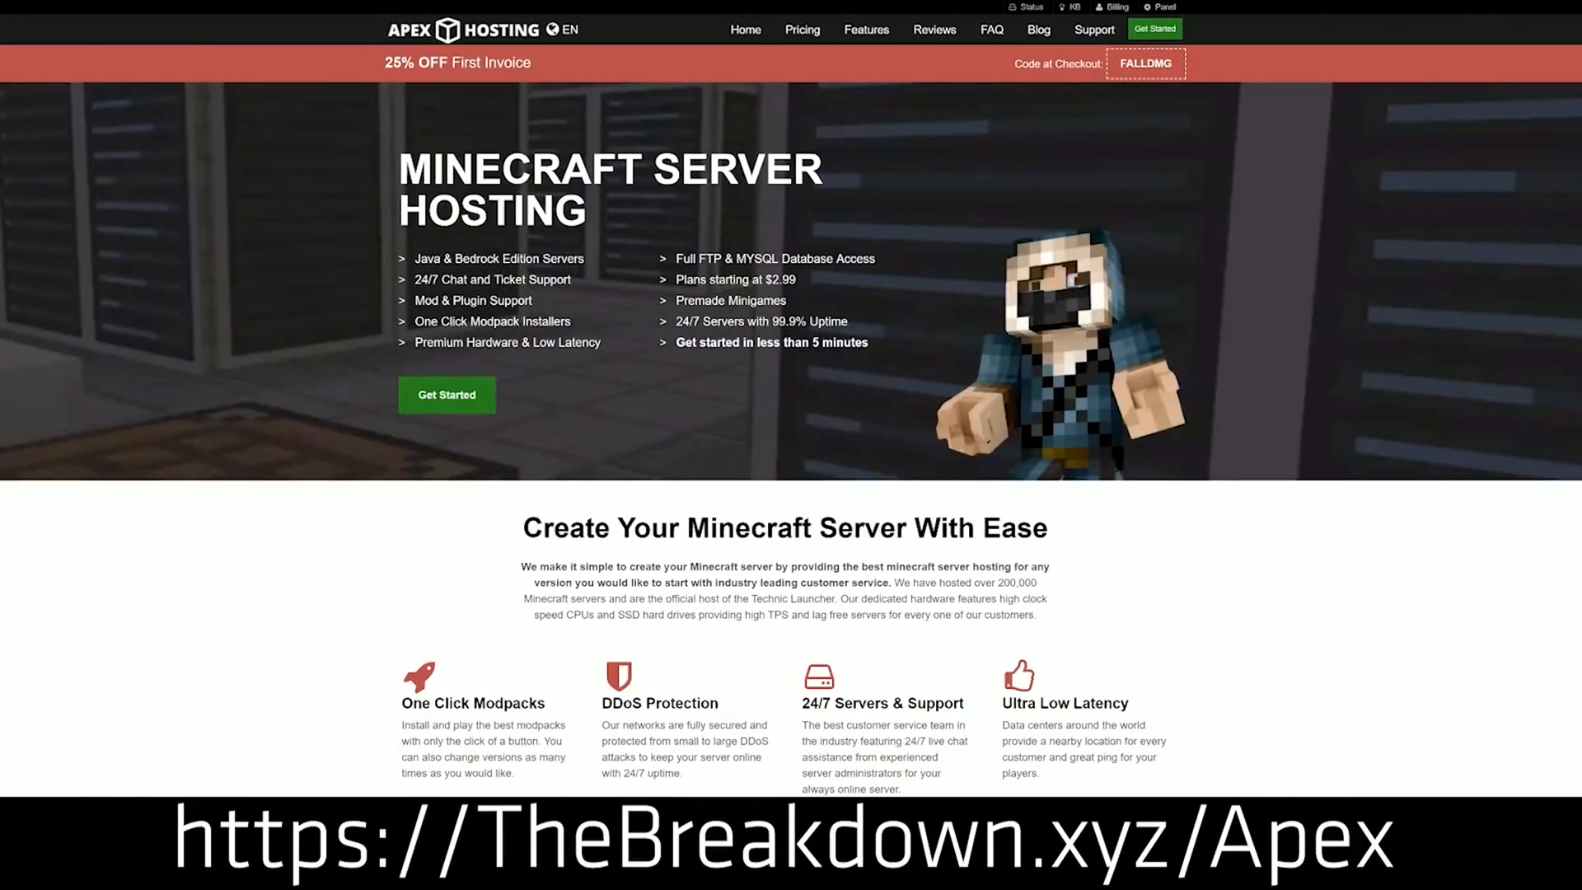
pyautogui.moveTo(394, 415)
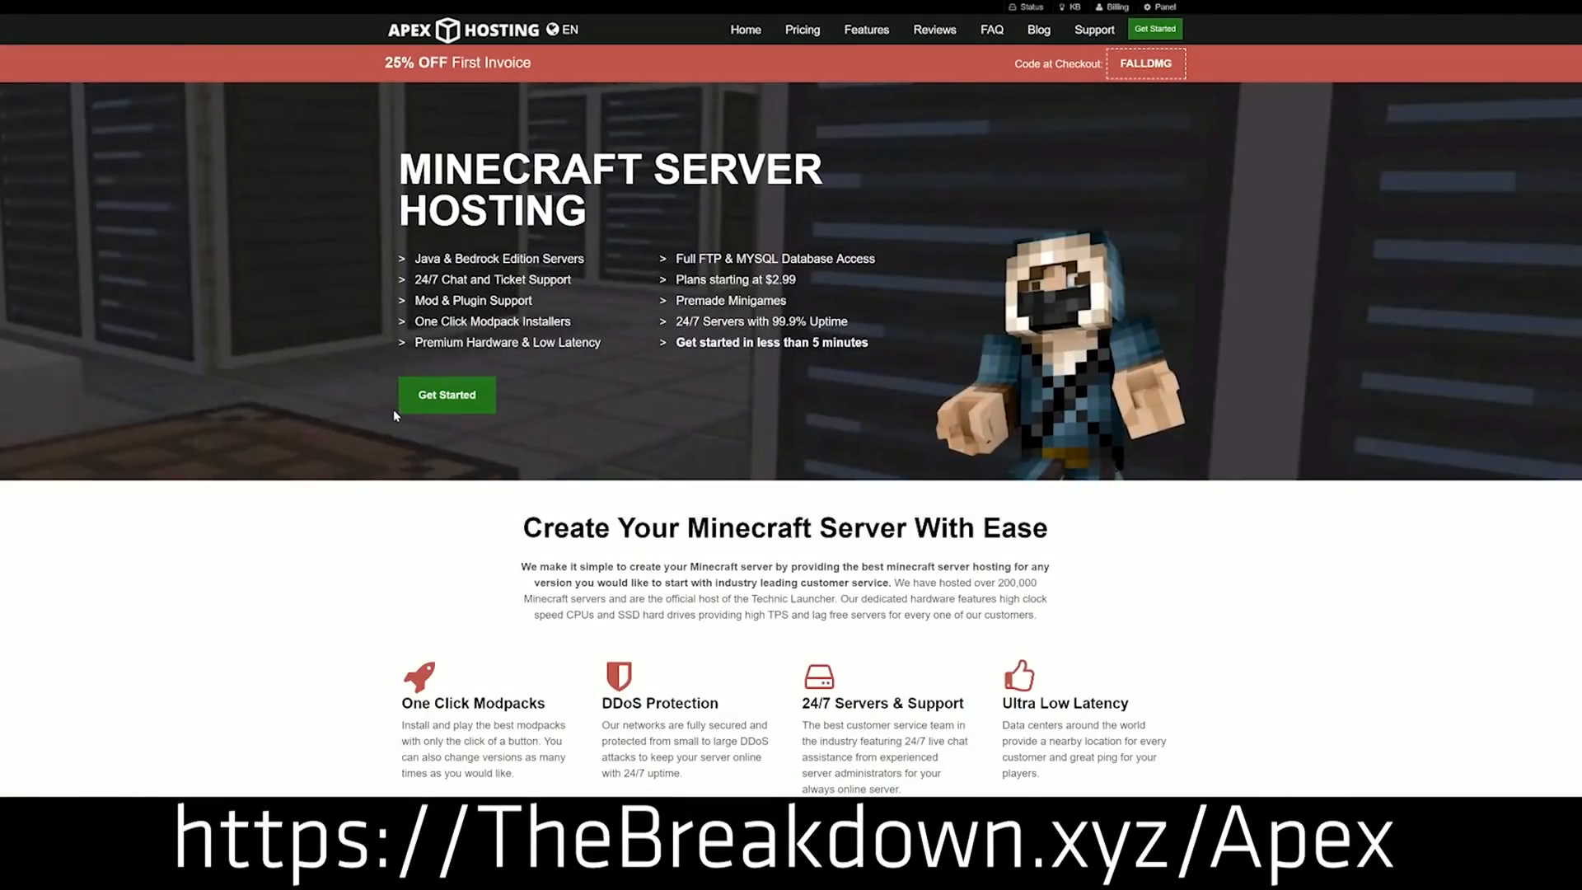
pyautogui.scroll(-3)
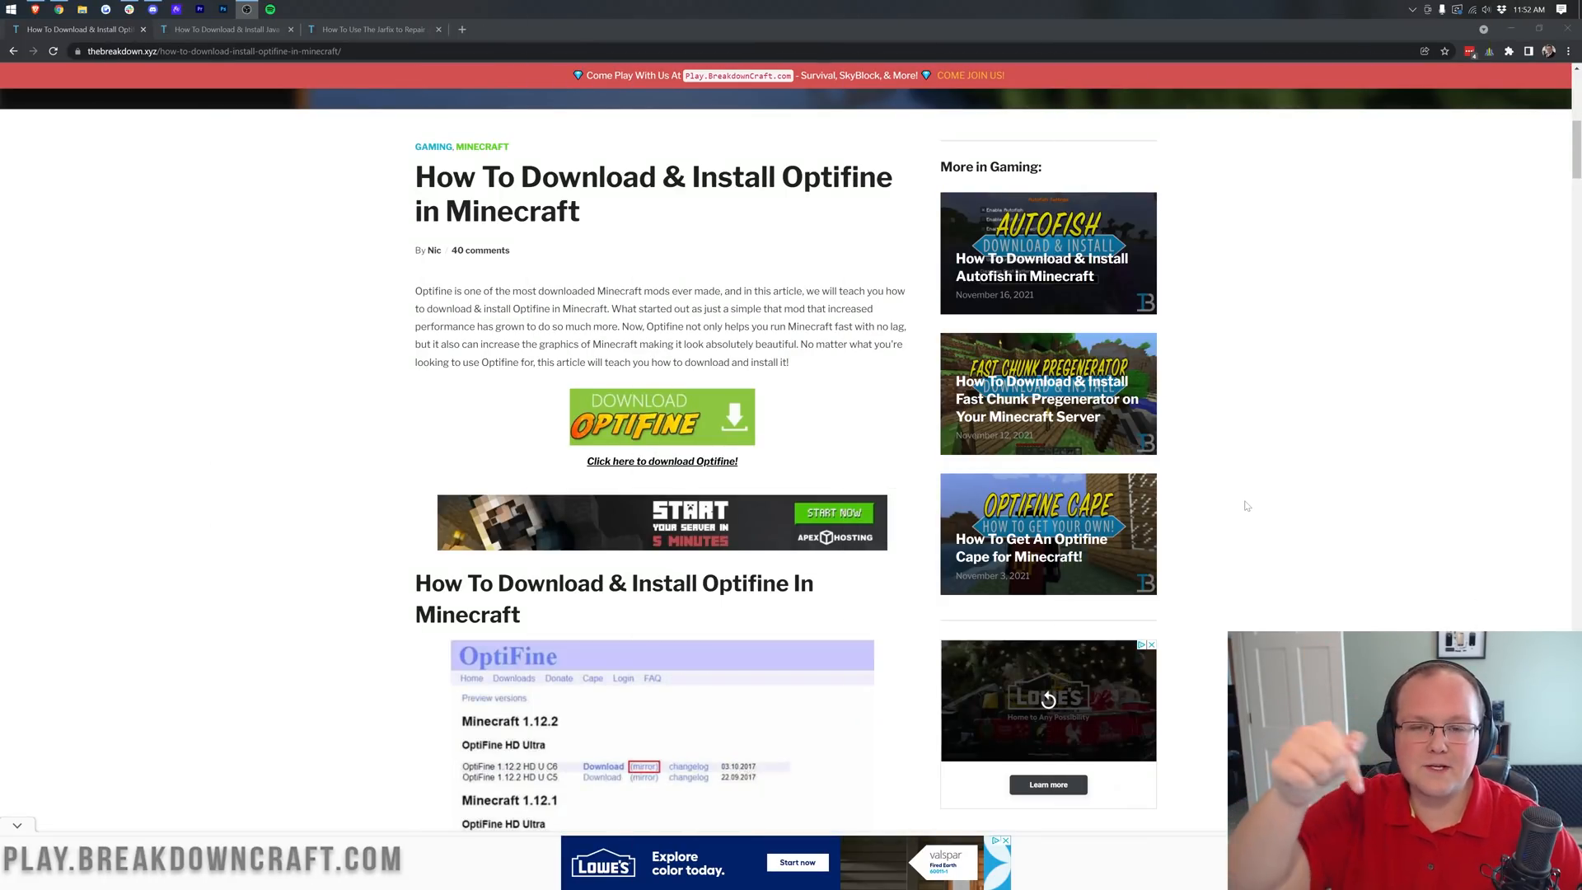
pyautogui.scroll(-3)
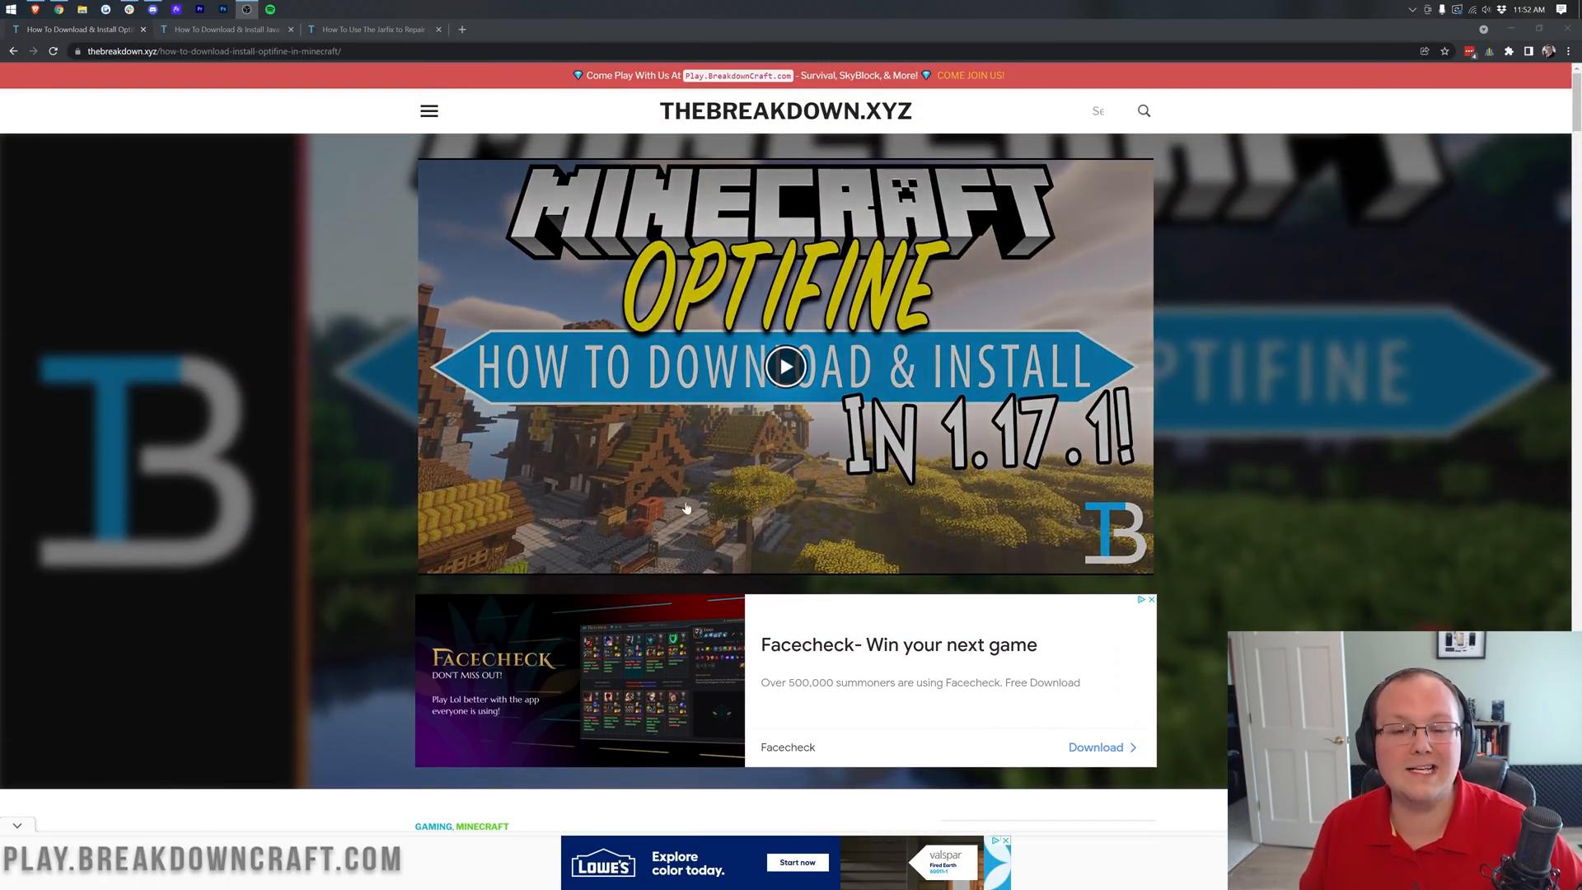
pyautogui.moveTo(1176, 537)
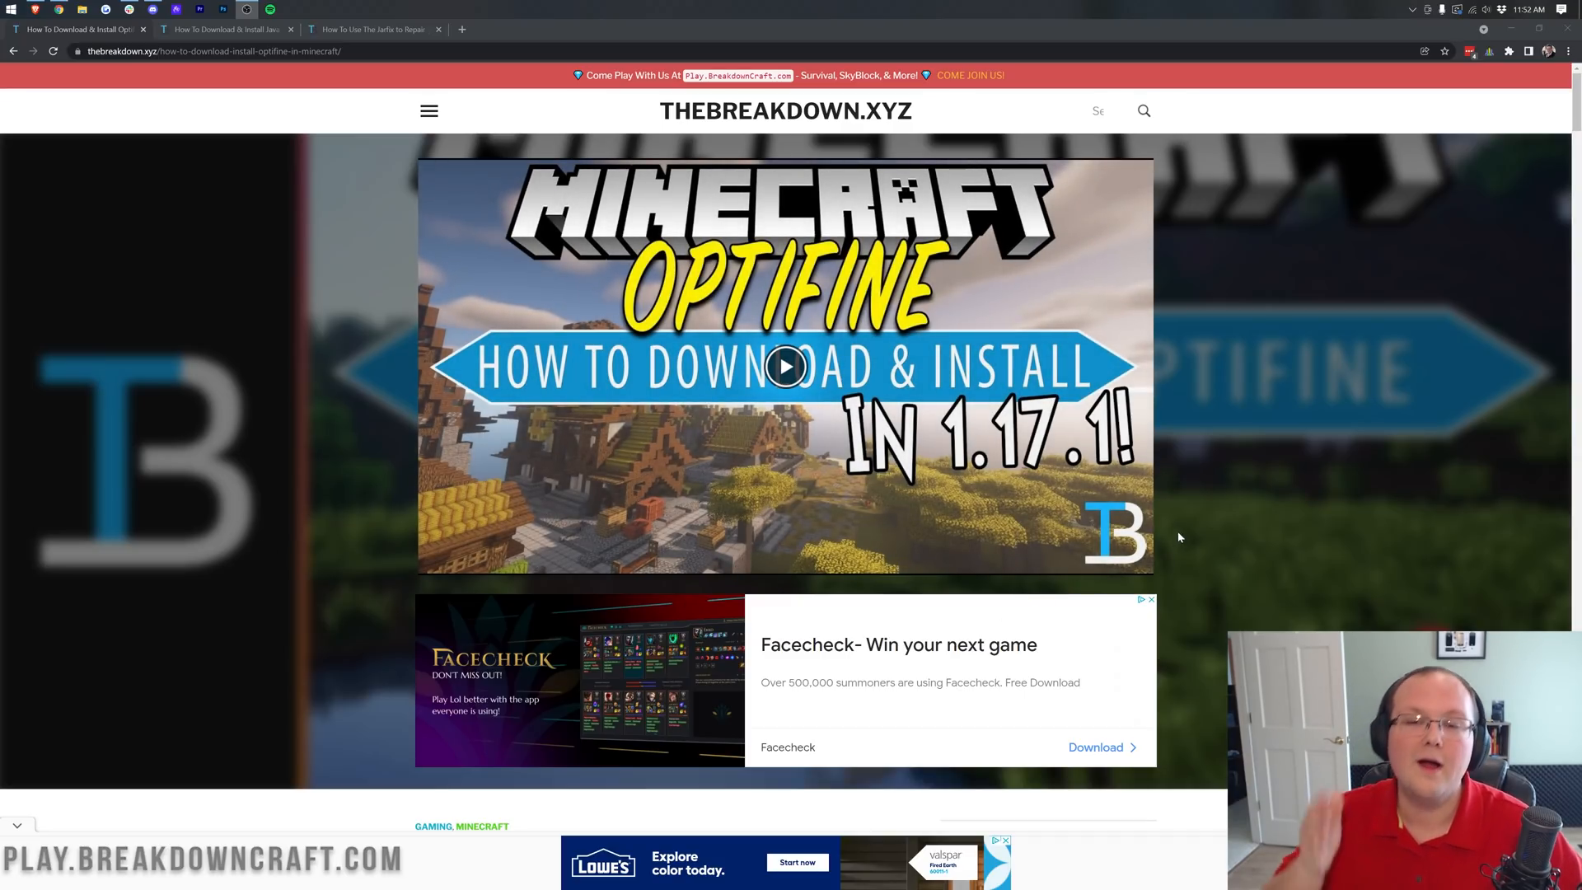
pyautogui.scroll(-3)
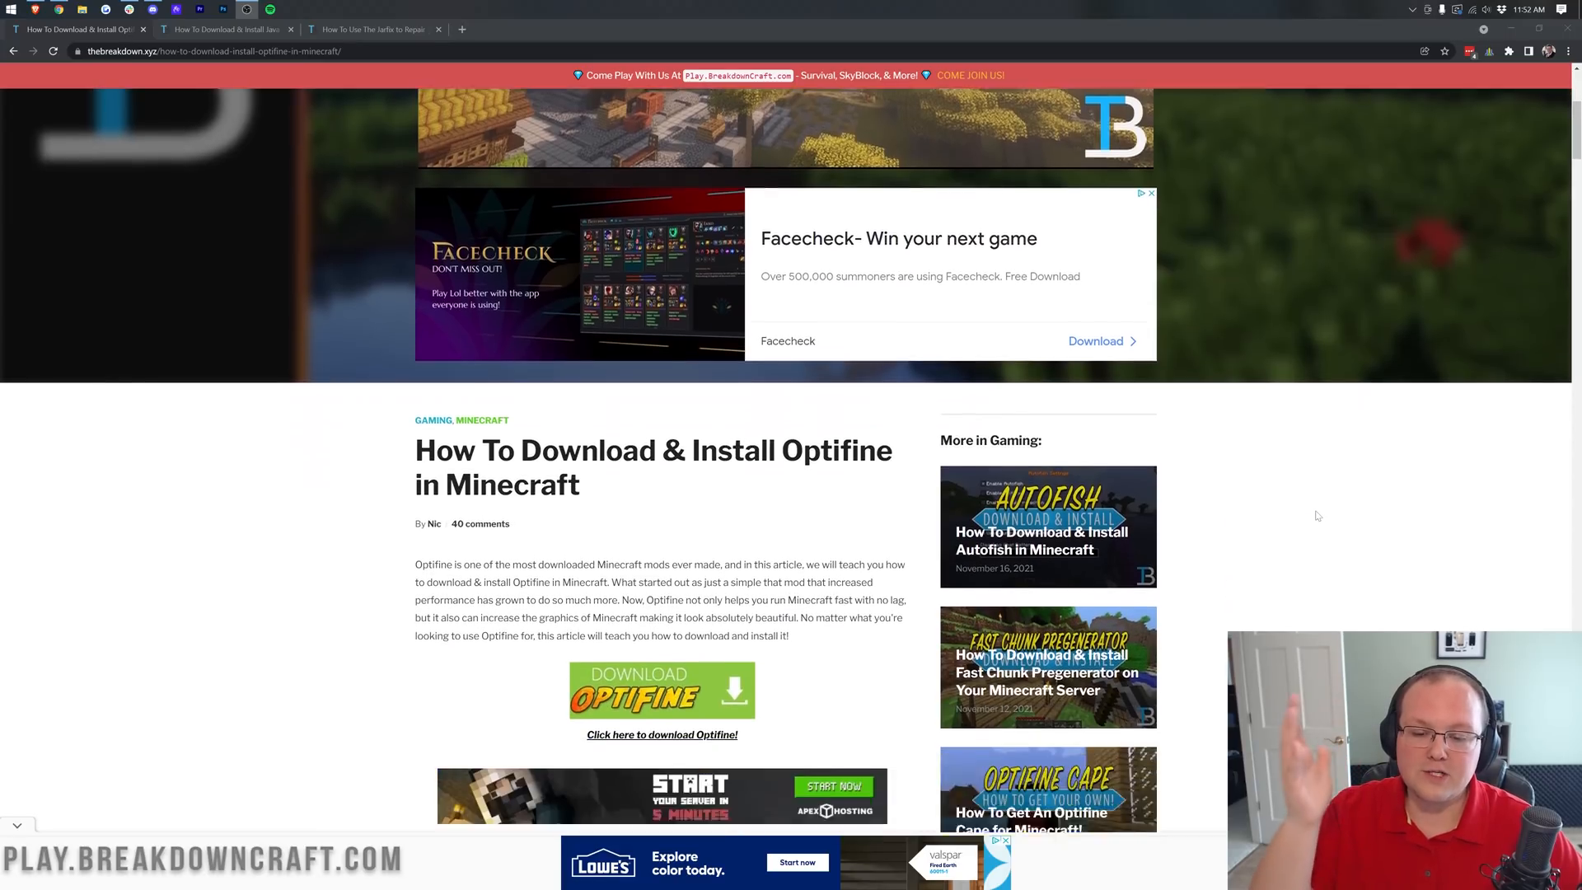
pyautogui.scroll(-3)
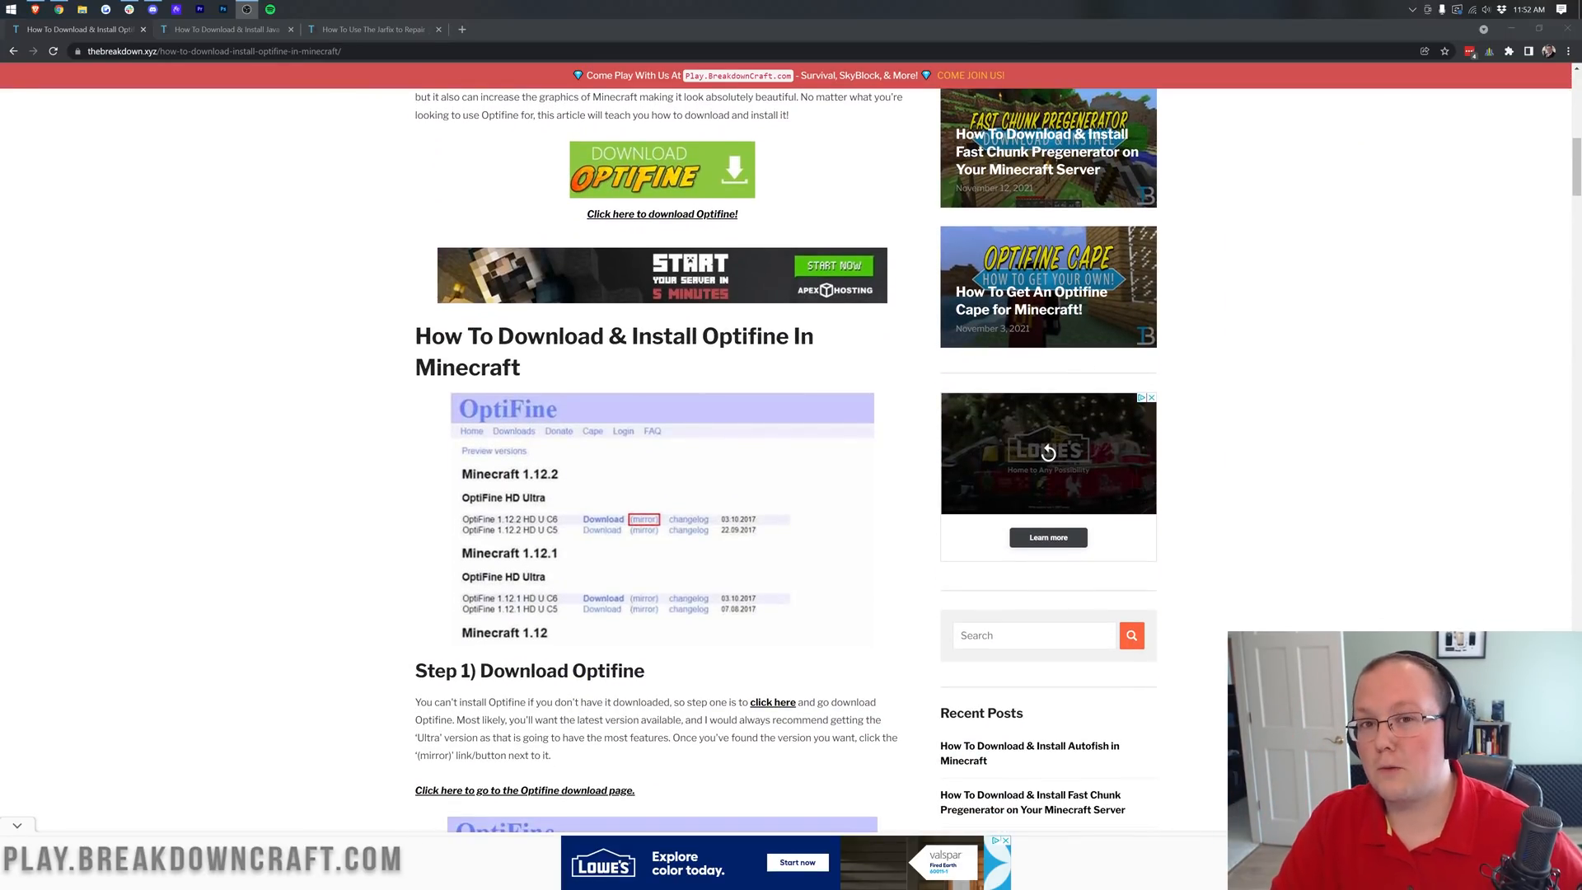
pyautogui.scroll(-3)
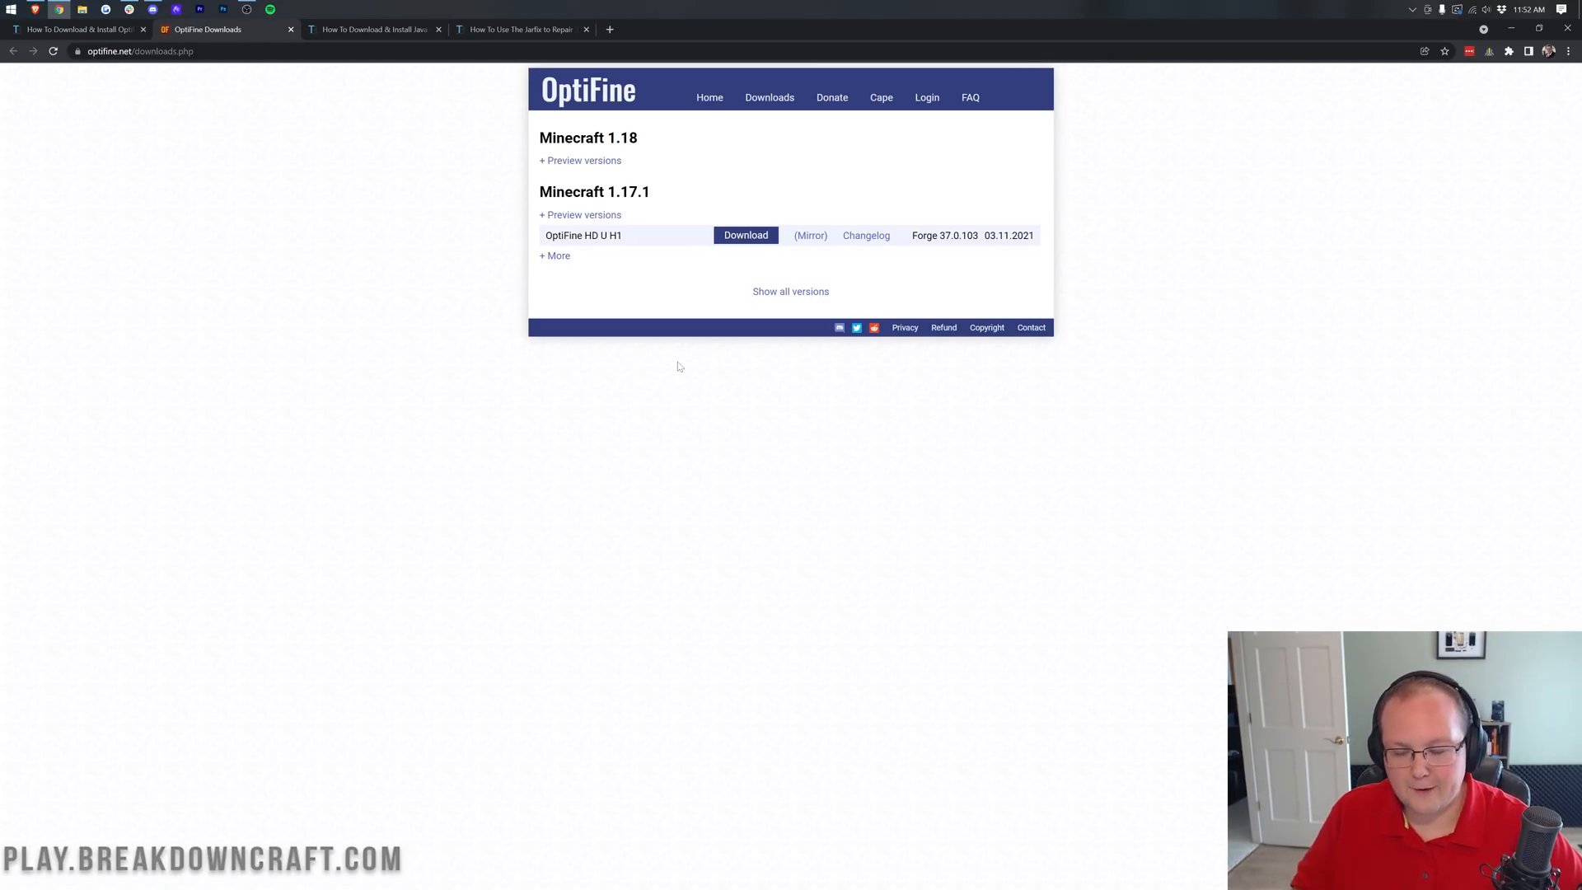
pyautogui.moveTo(681, 317)
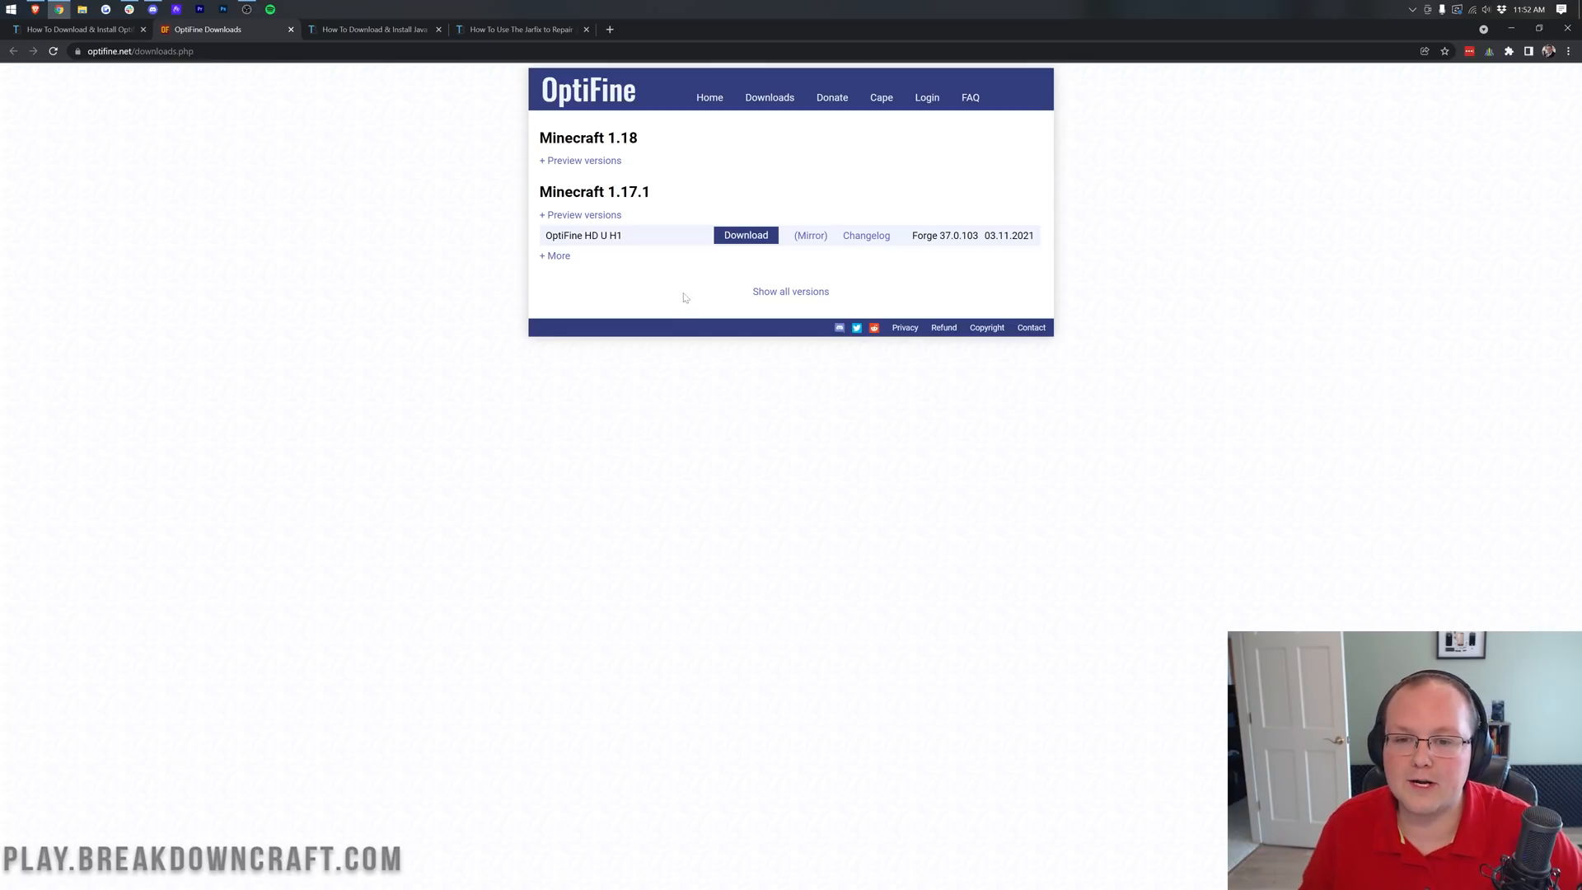
pyautogui.moveTo(612, 173)
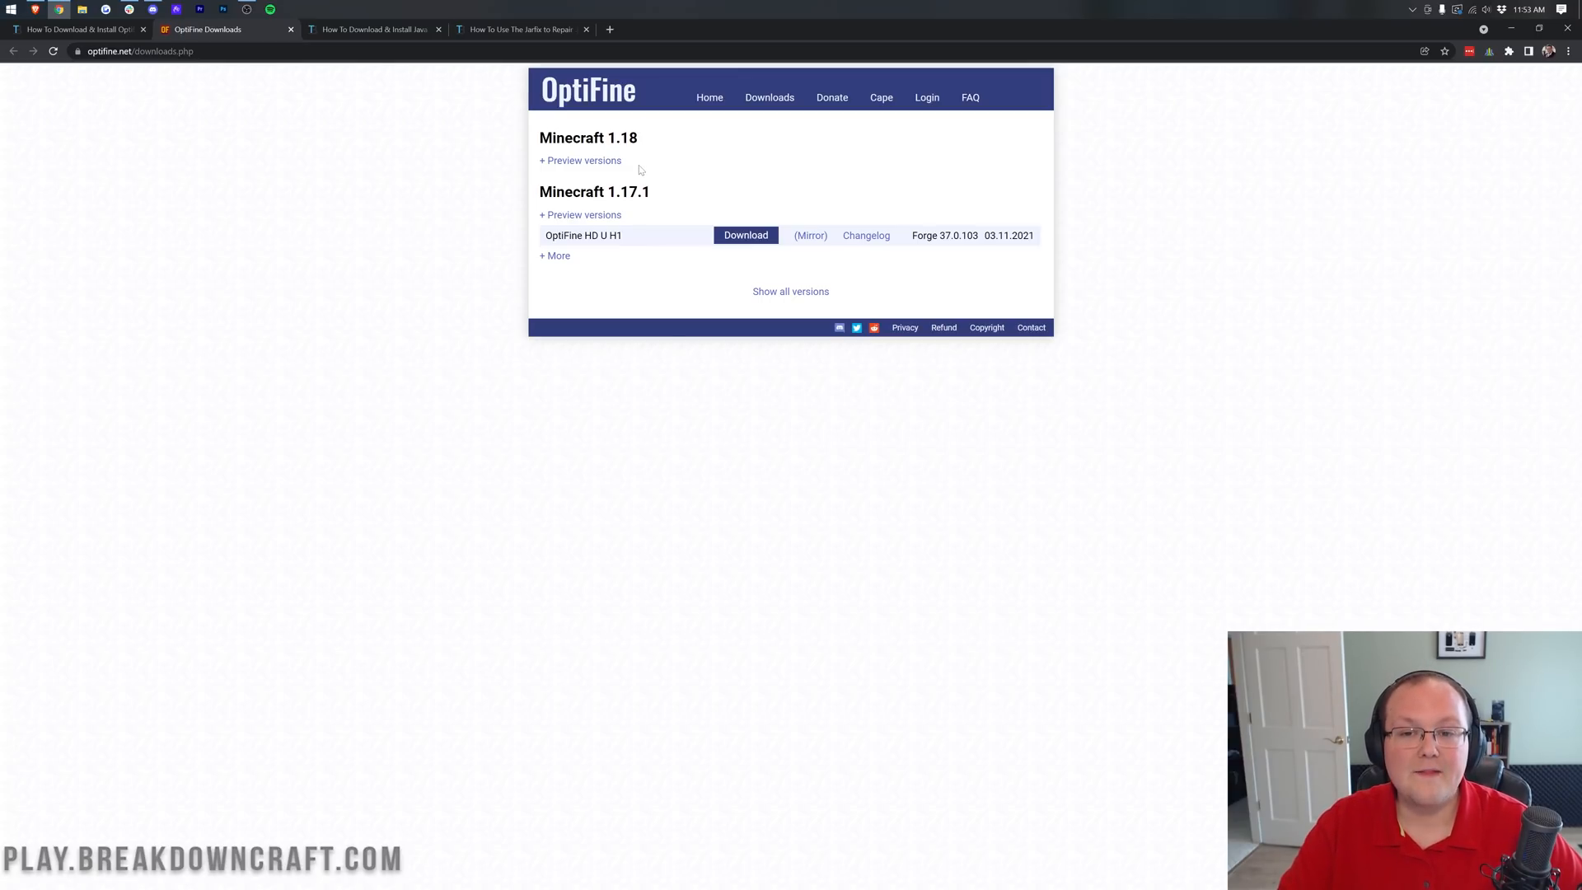
pyautogui.moveTo(796, 170)
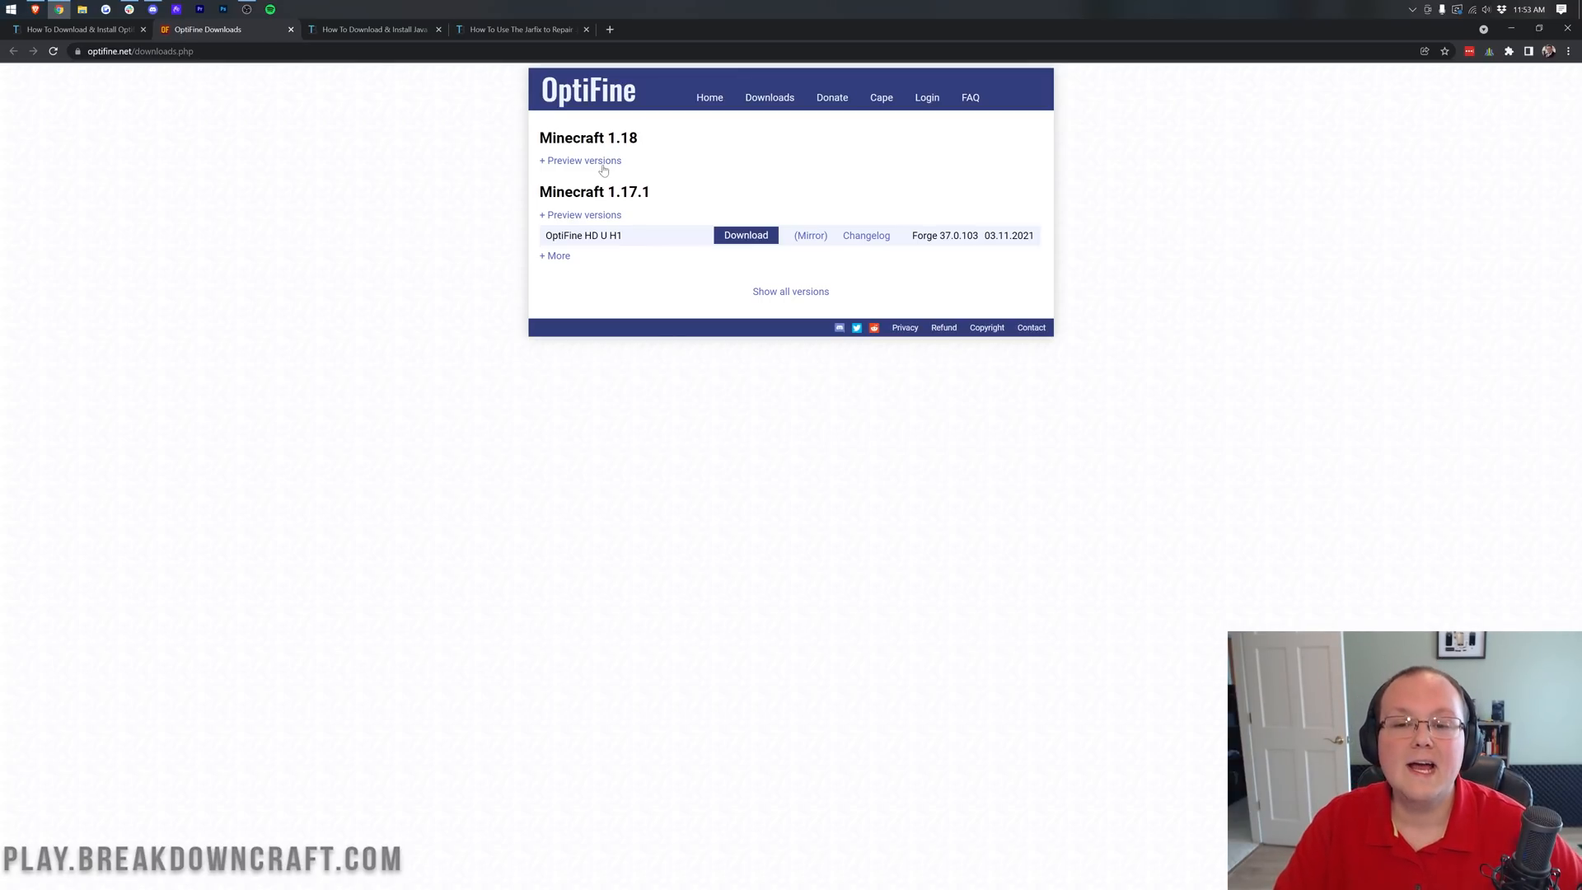
# Download the OptiFine 1.18 HD U H3 pre4 preview jar via its Mirror link.
pyautogui.click(580, 160)
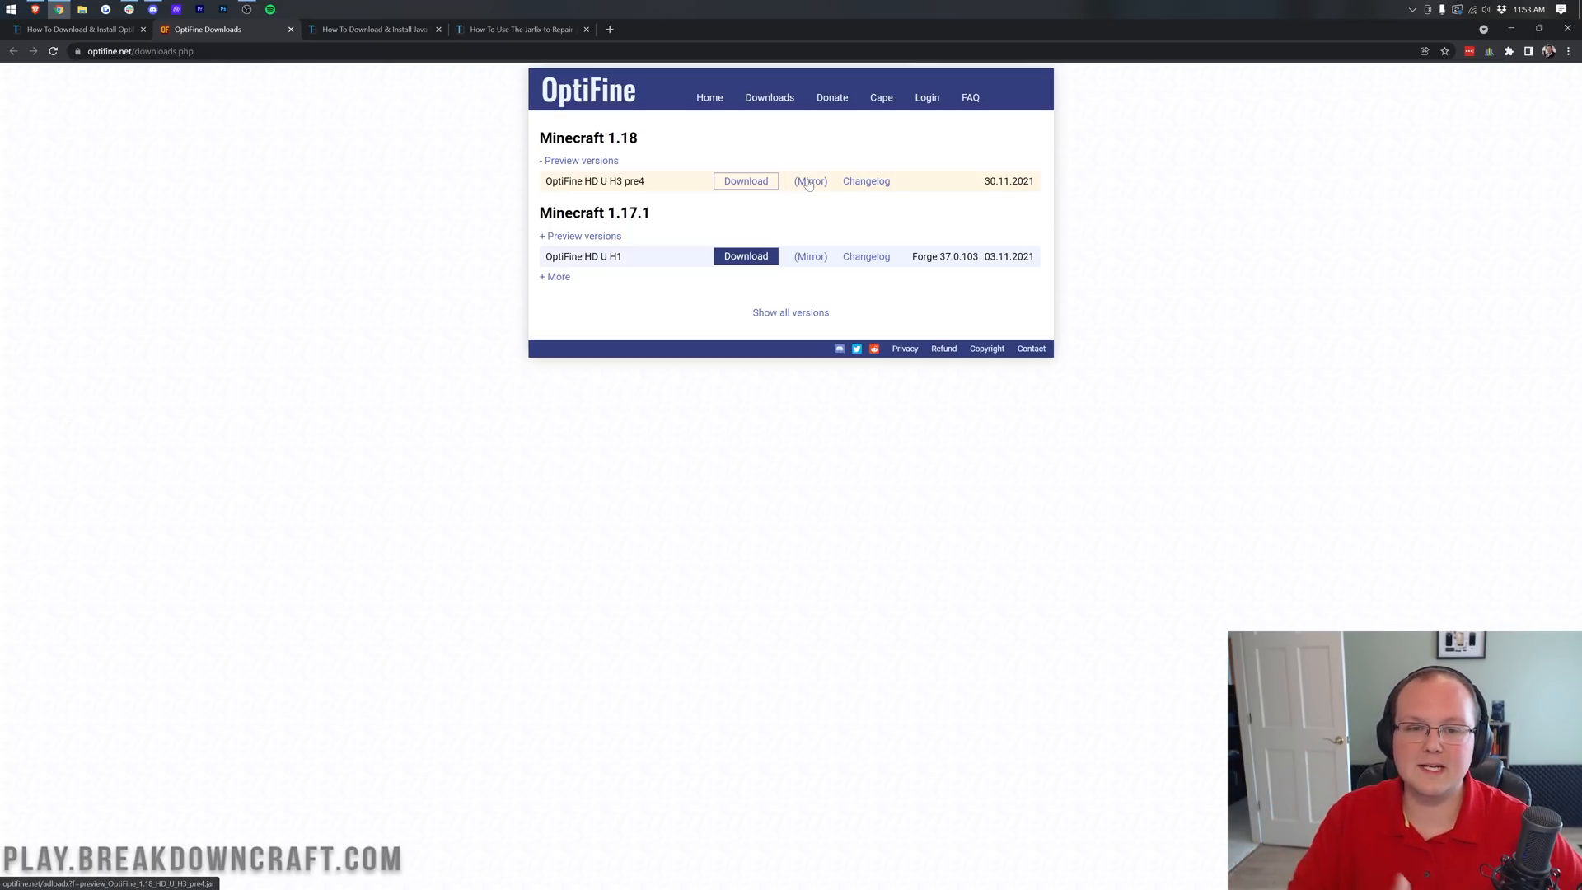
pyautogui.click(744, 181)
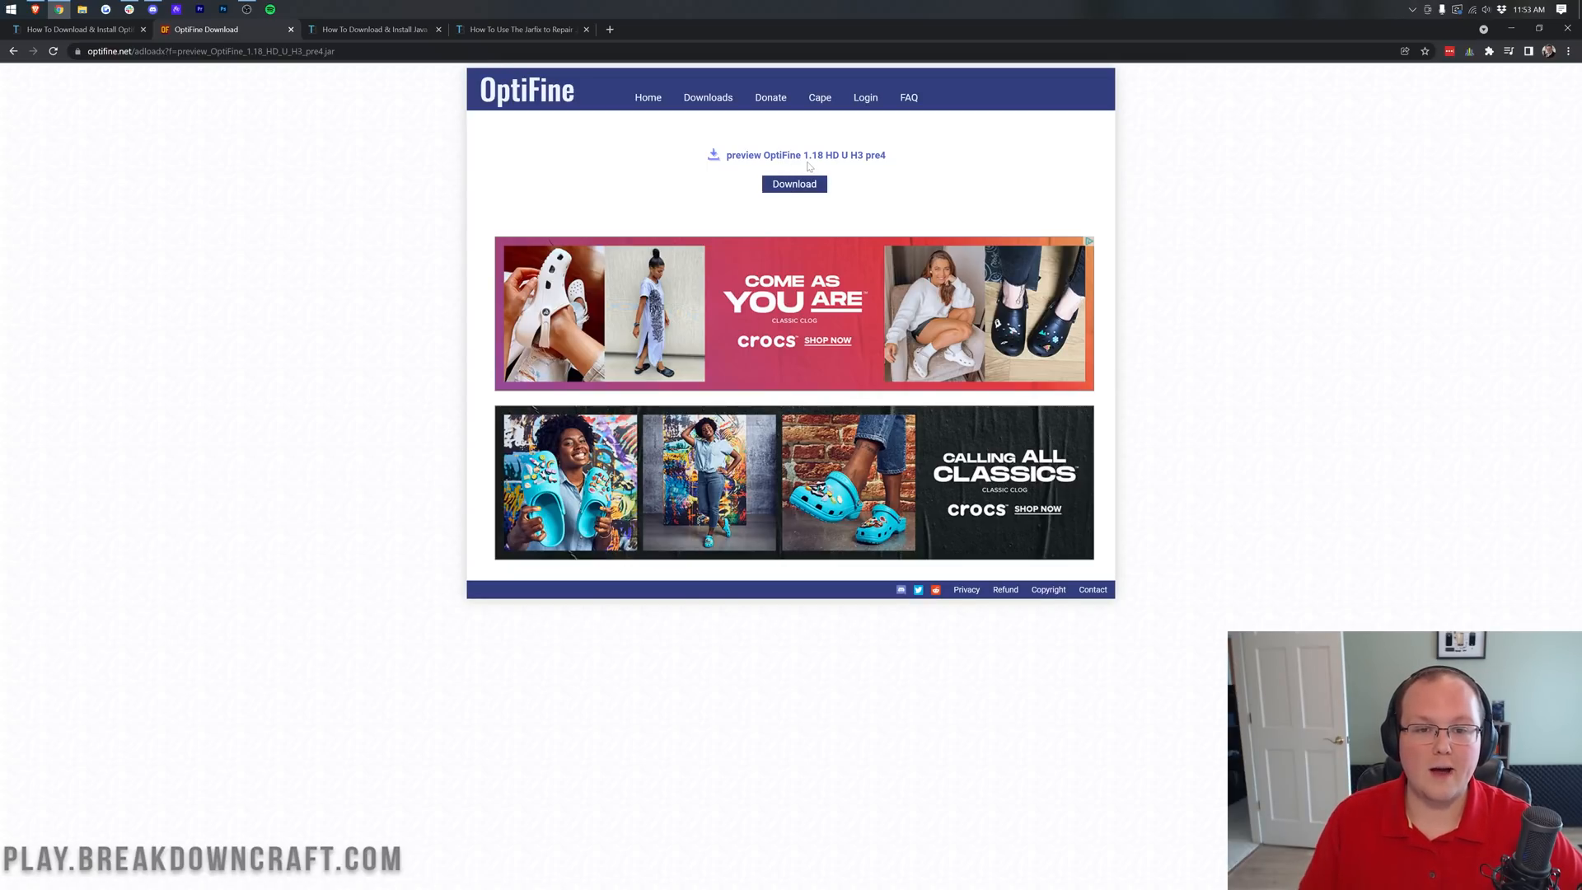
pyautogui.click(792, 183)
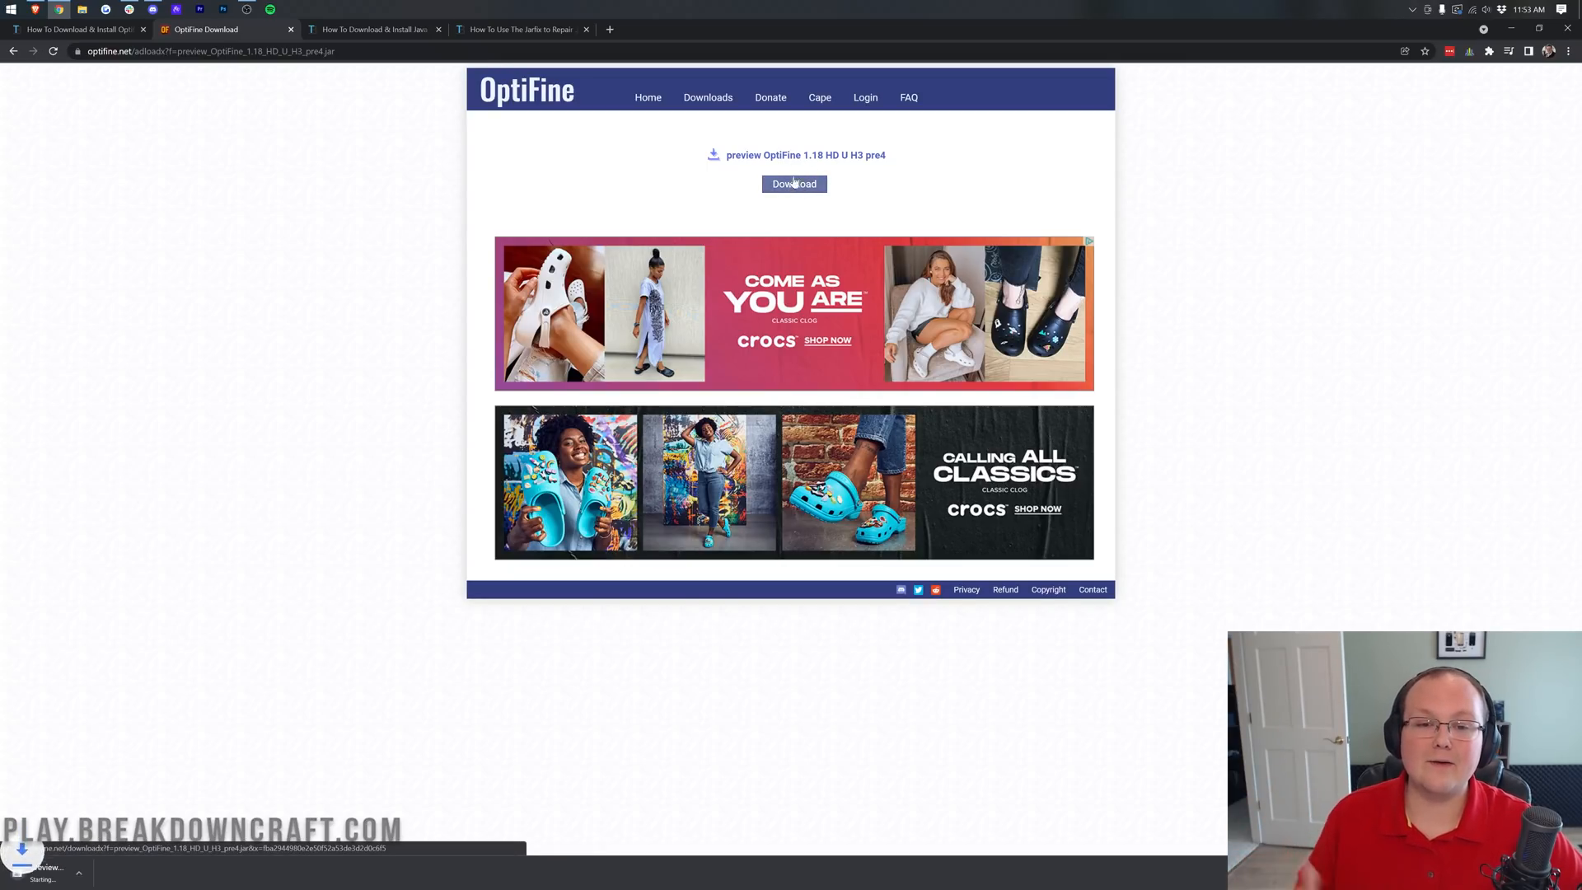
pyautogui.click(793, 183)
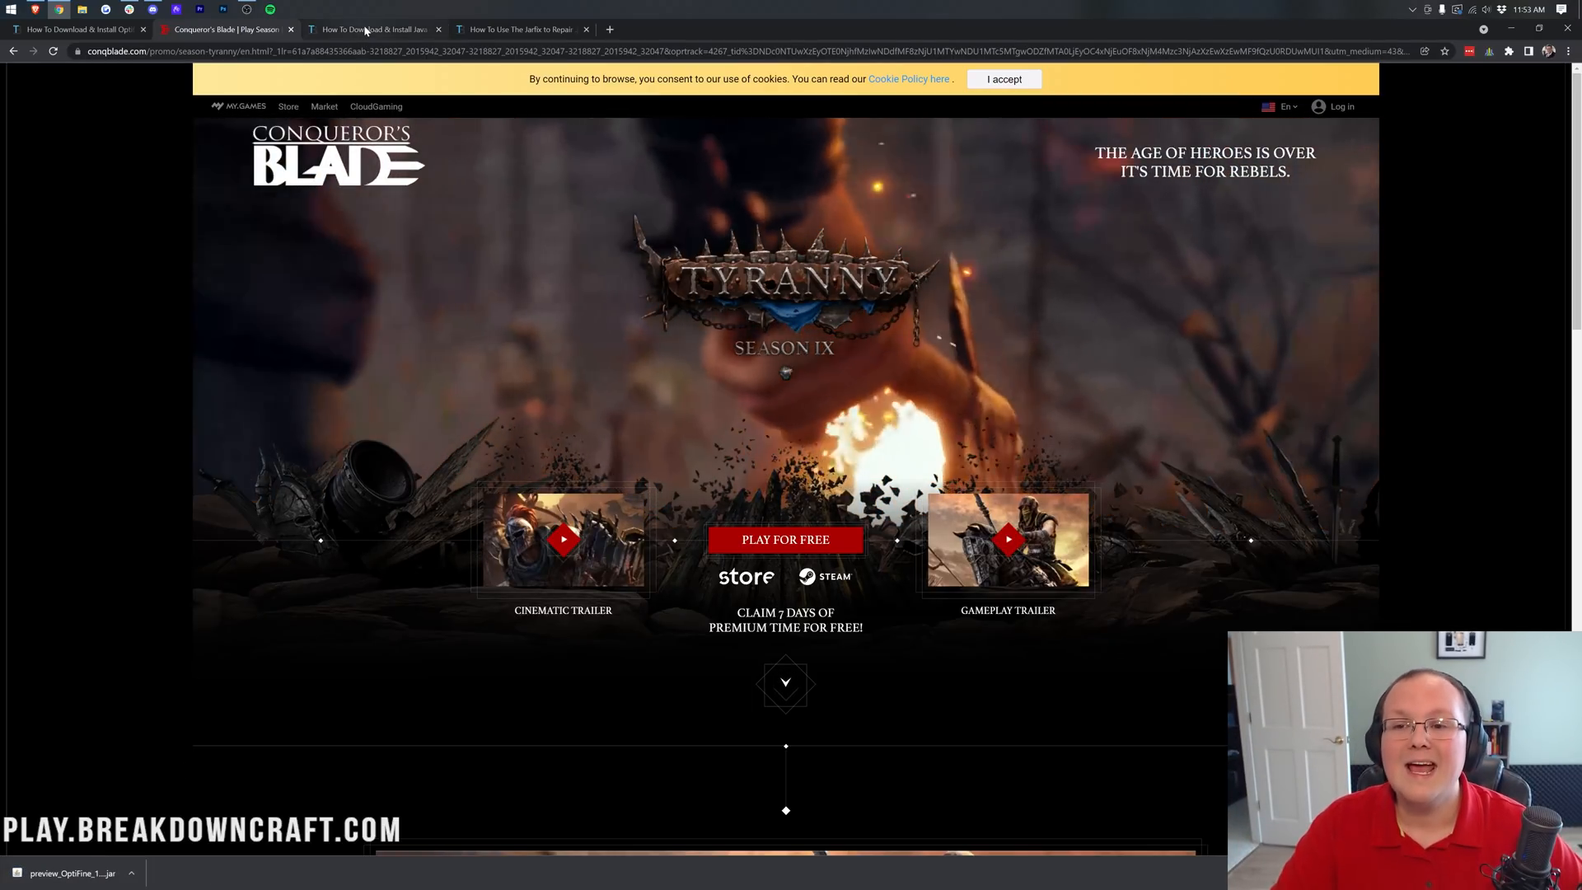
# Minimize Chrome so the desktop is showing.
pyautogui.click(374, 28)
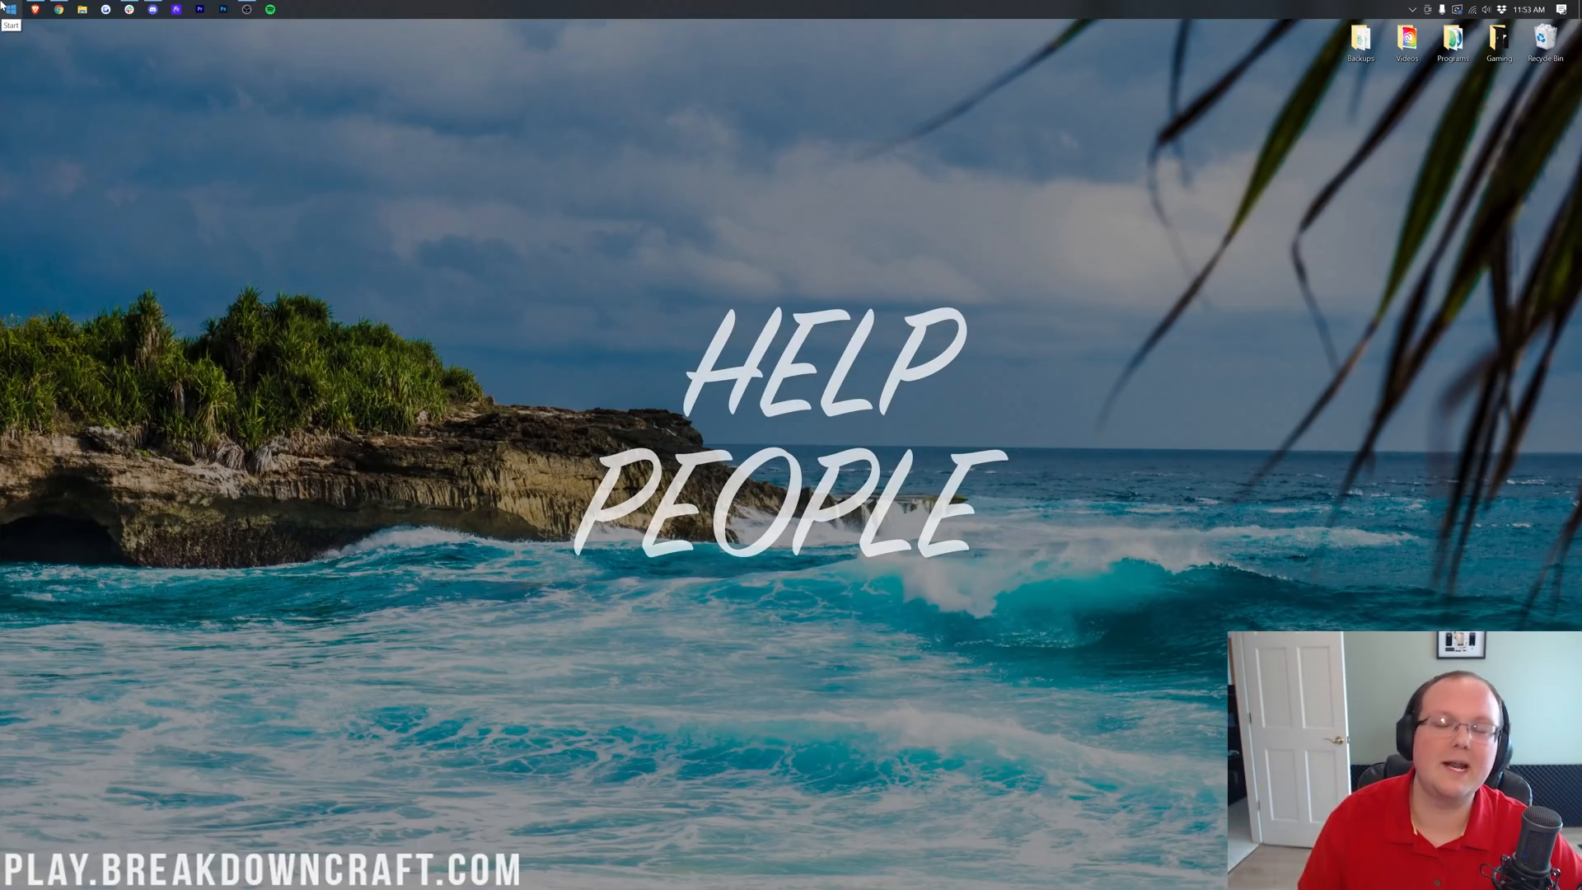
# Find the Downloads folder via system search and select the OptiFine 1.18 preview jar.
pyautogui.click(10, 24)
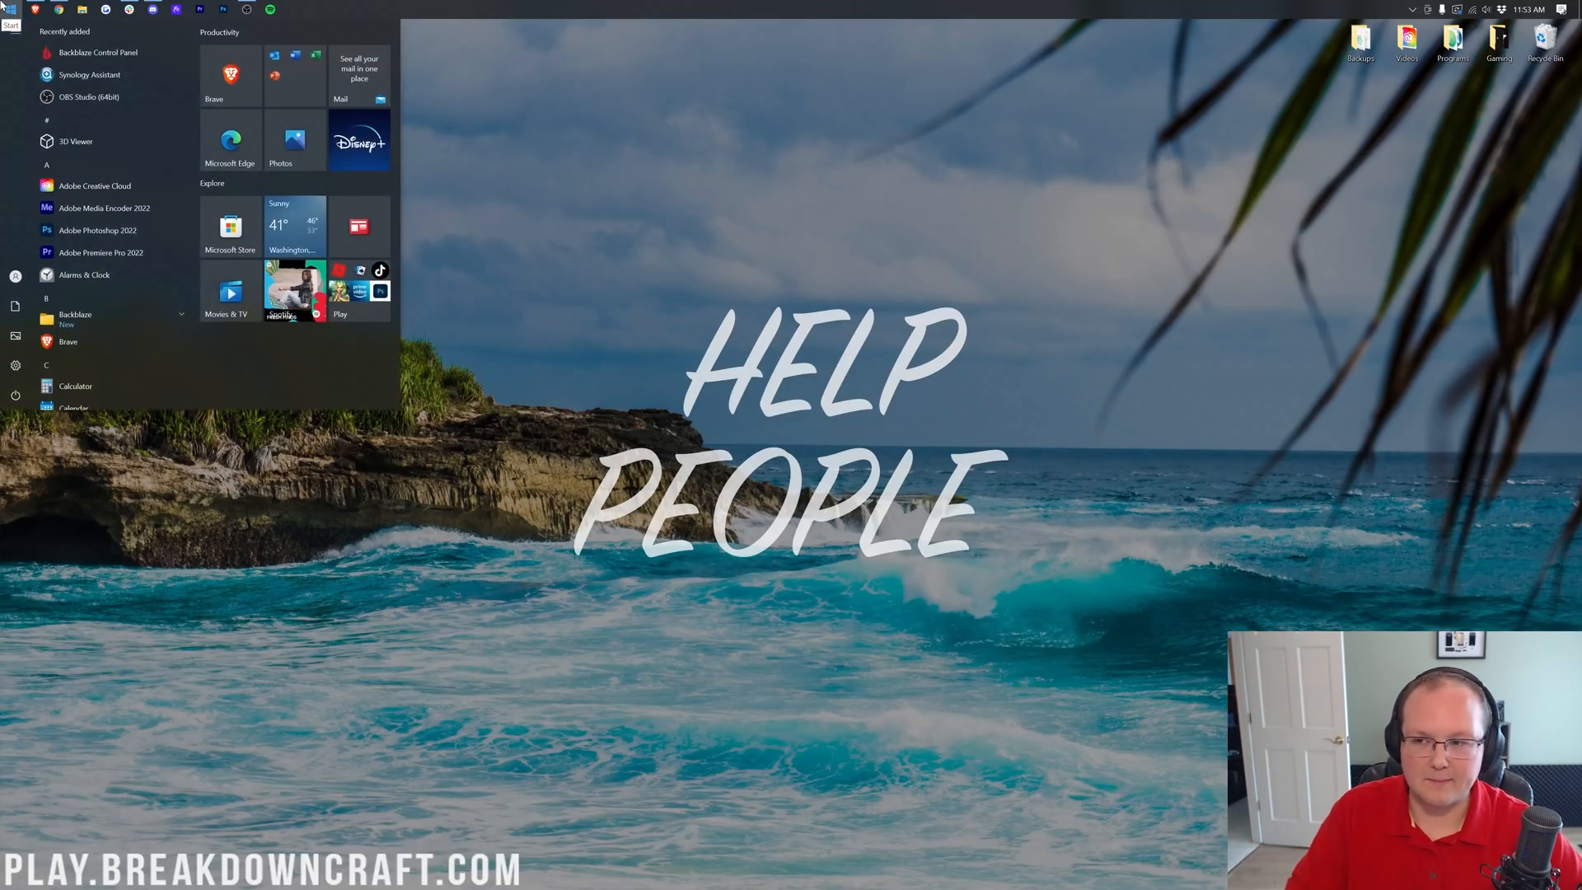
pyautogui.write('downloads')
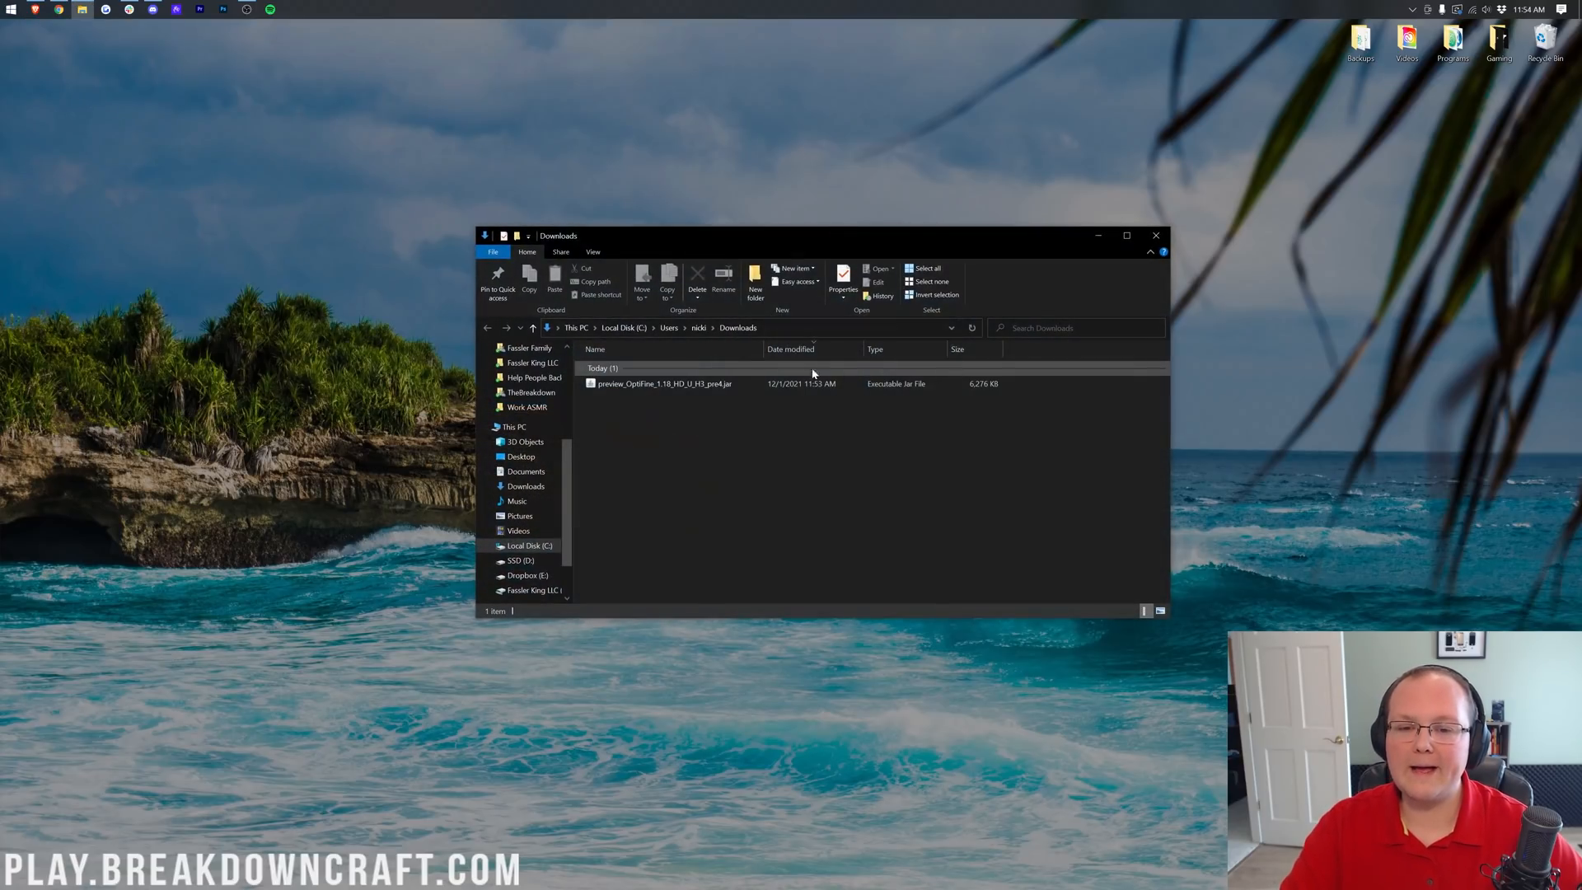
pyautogui.moveTo(626, 383)
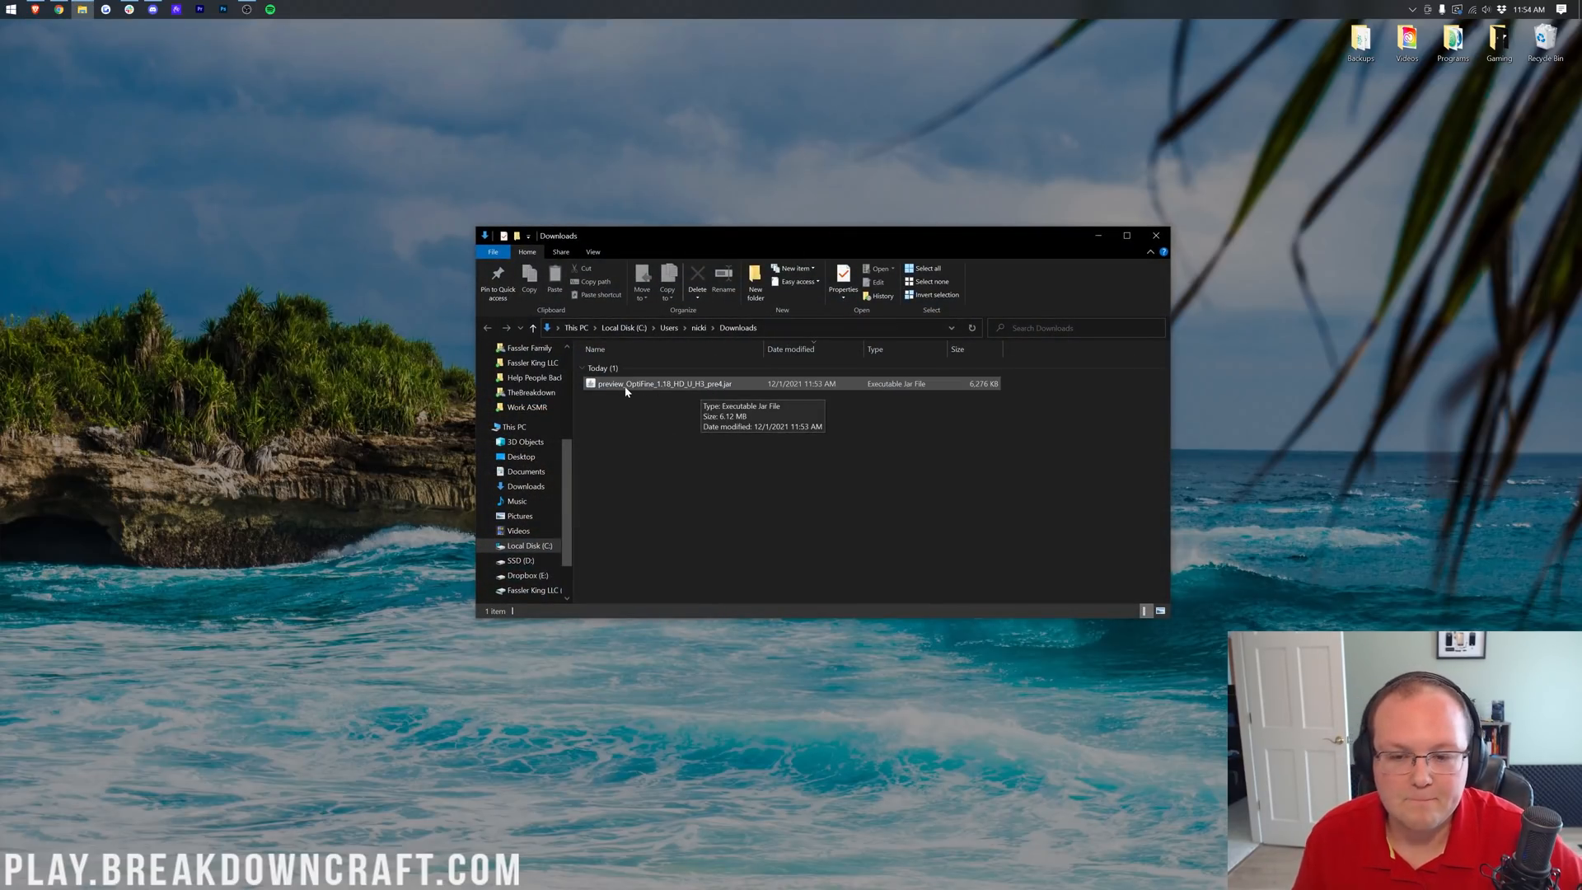
pyautogui.click(664, 384)
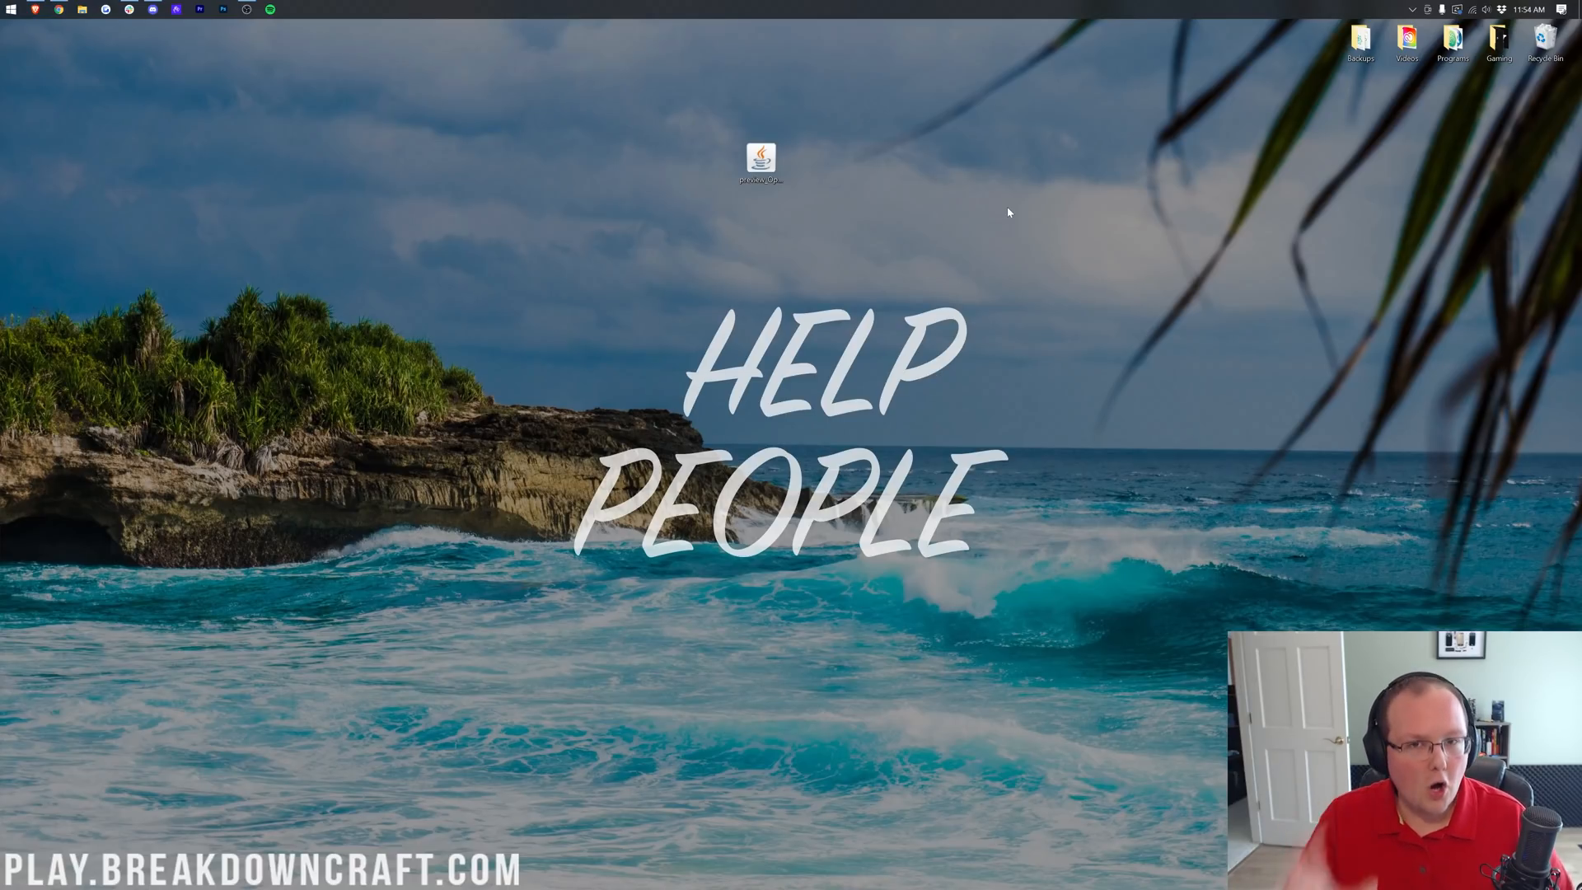
pyautogui.moveTo(935, 206)
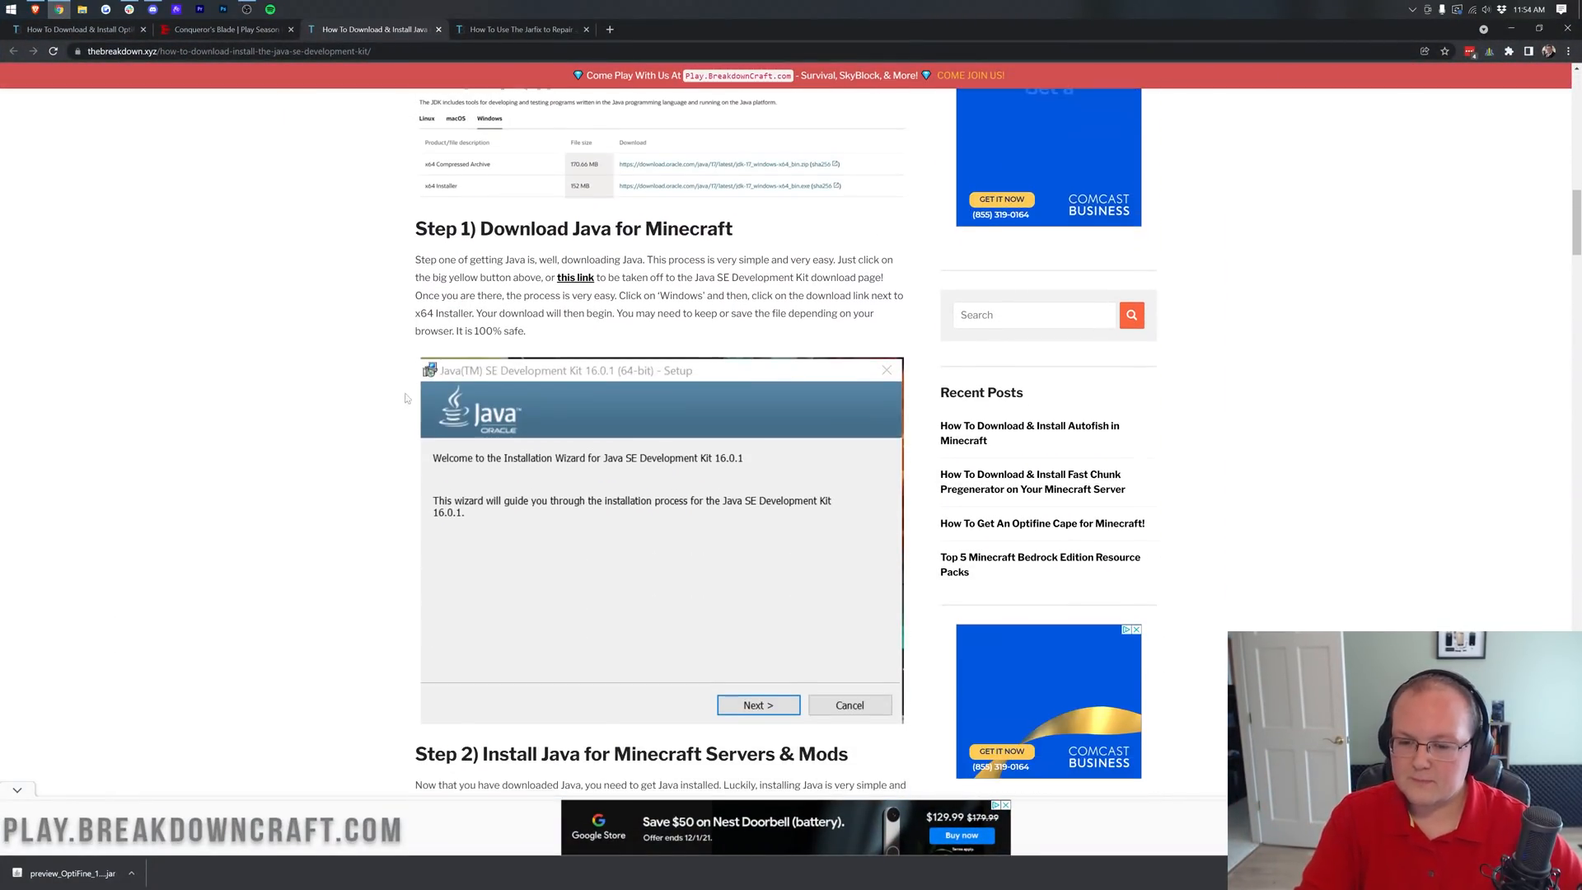
# Review Oracle's Java 17 Windows downloads page, then switch to the Jarfix repair guide tab.
pyautogui.scroll(3)
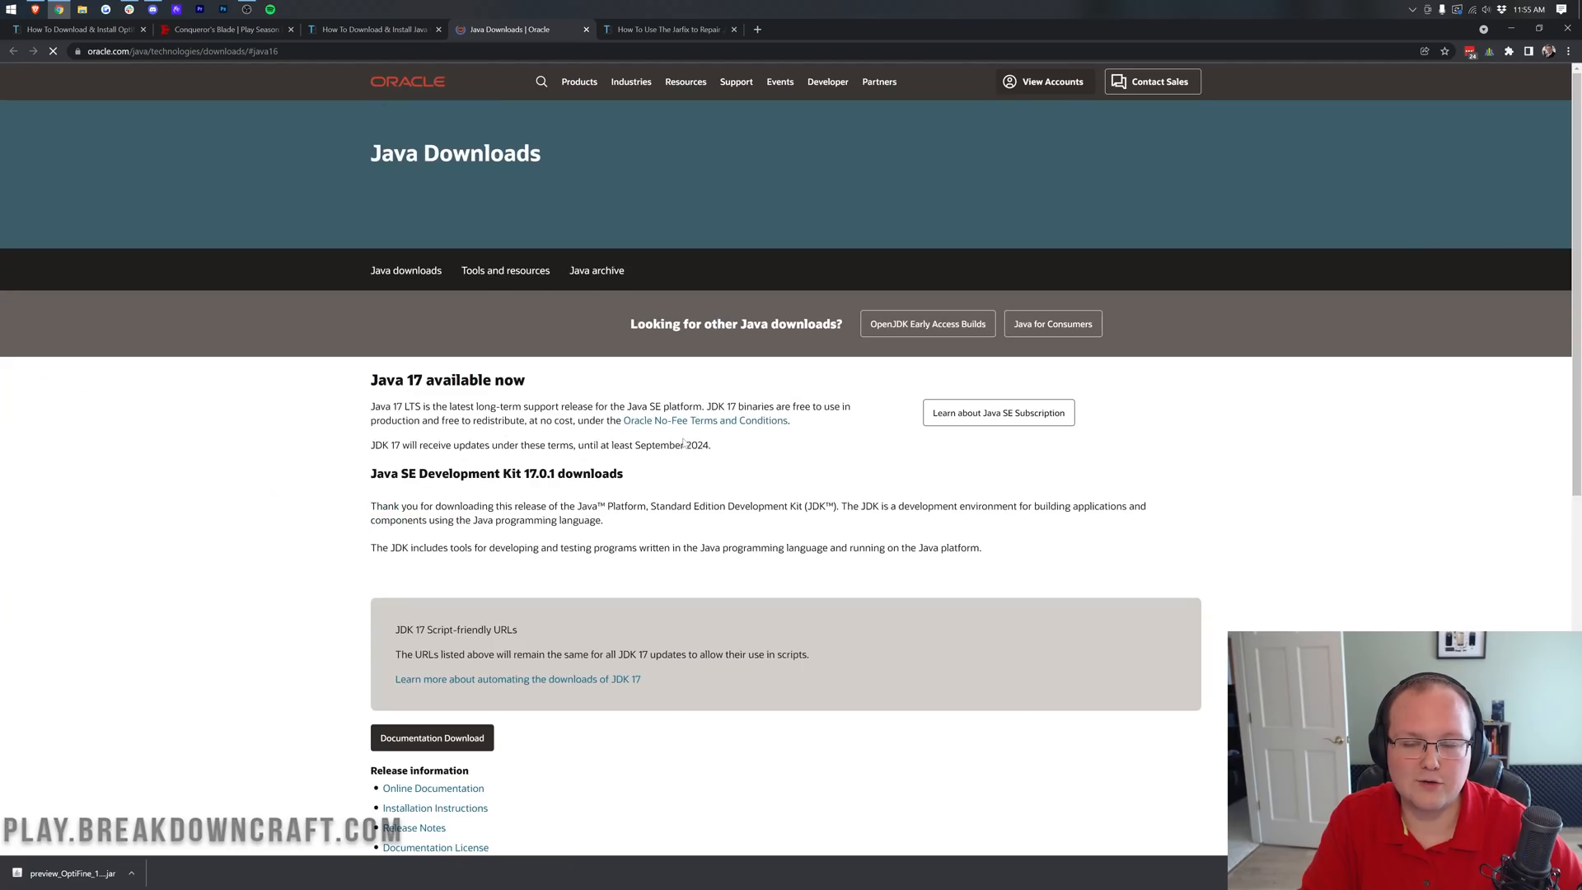
pyautogui.scroll(-3)
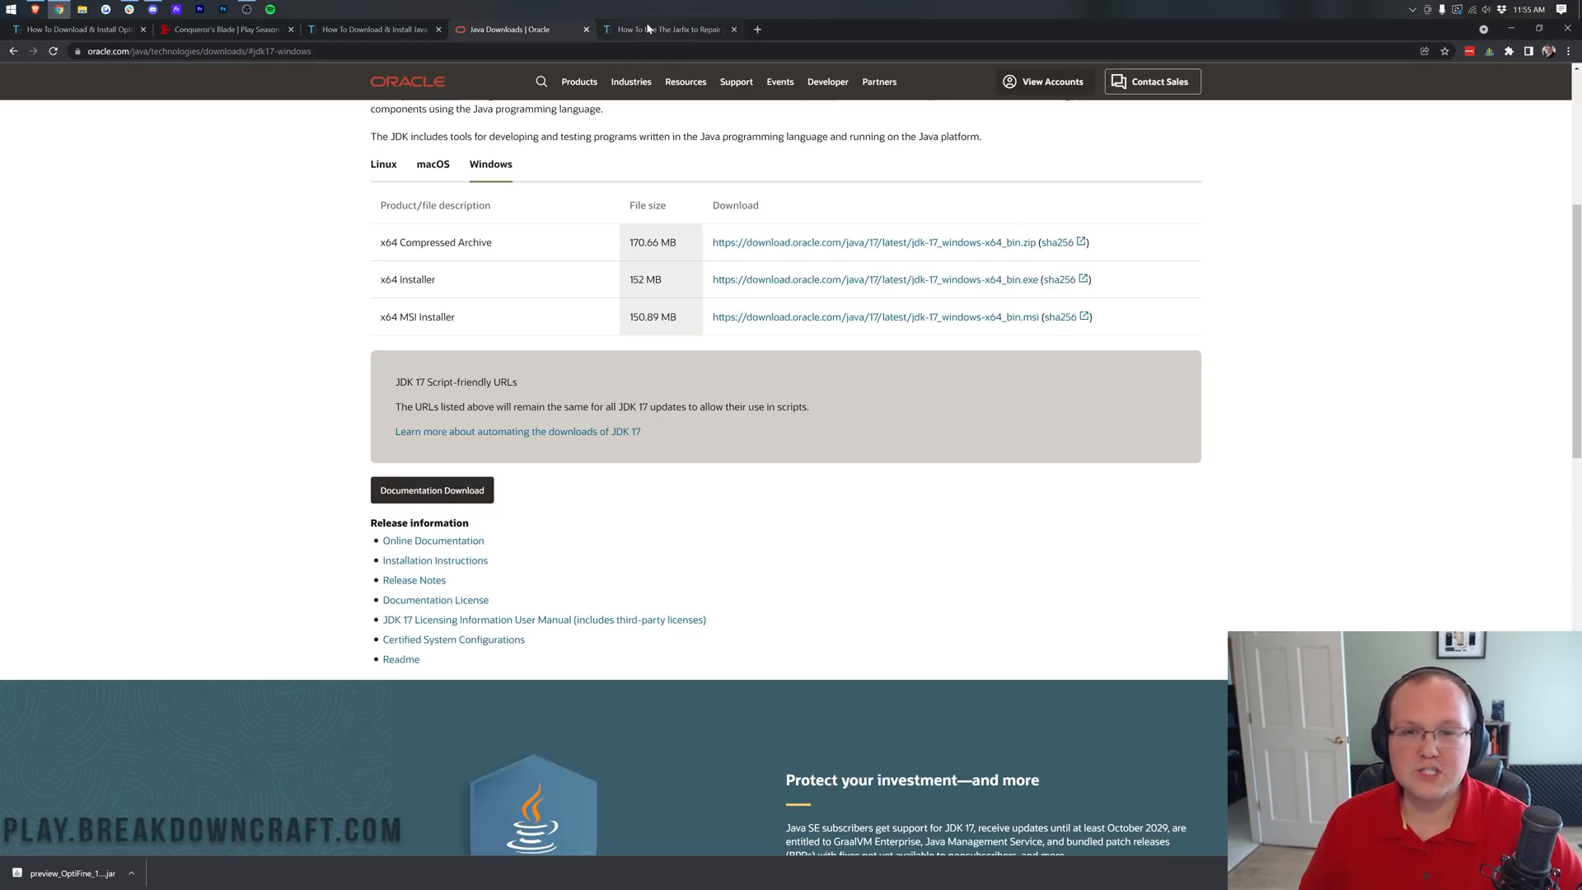
pyautogui.click(669, 30)
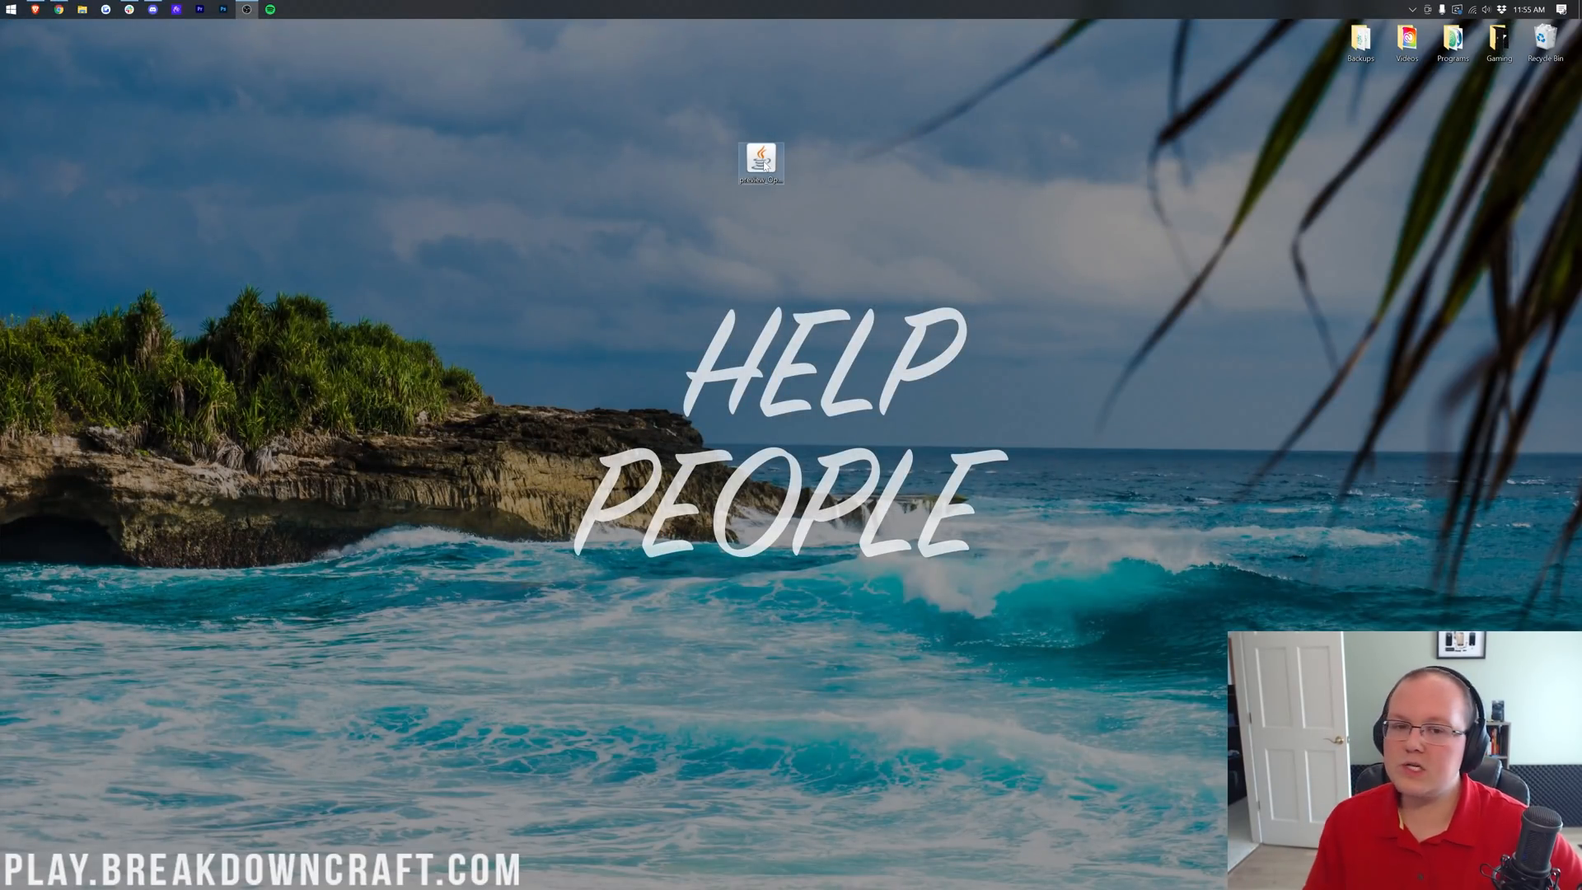
# Run the OptiFine jar with Java(TM) Platform SE binary from the desktop.
pyautogui.rightClick(760, 161)
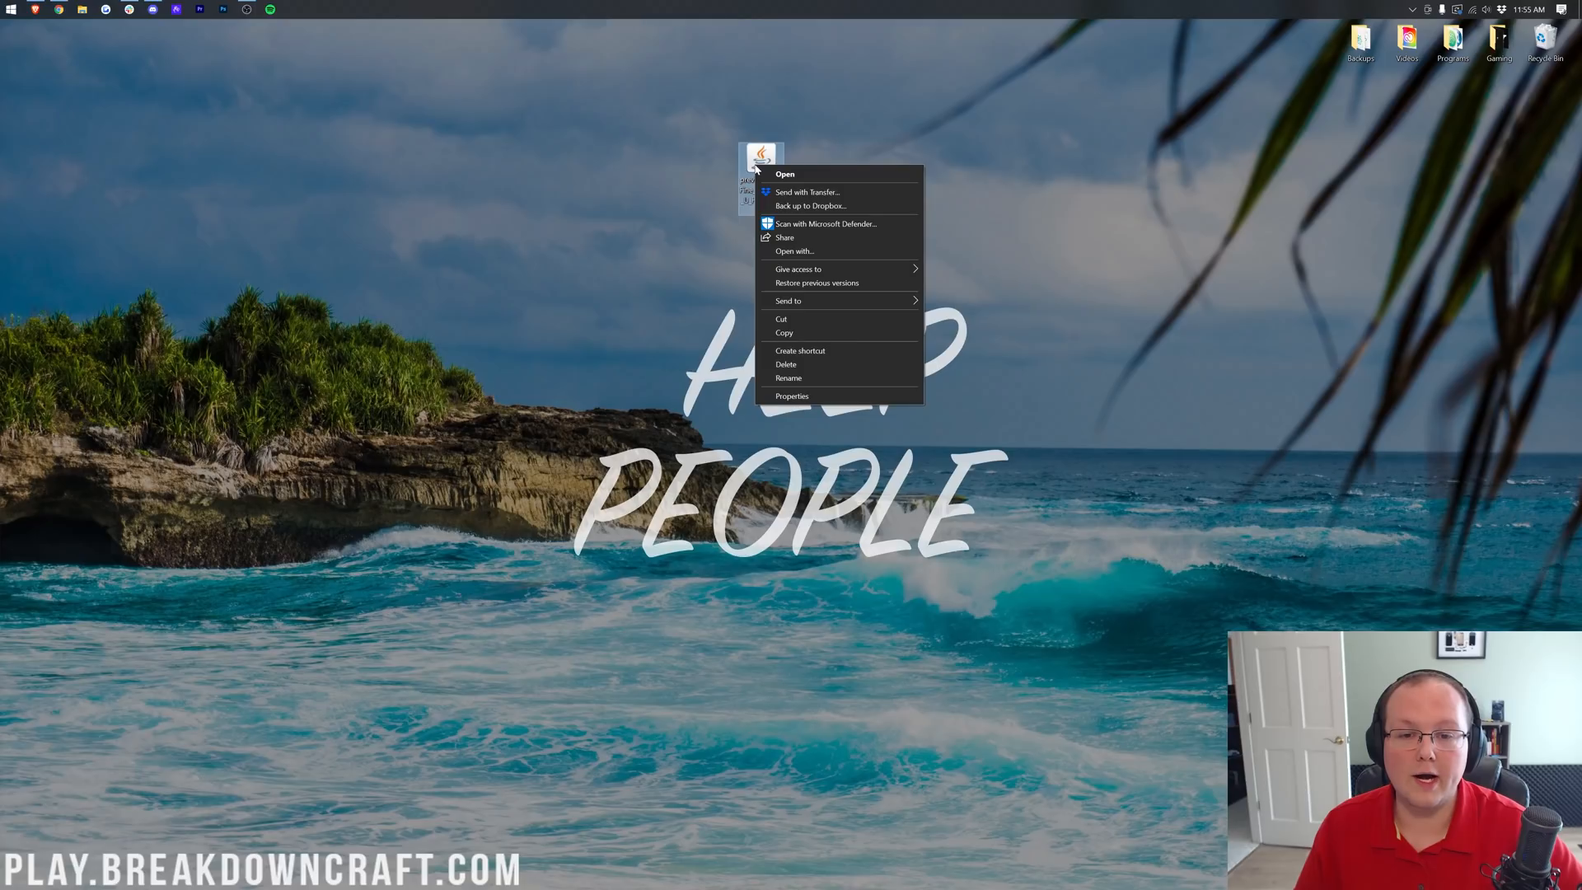
pyautogui.click(784, 173)
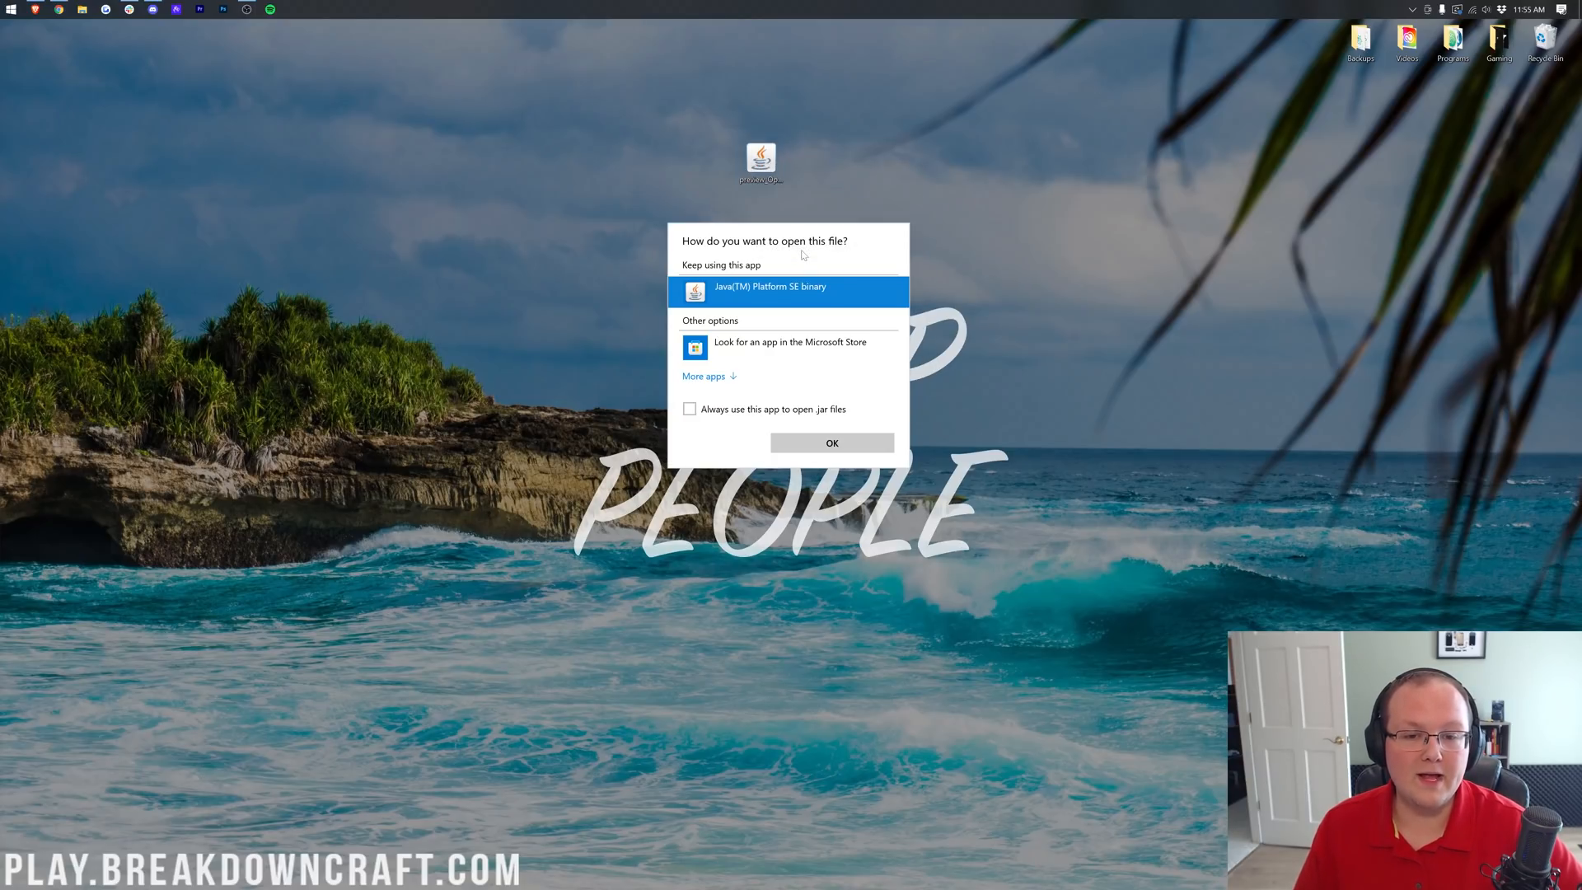
pyautogui.click(830, 442)
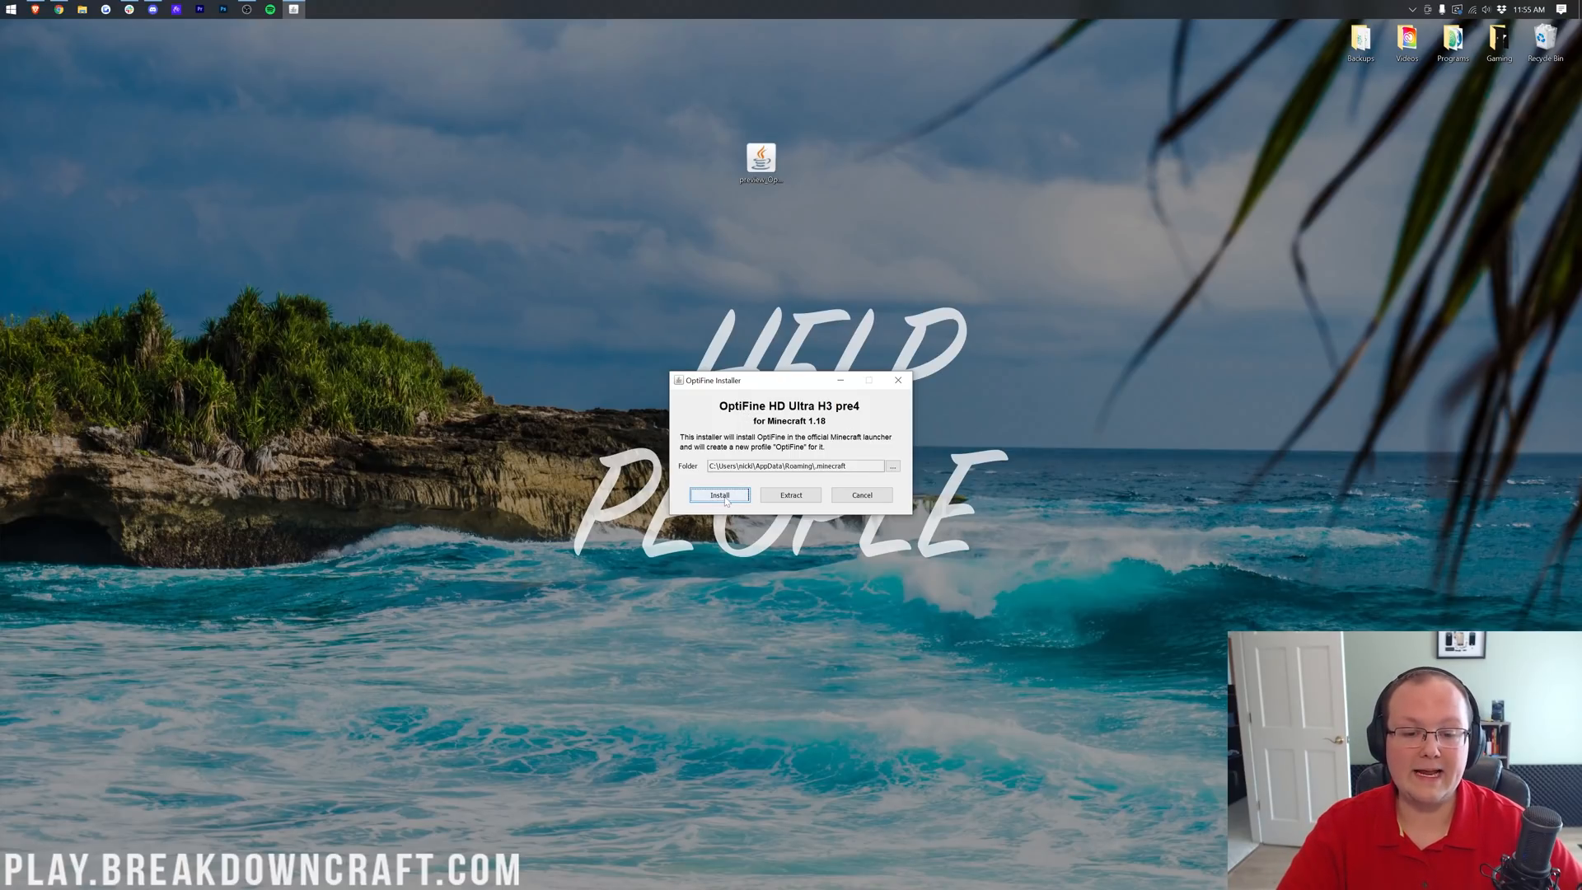
# Install OptiFine HD U H3 pre4 into the Minecraft folder and acknowledge the success message.
pyautogui.click(720, 494)
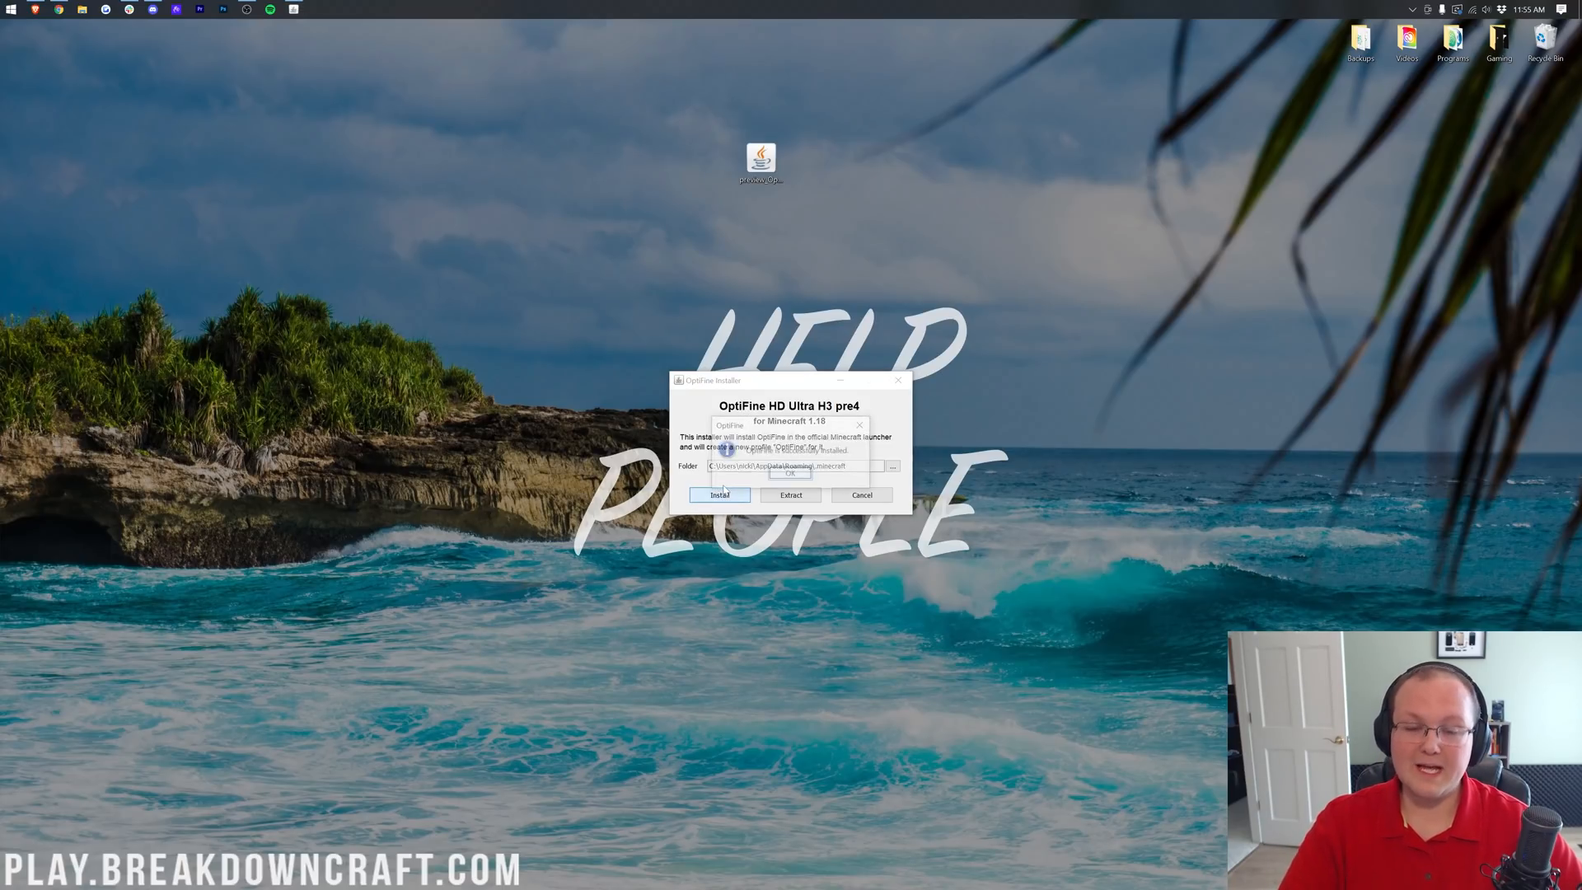
pyautogui.click(720, 494)
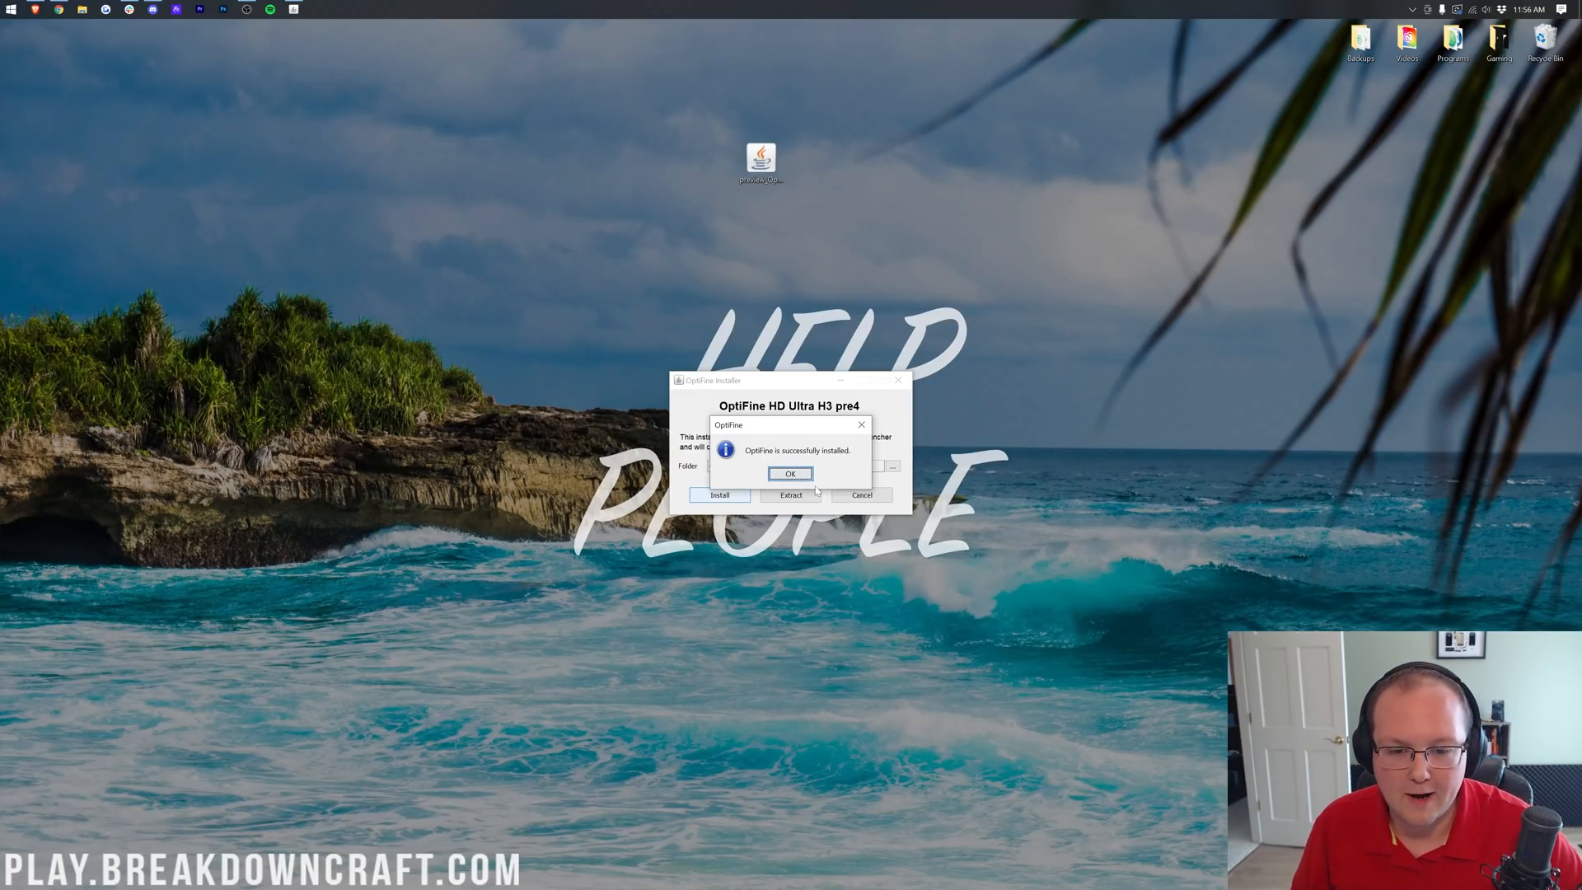
pyautogui.click(790, 475)
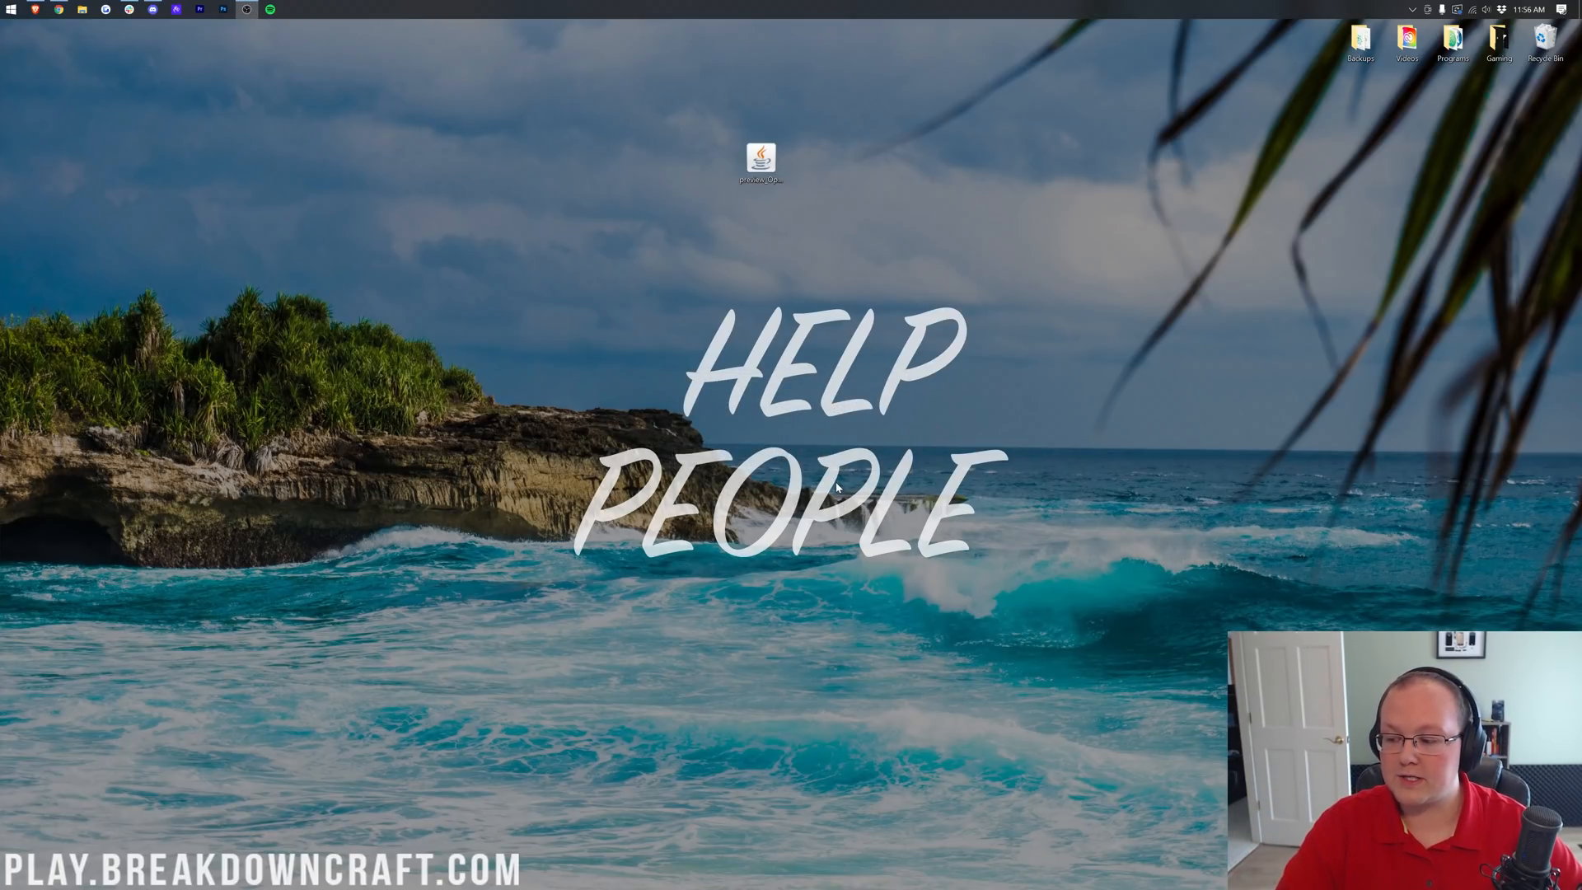
pyautogui.write('mine')
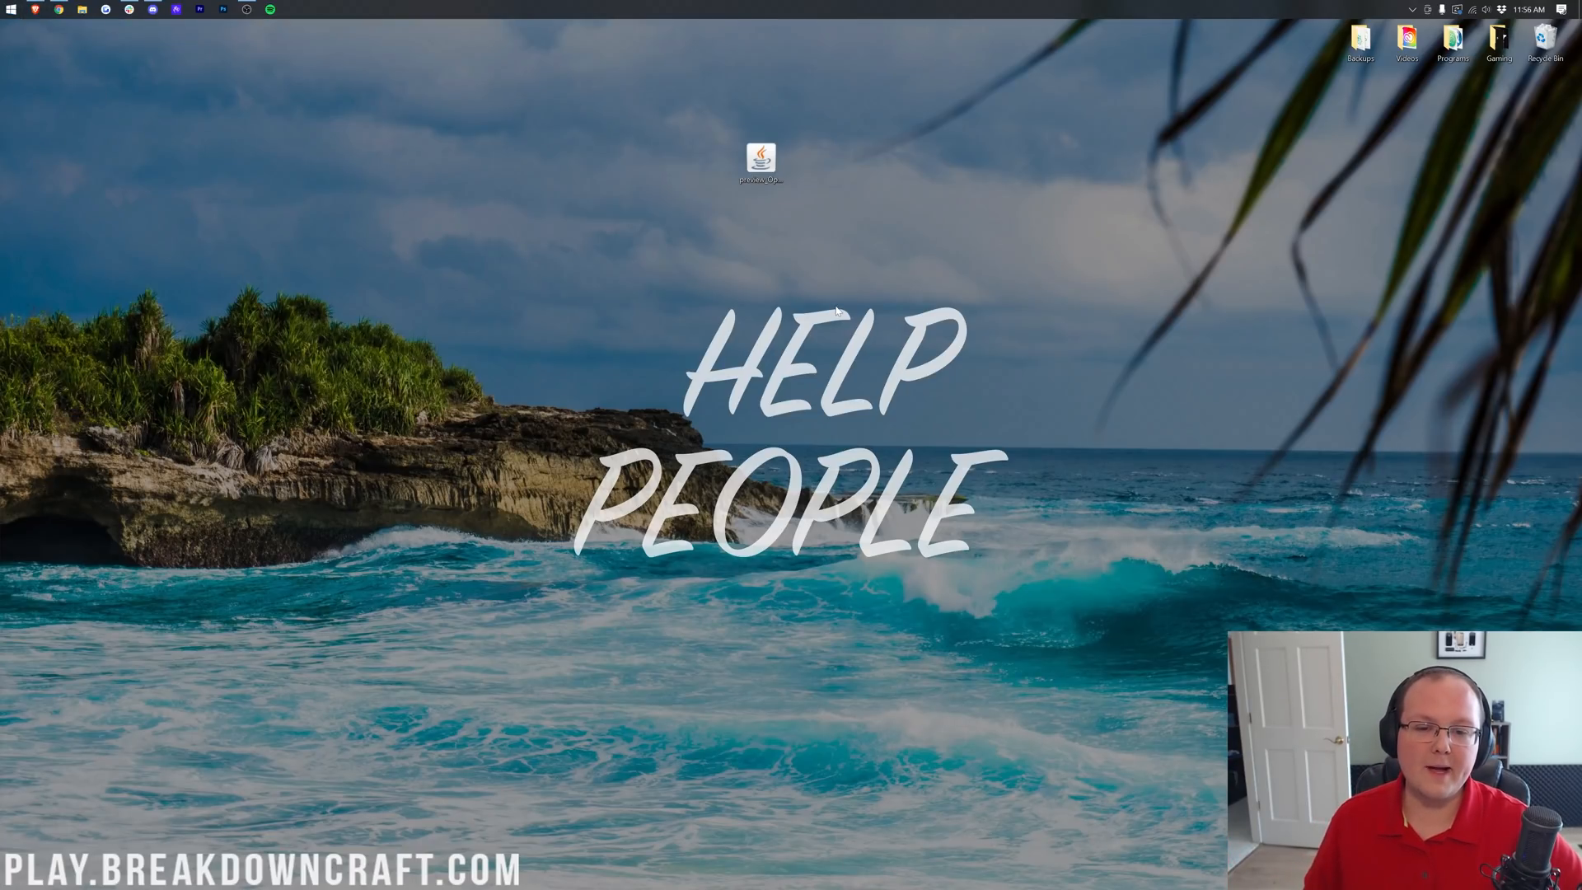
# Launch Minecraft Launcher and choose the OptiFine installation next to PLAY.
pyautogui.doubleClick(760, 158)
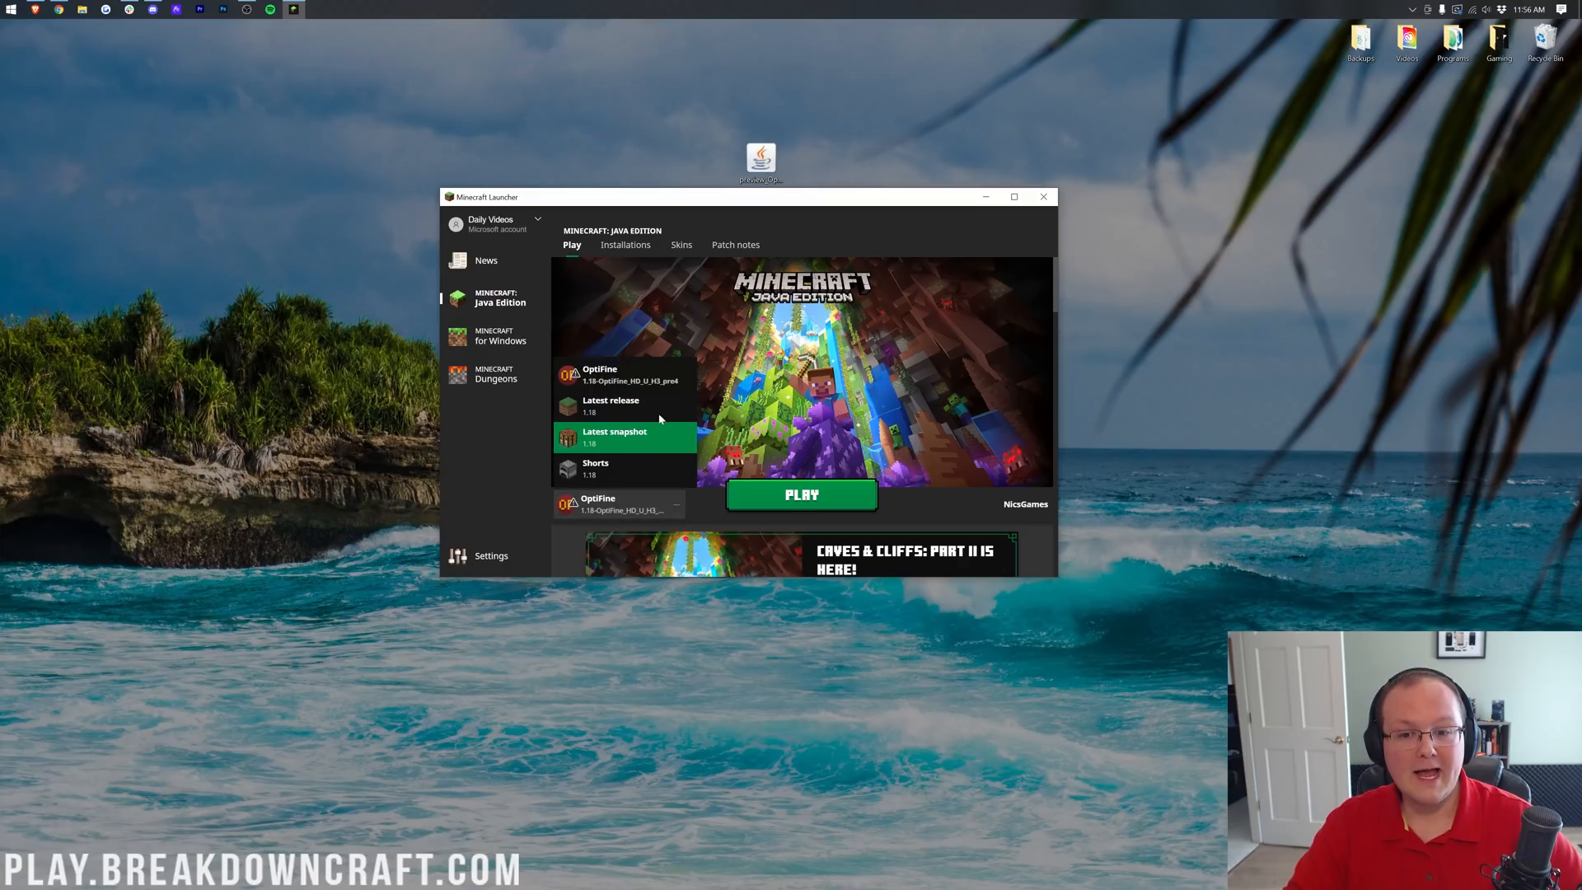
pyautogui.click(621, 504)
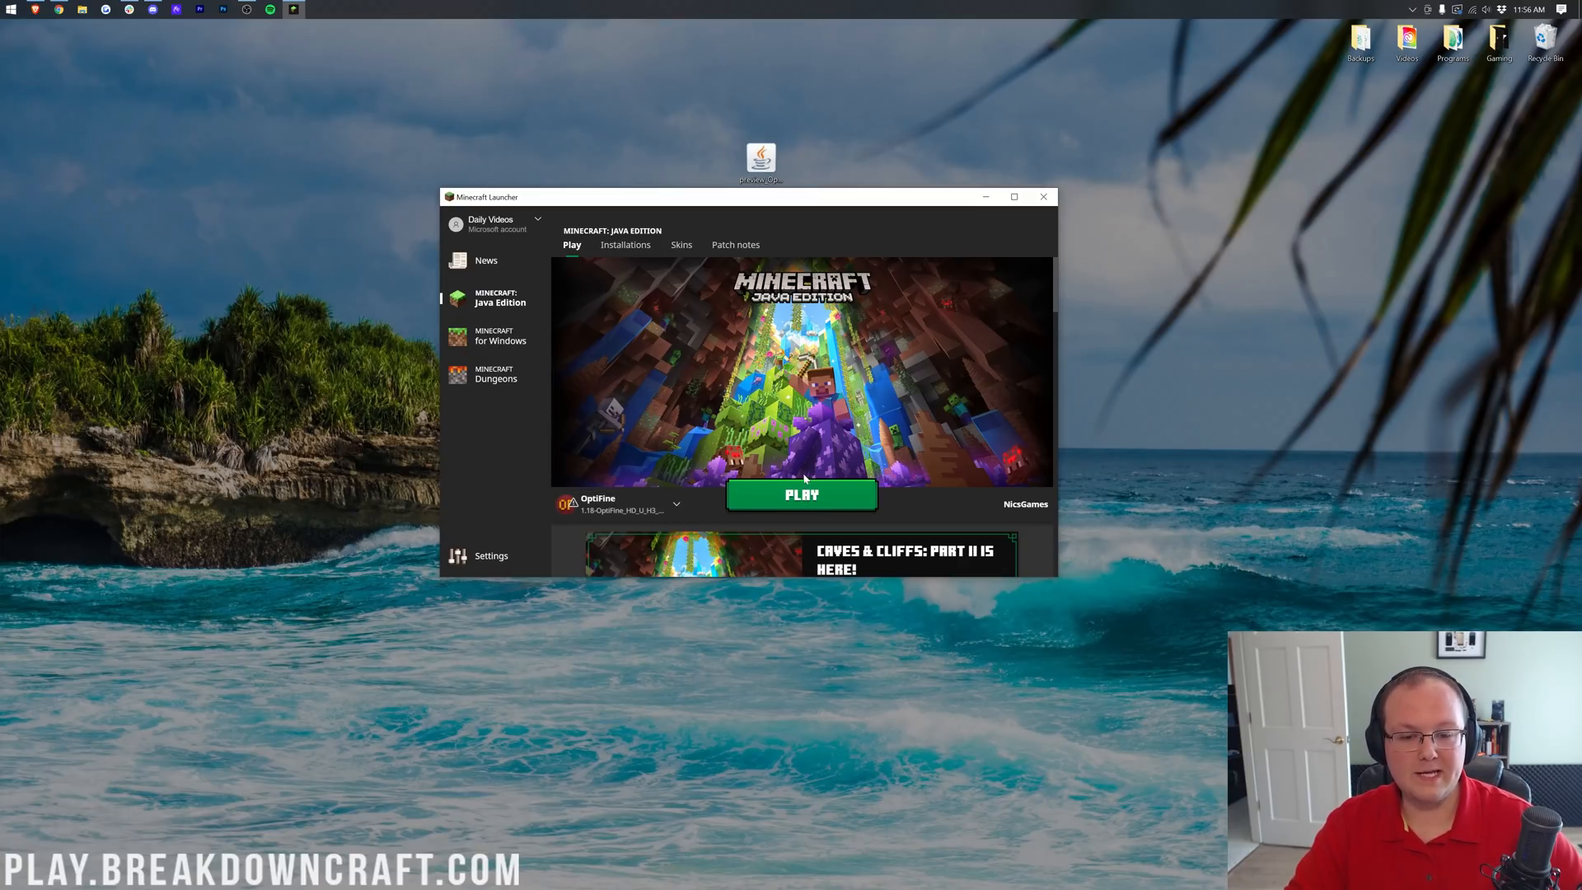
pyautogui.click(801, 494)
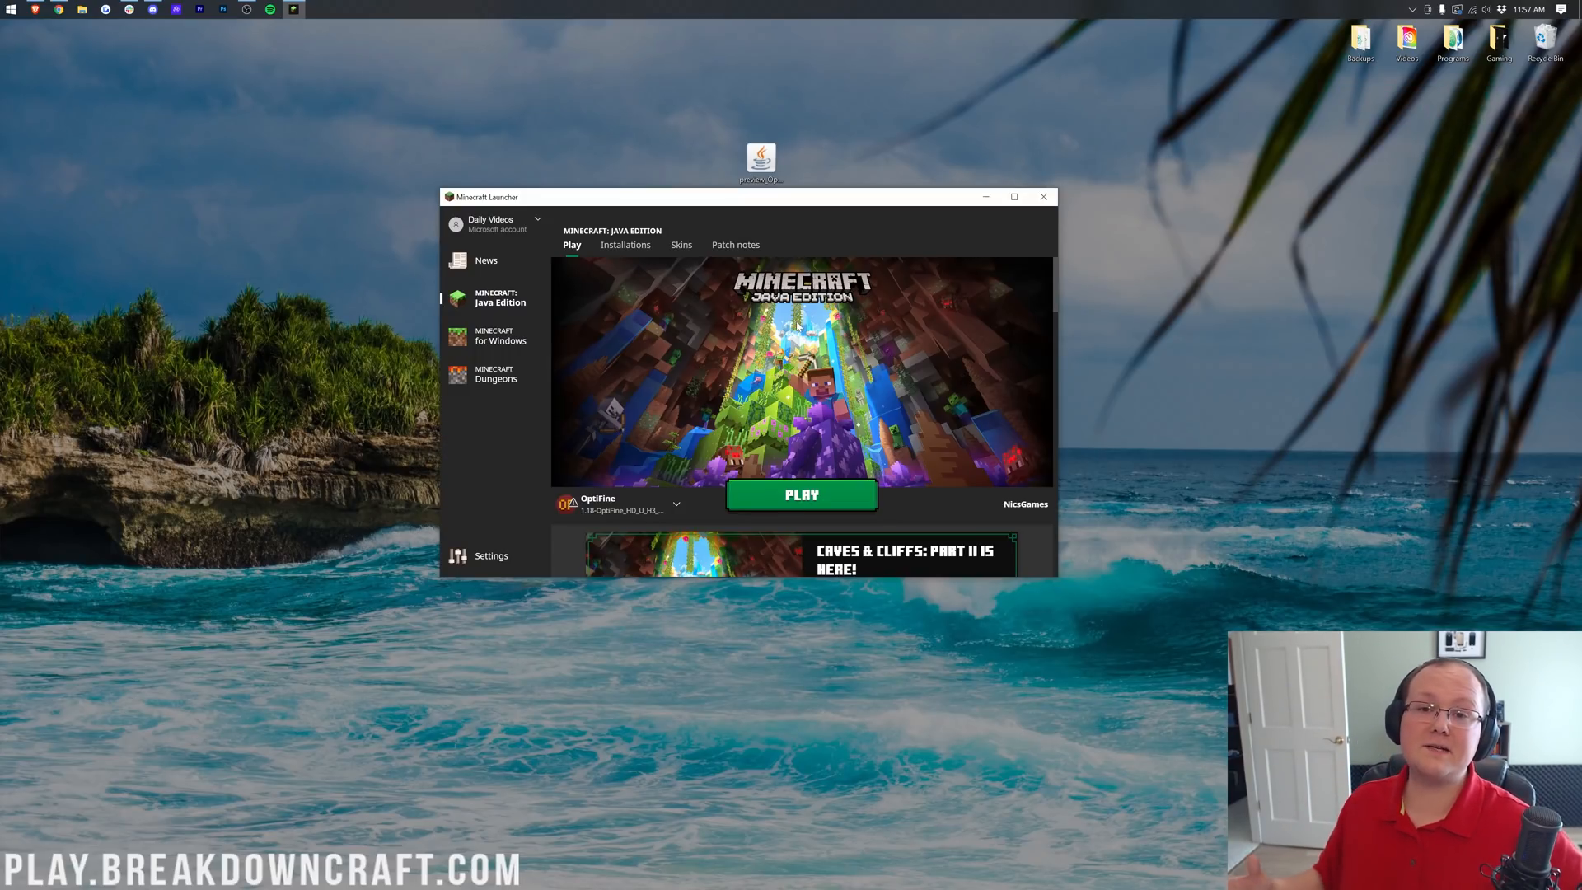
pyautogui.moveTo(677, 402)
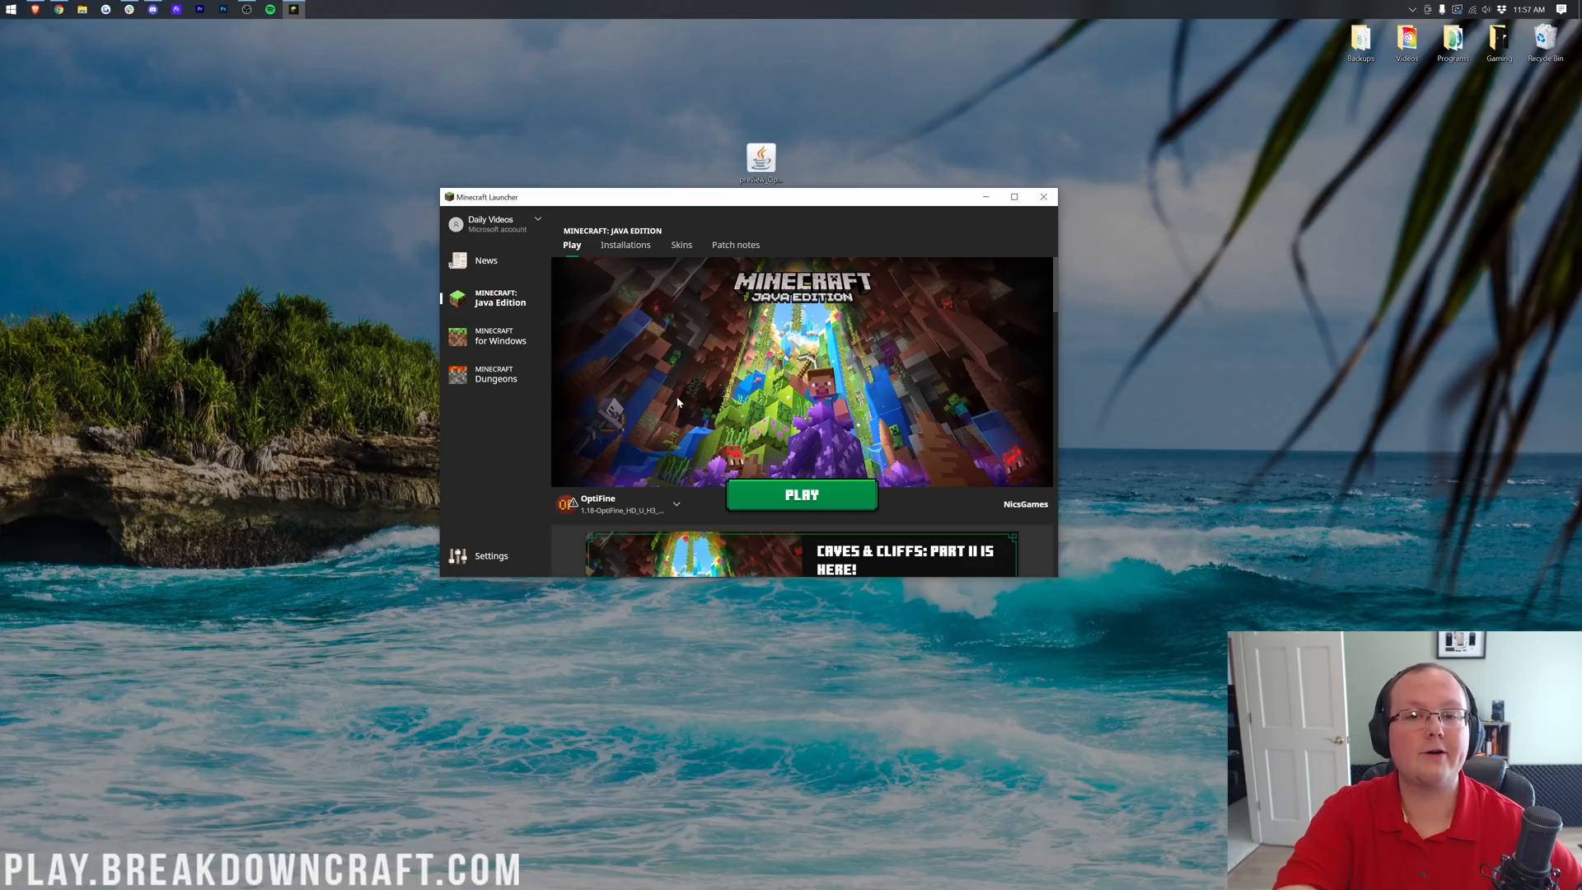
pyautogui.click(676, 504)
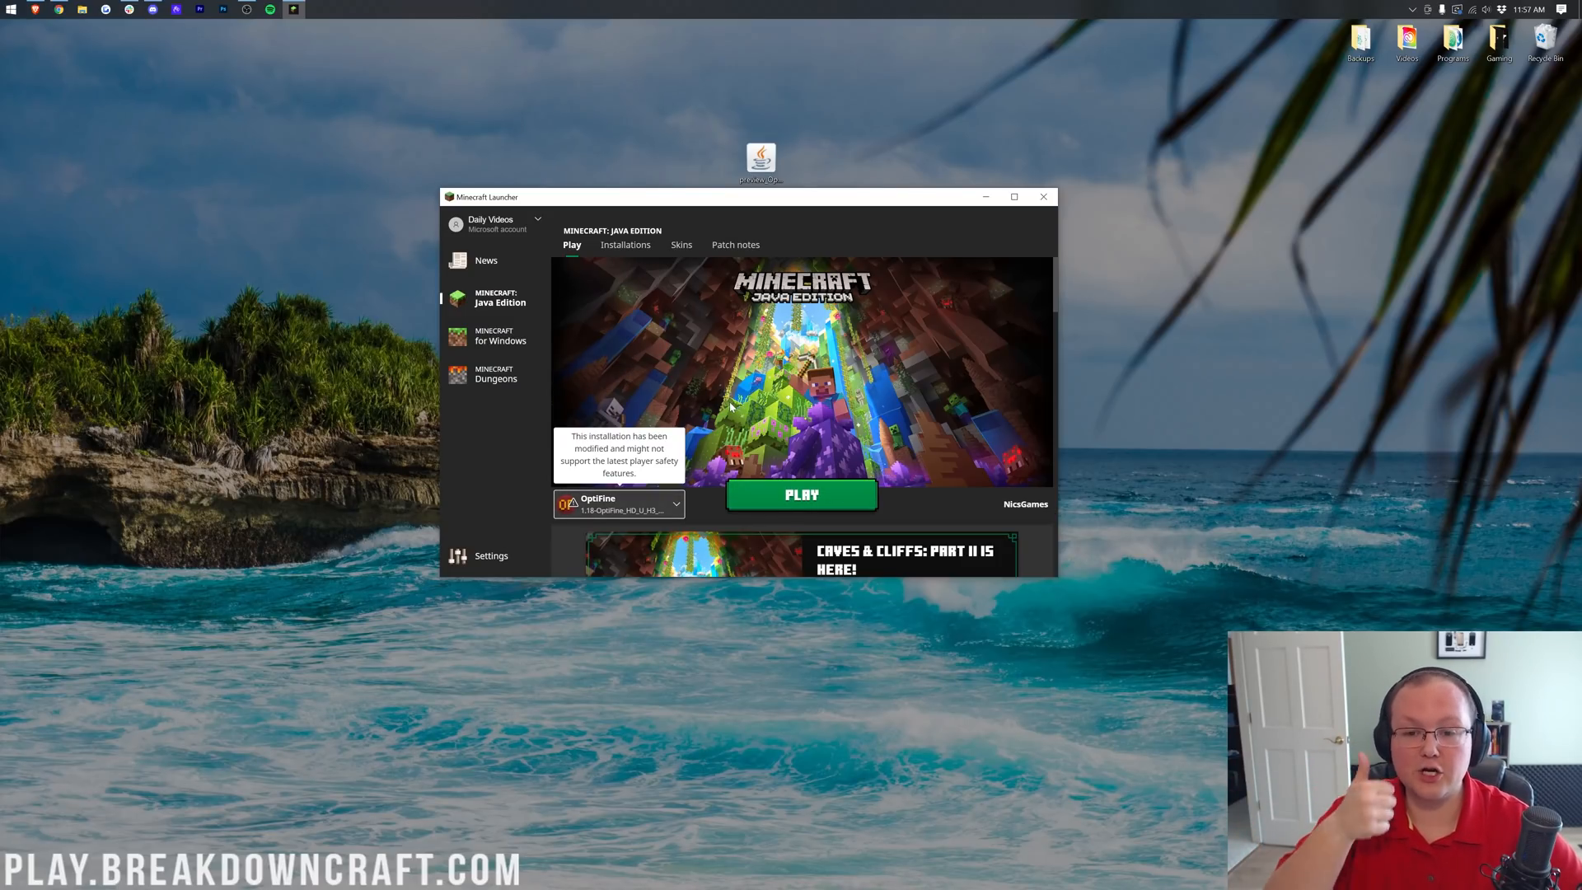
pyautogui.moveTo(621, 504)
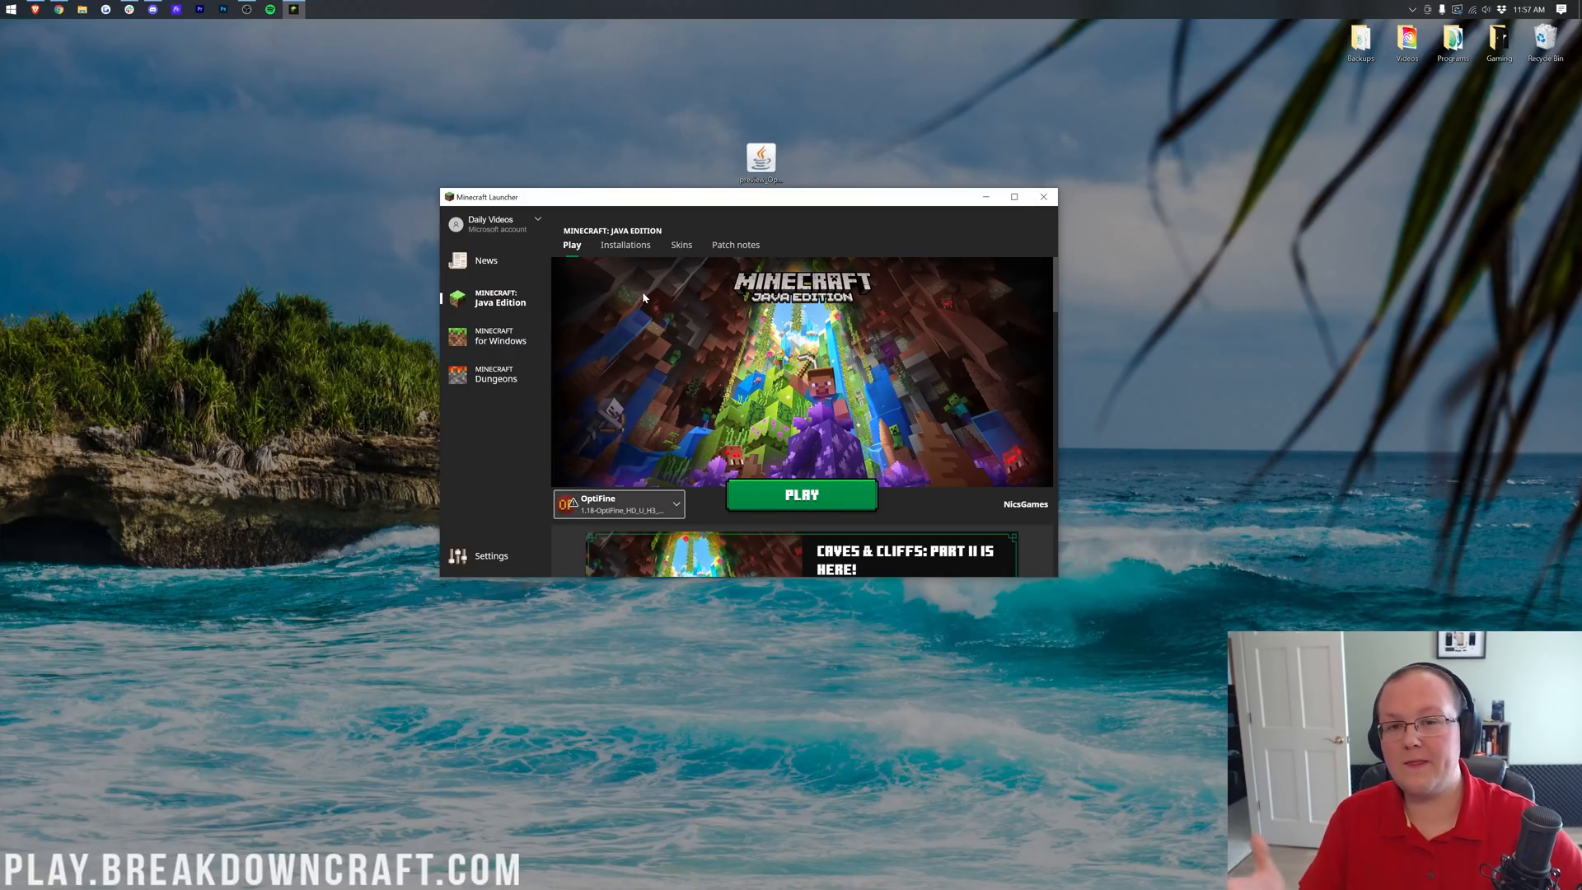
# Start a new installation and choose release 1.18-OptiFine_HD_U_H3_pre4 as its version.
pyautogui.click(624, 243)
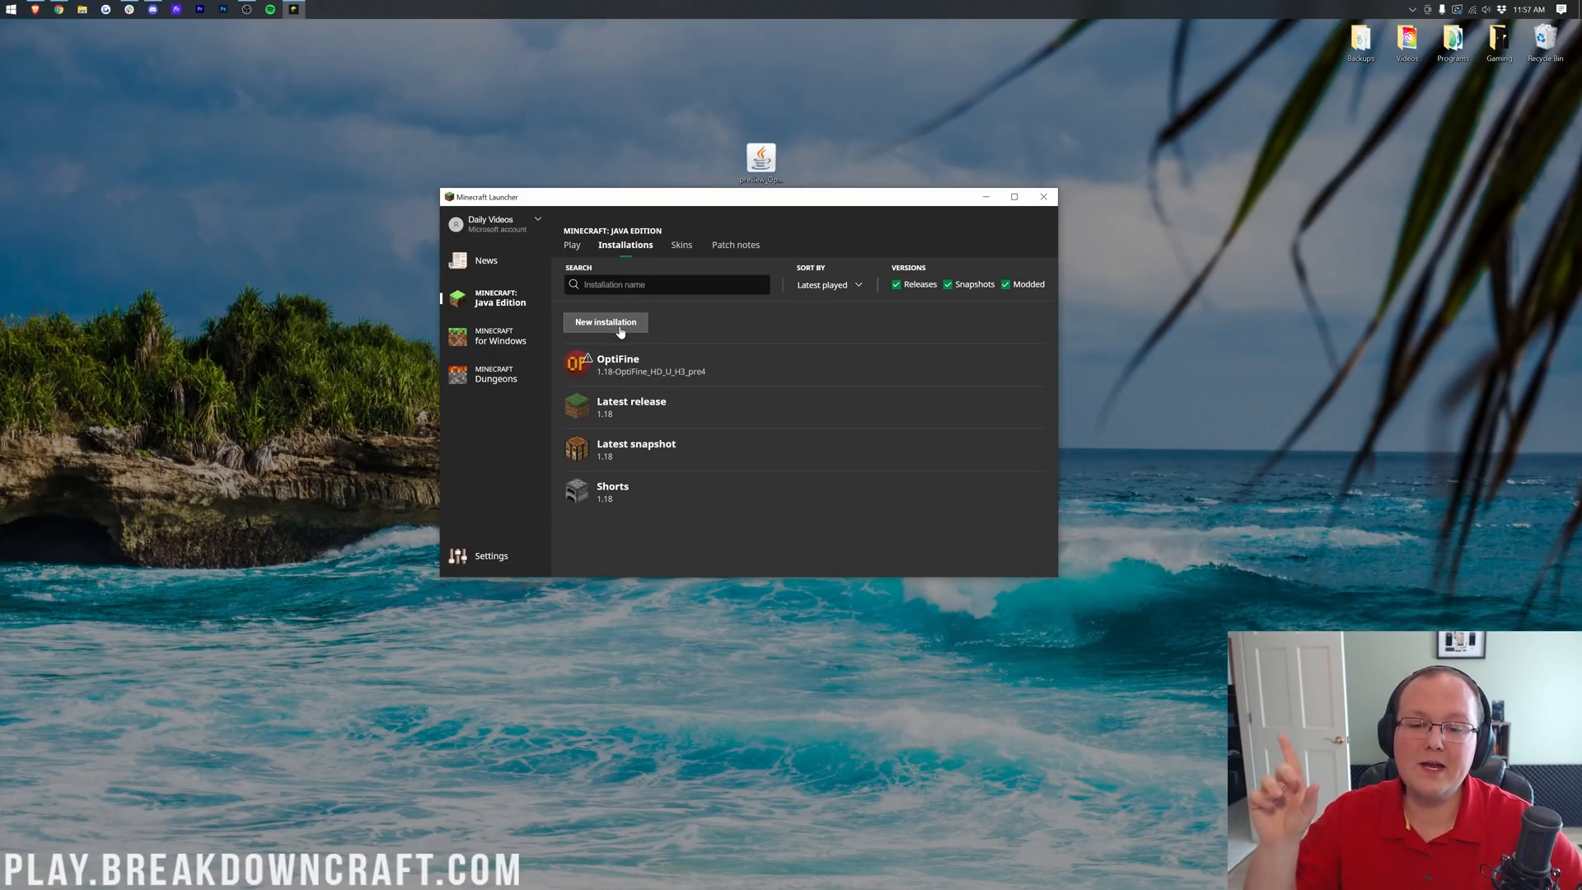
pyautogui.click(604, 322)
pyautogui.write('Play.BreakdownCraft.com')
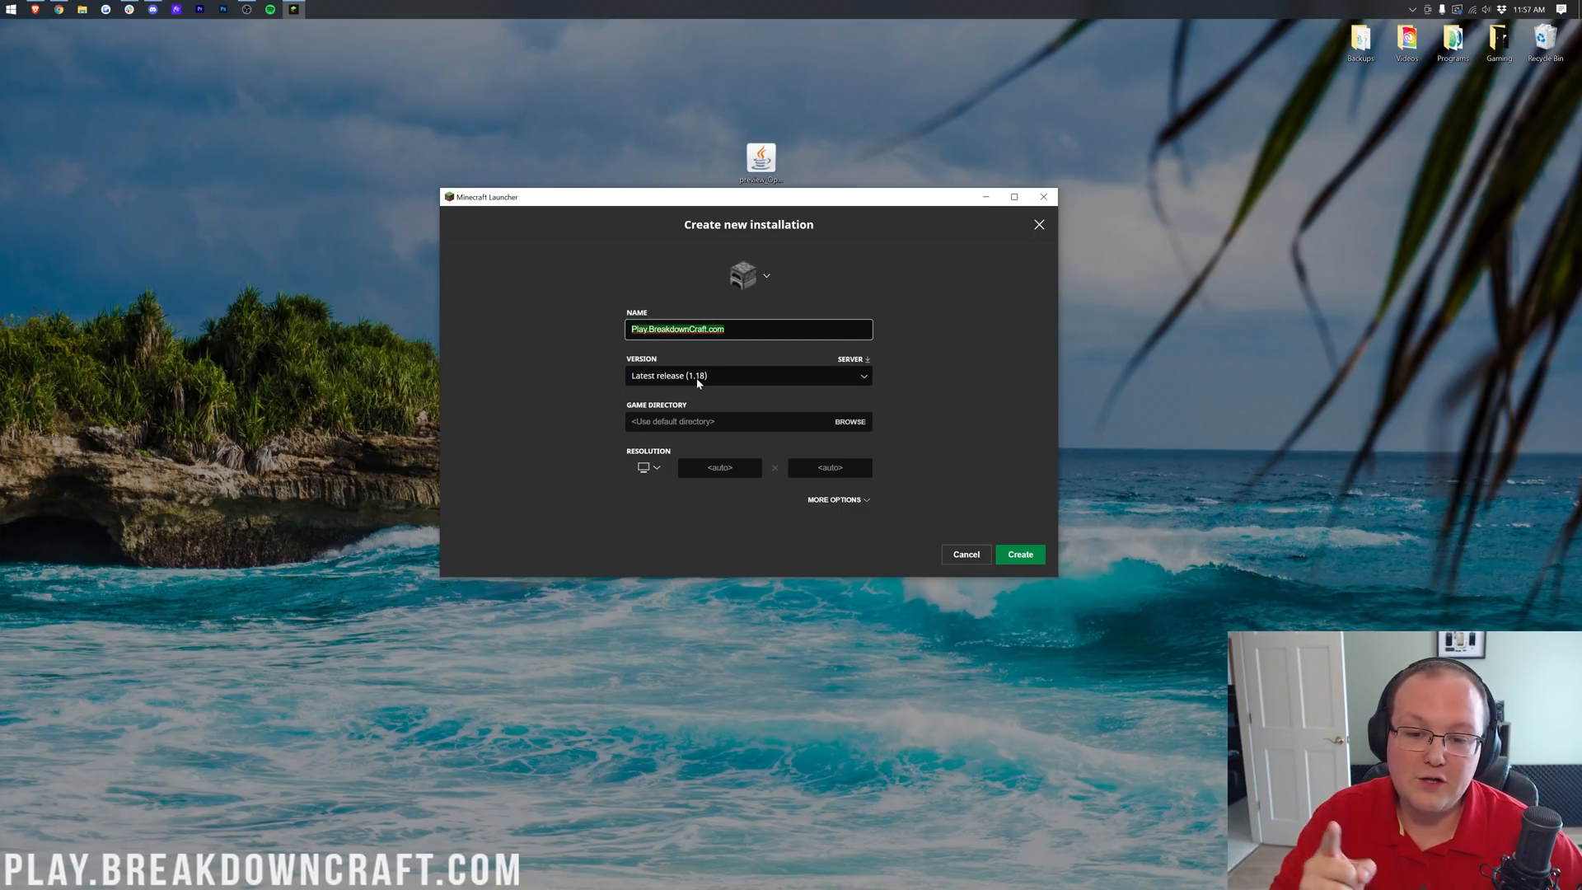
pyautogui.click(746, 375)
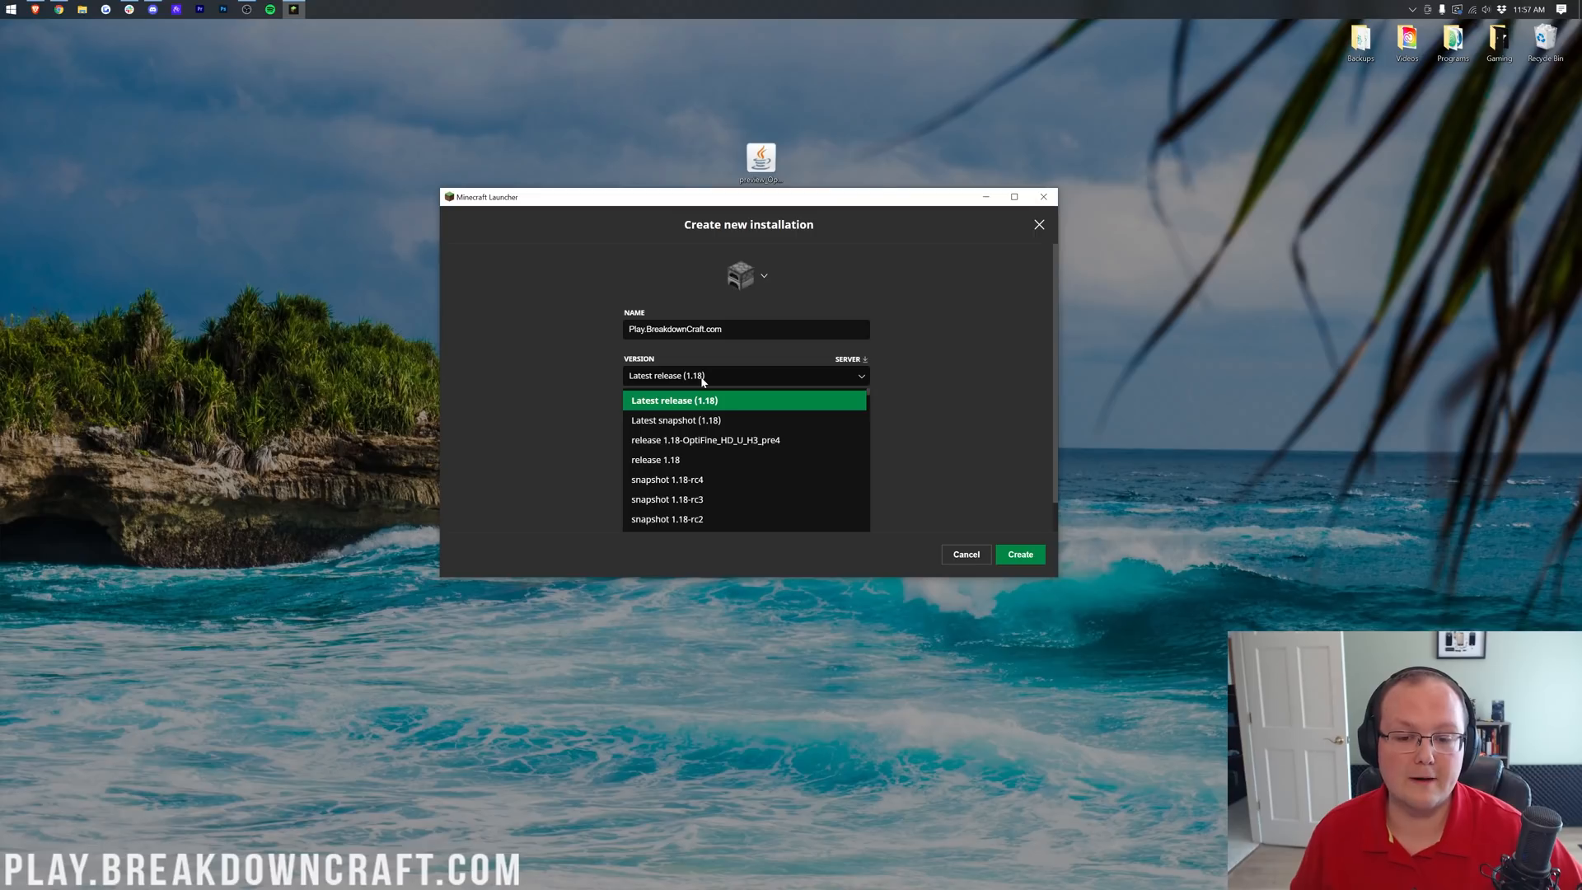
pyautogui.moveTo(707, 439)
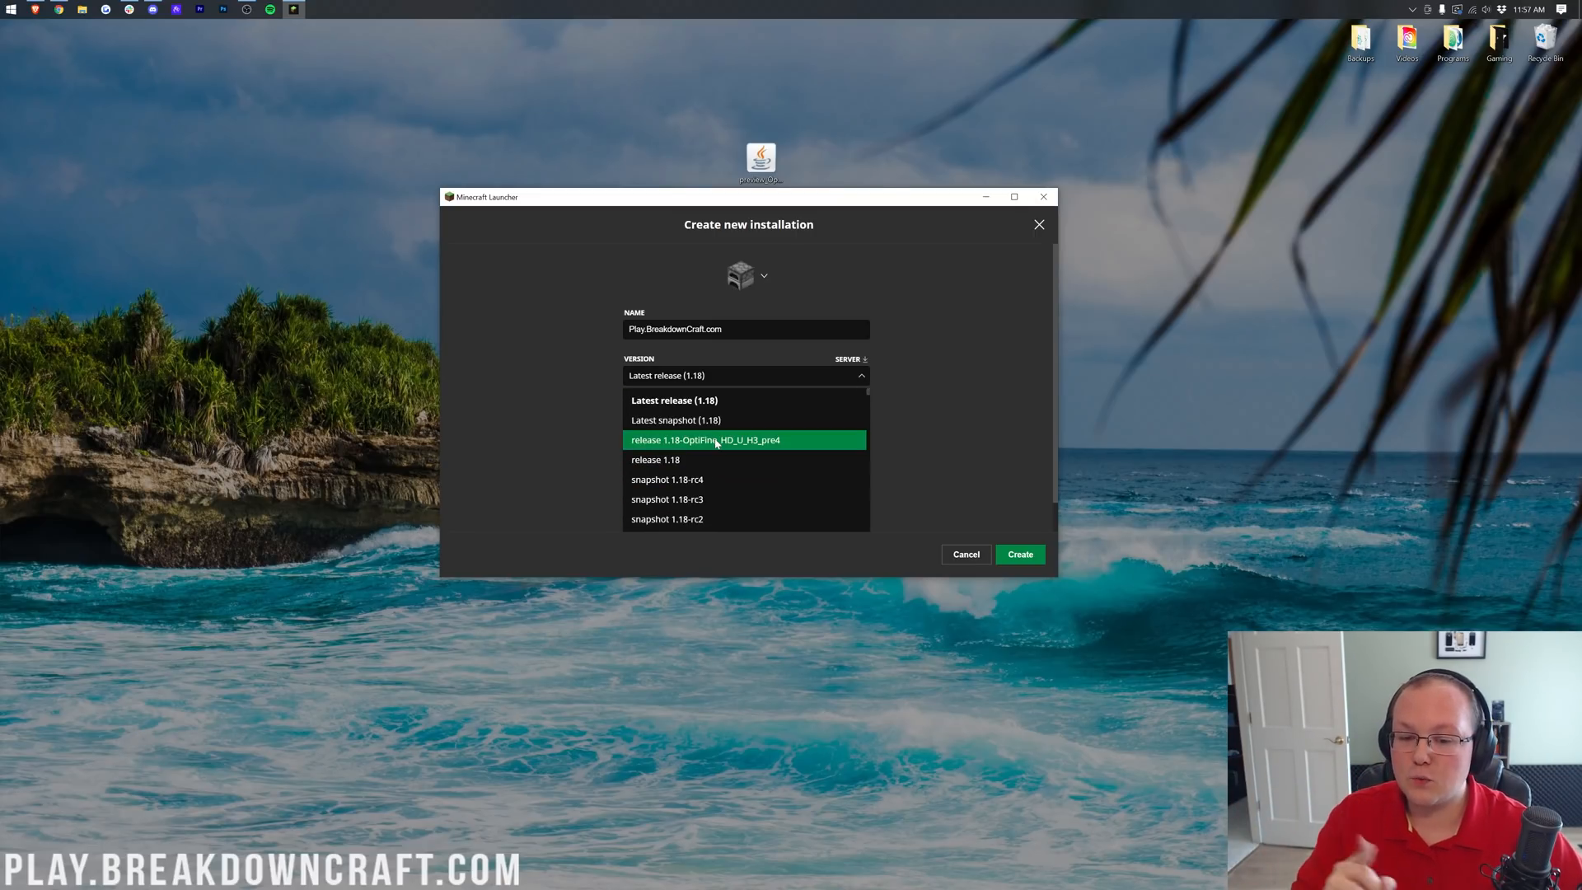
pyautogui.click(705, 438)
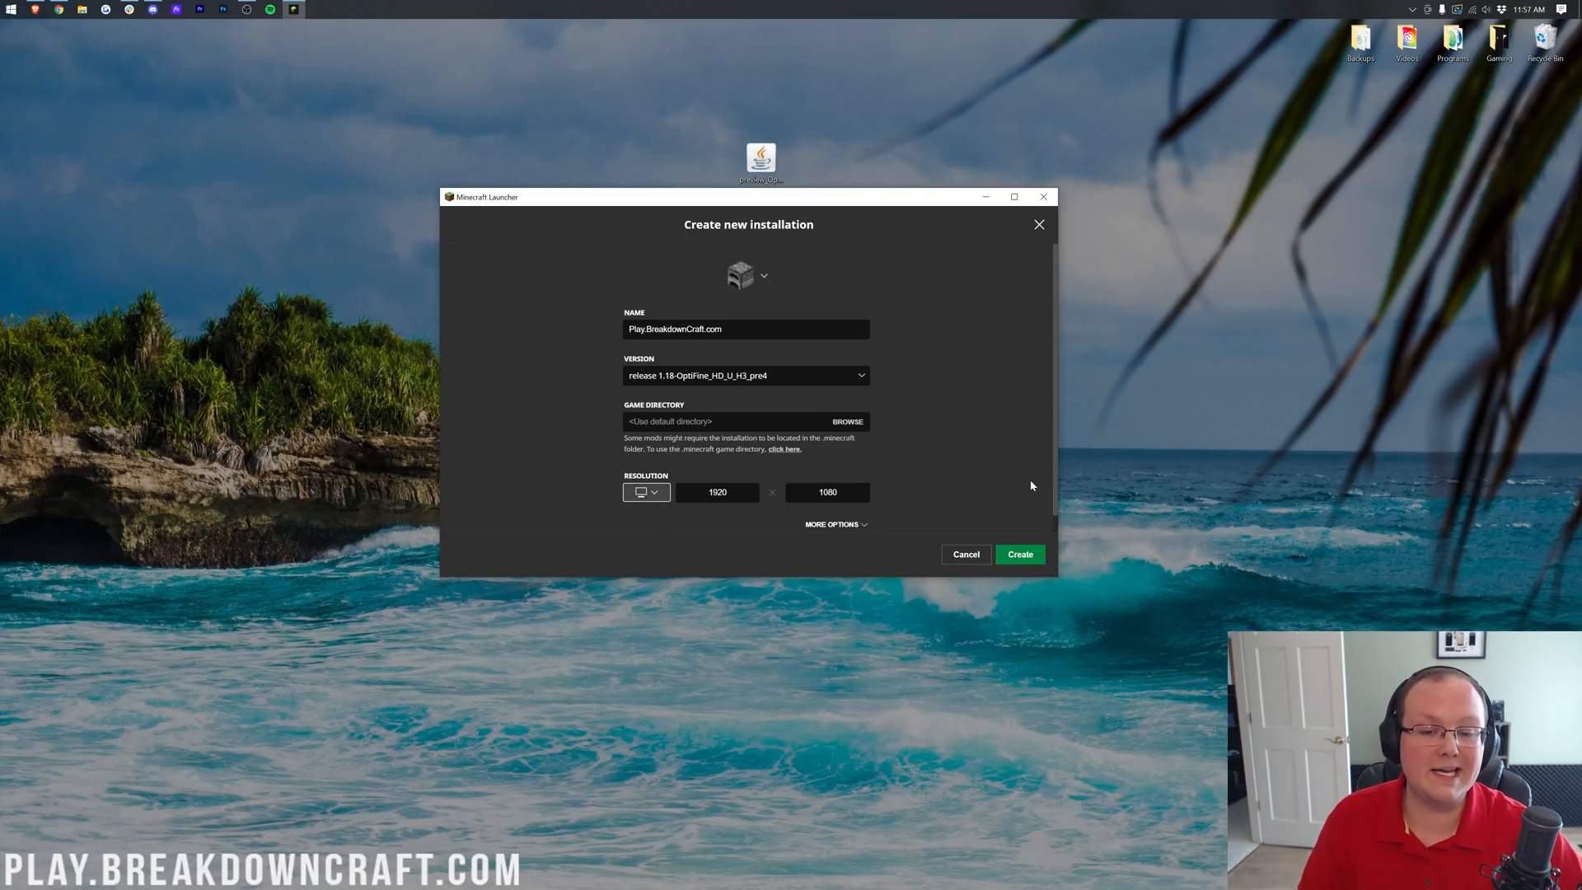
pyautogui.moveTo(980, 472)
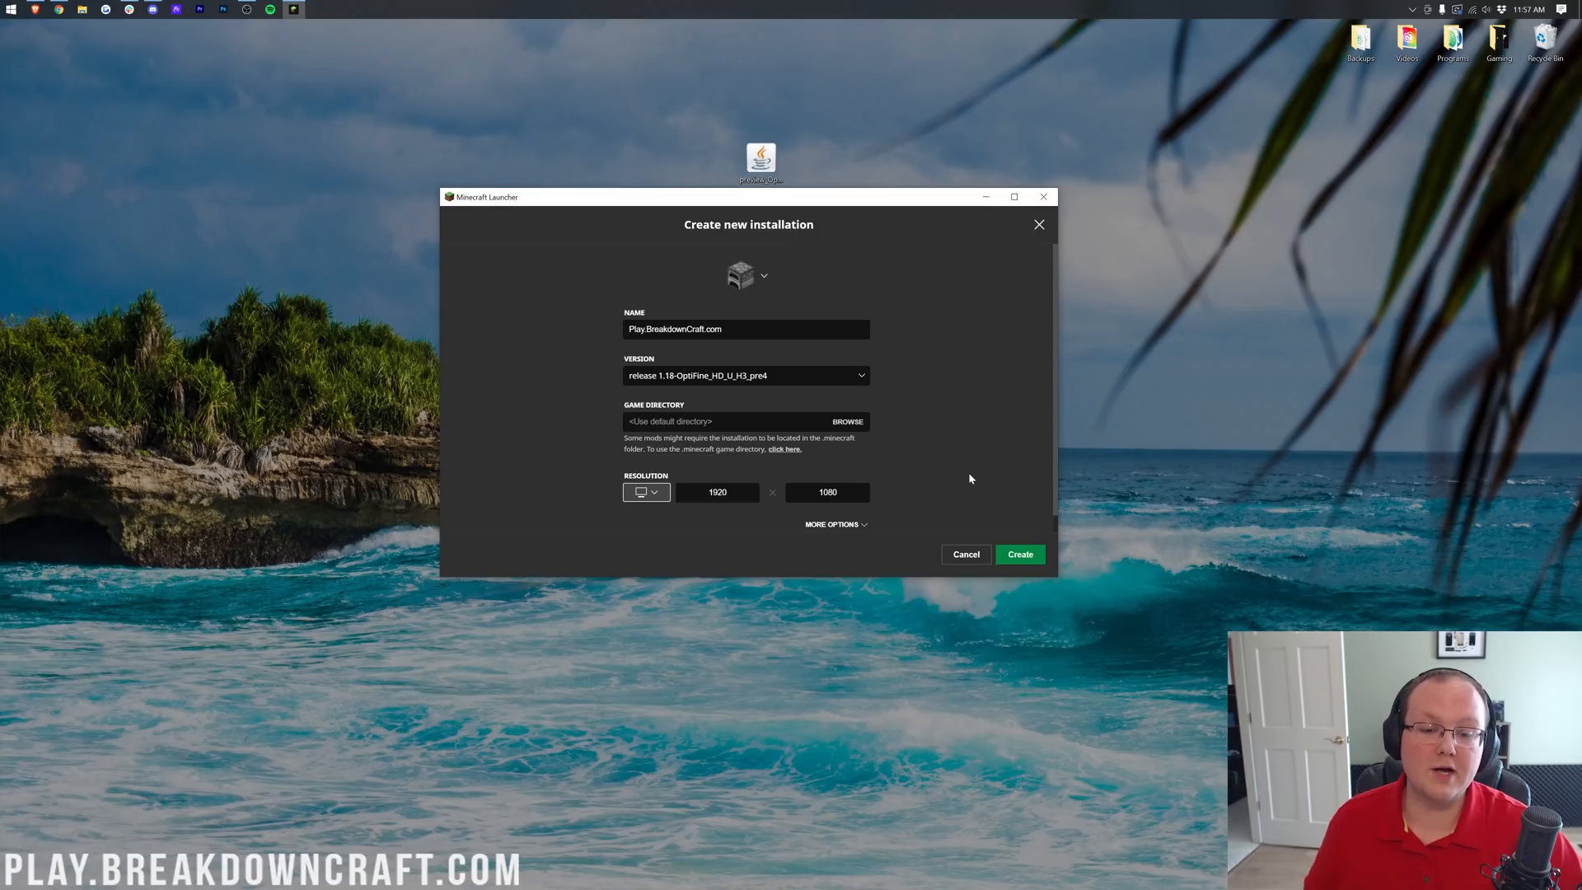
pyautogui.moveTo(936, 519)
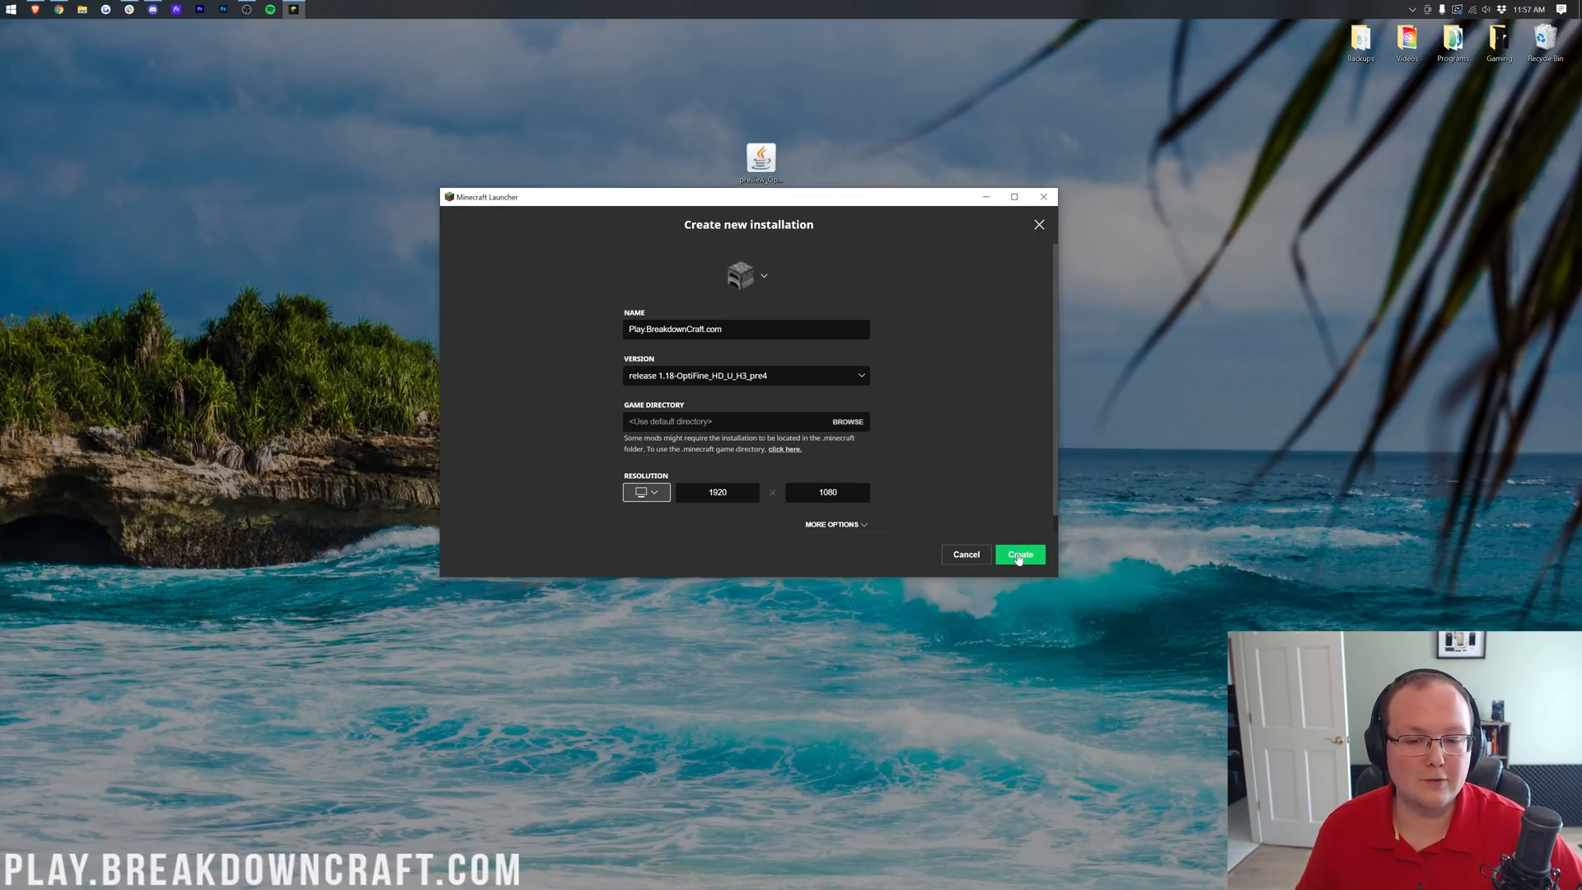
# Create the Play.BreakdownCraft.com installation and play it, accepting the modded-installation warning.
pyautogui.click(1019, 554)
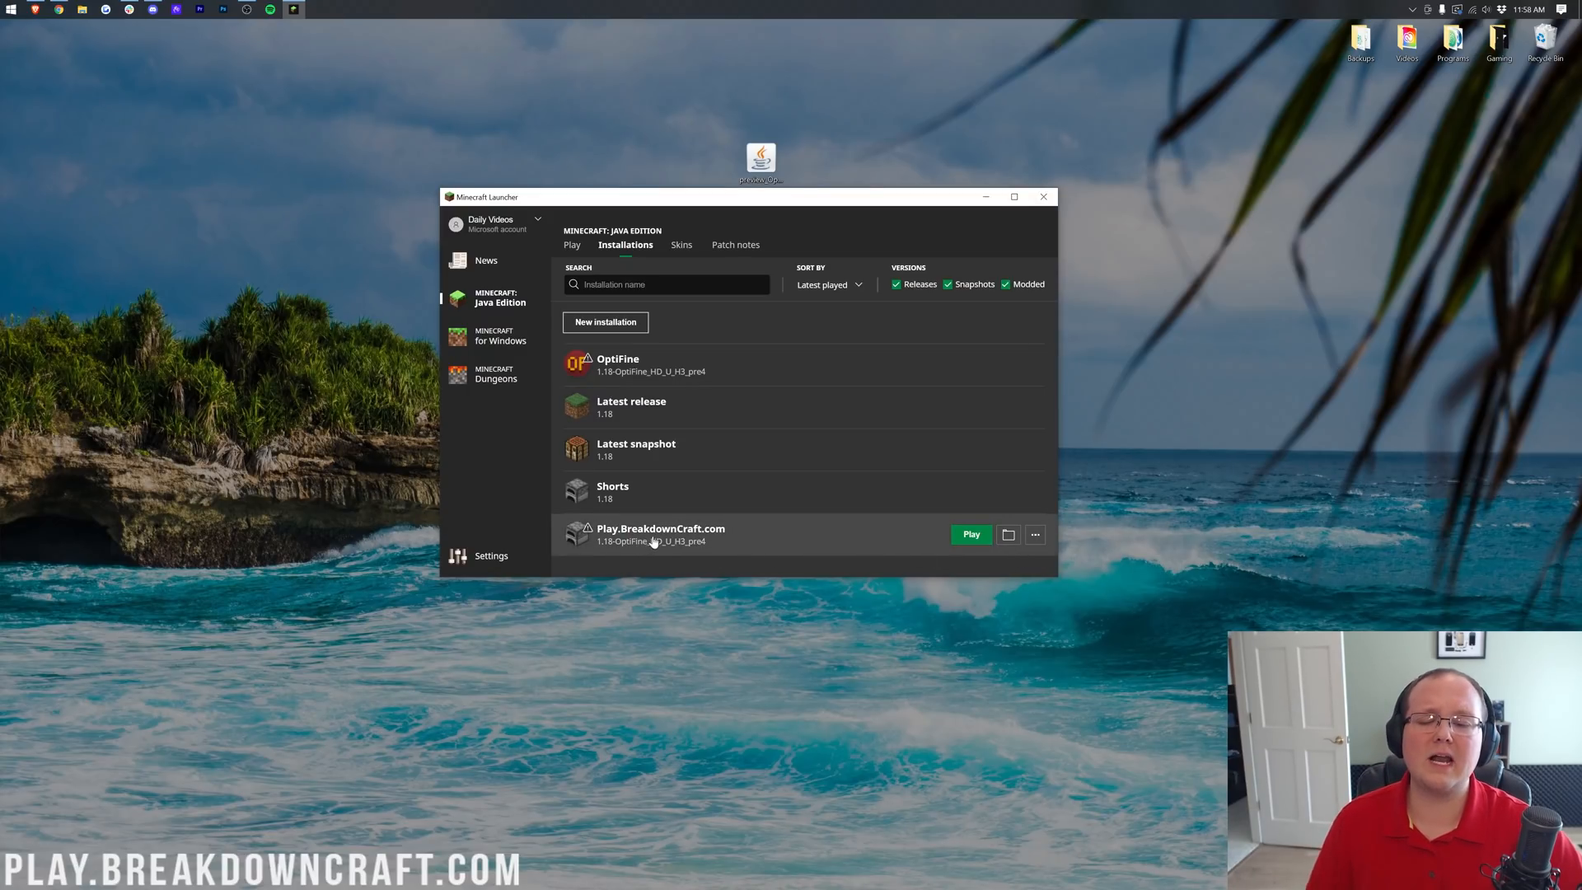
pyautogui.moveTo(717, 545)
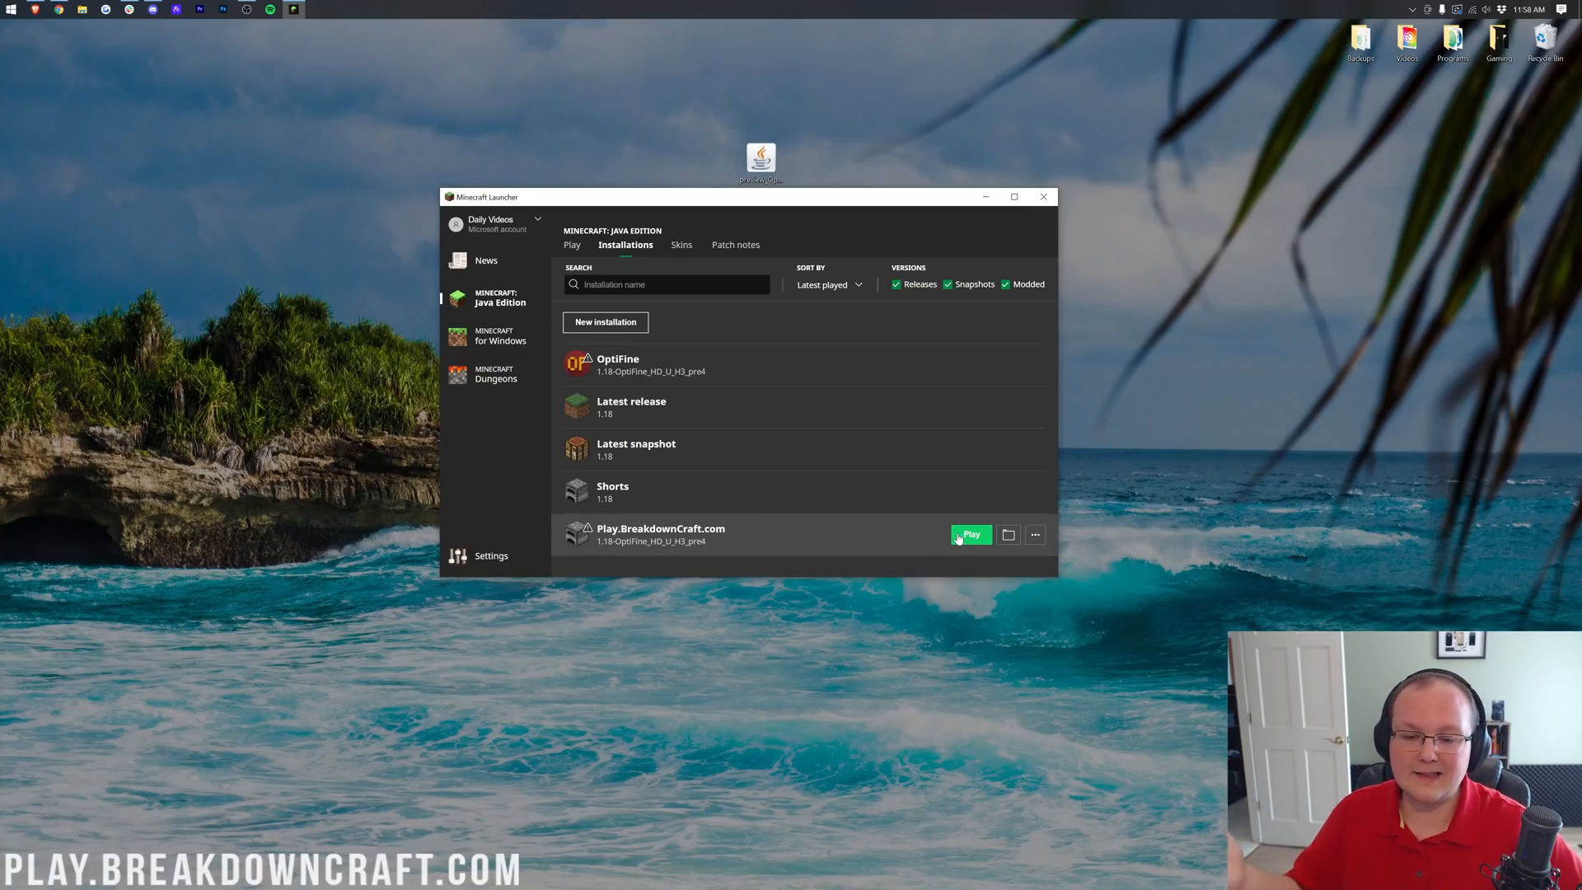
pyautogui.click(969, 534)
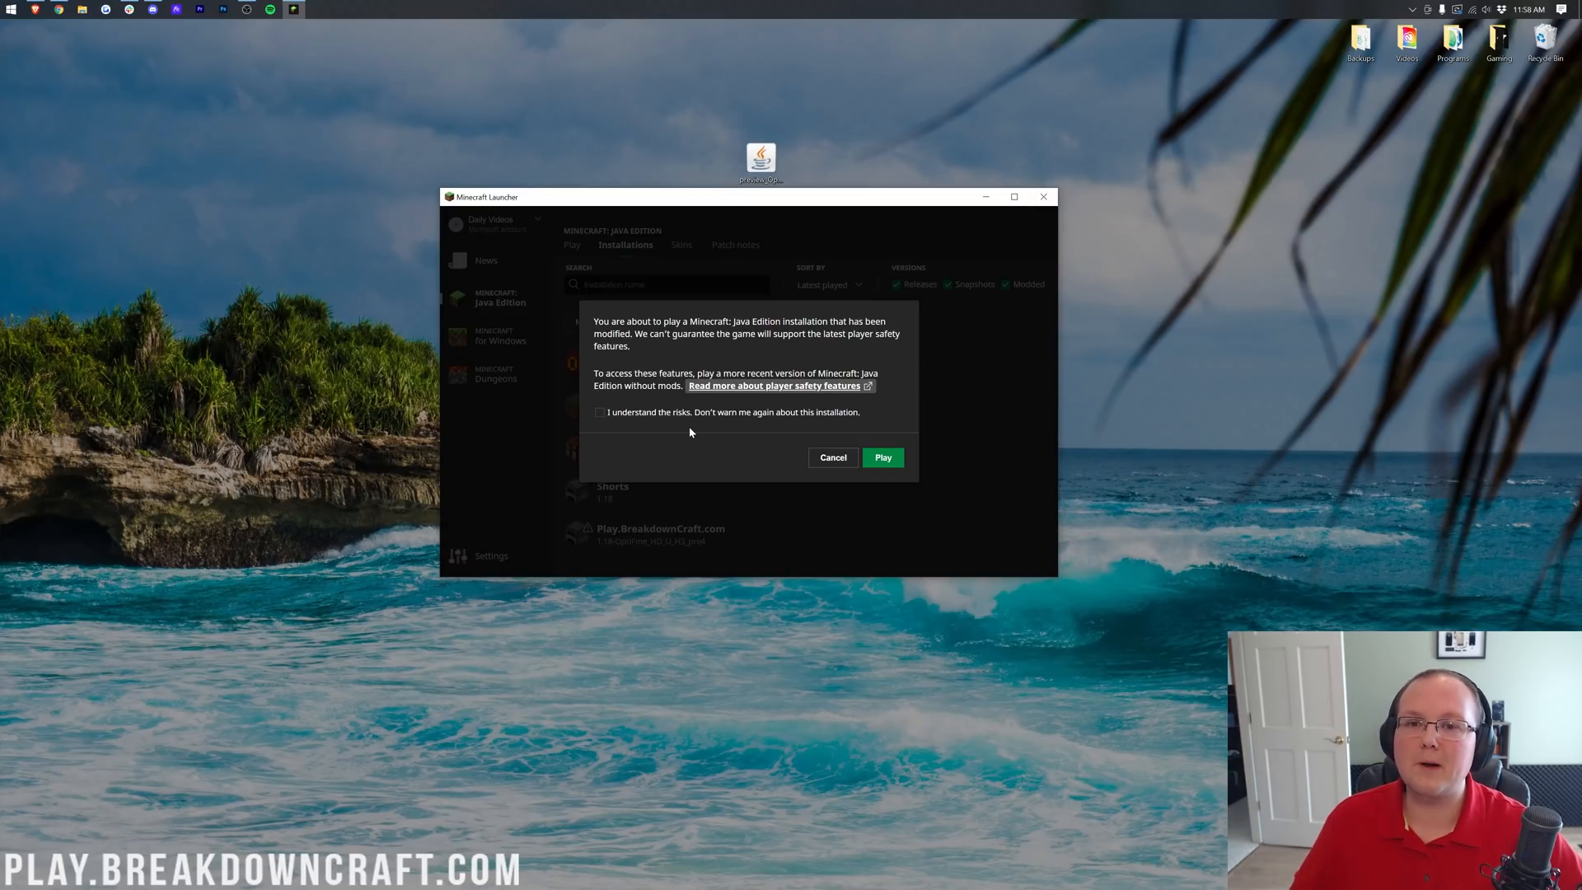
pyautogui.click(599, 412)
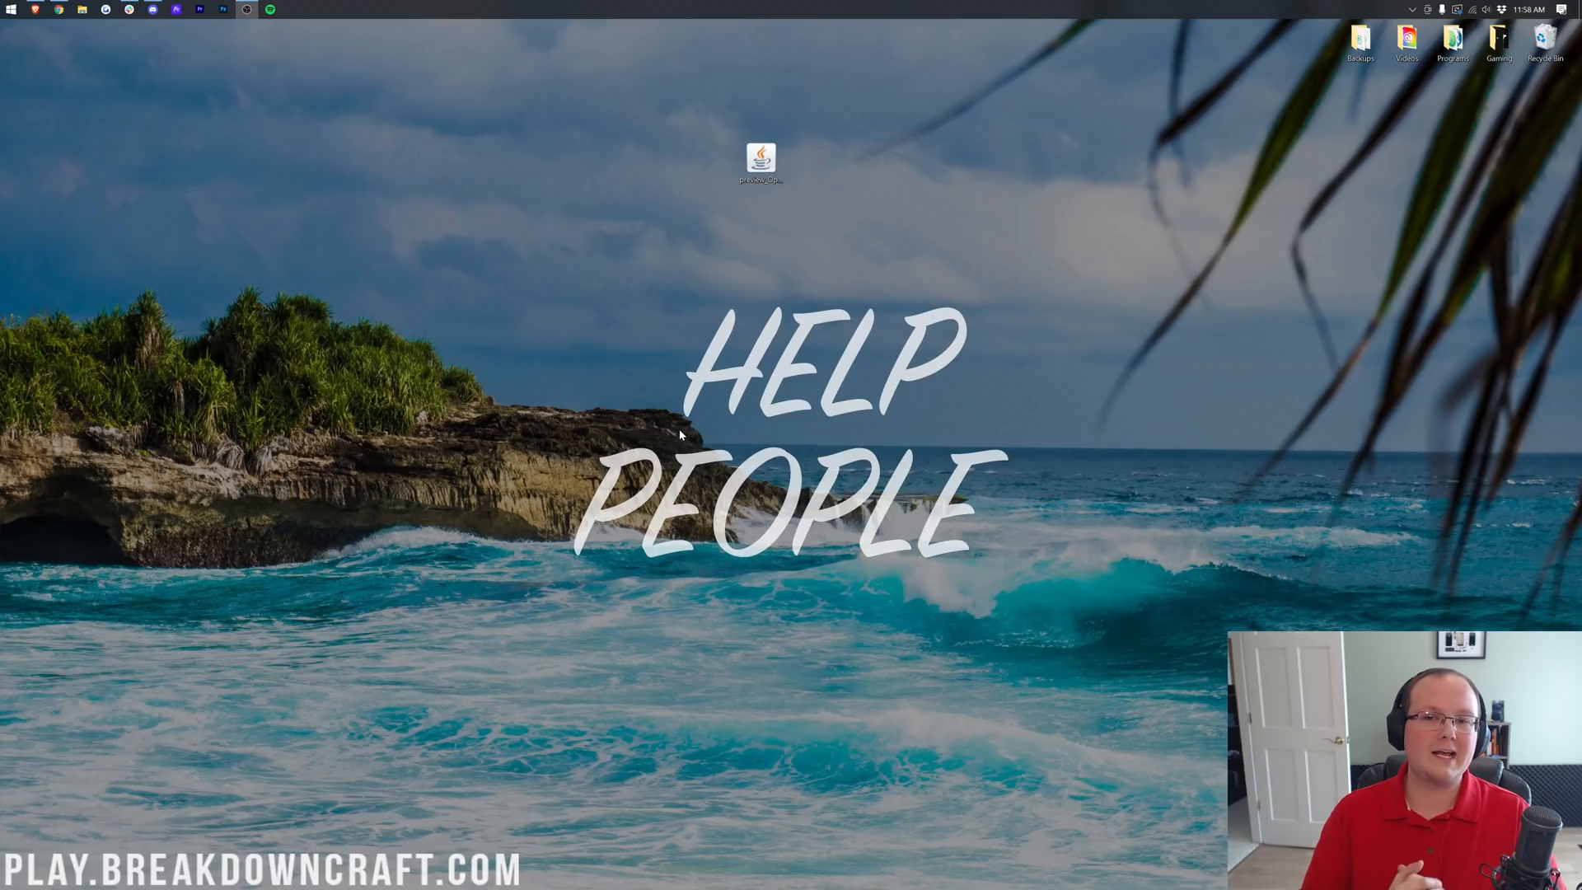
# Wait through the Mojang Studios loading screen as Minecraft 1.18 starts.
pyautogui.doubleClick(762, 160)
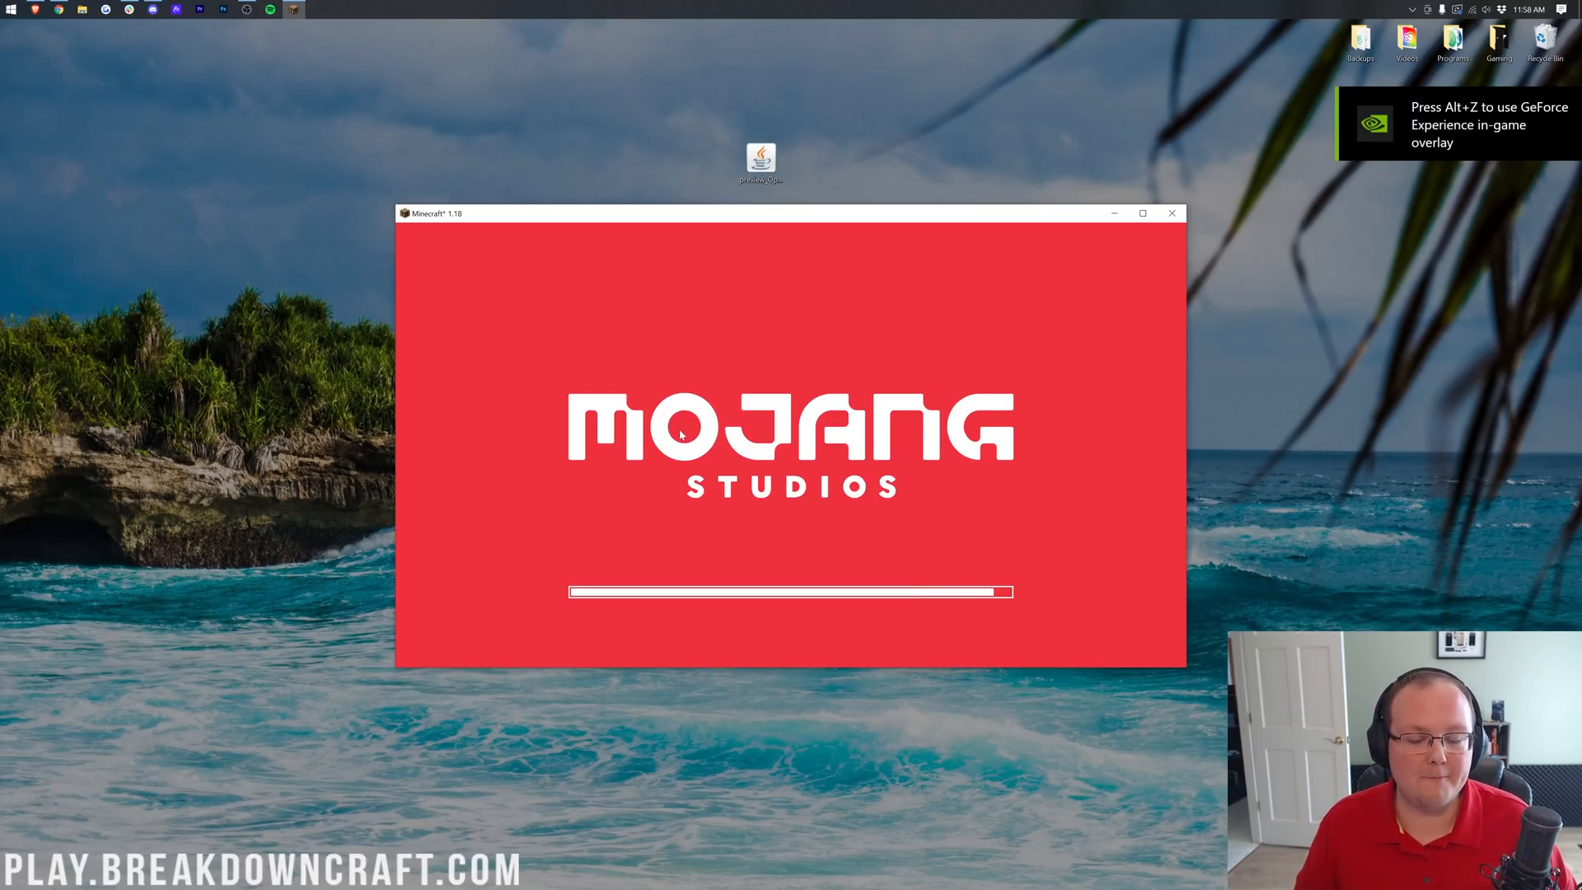
pyautogui.moveTo(702, 504)
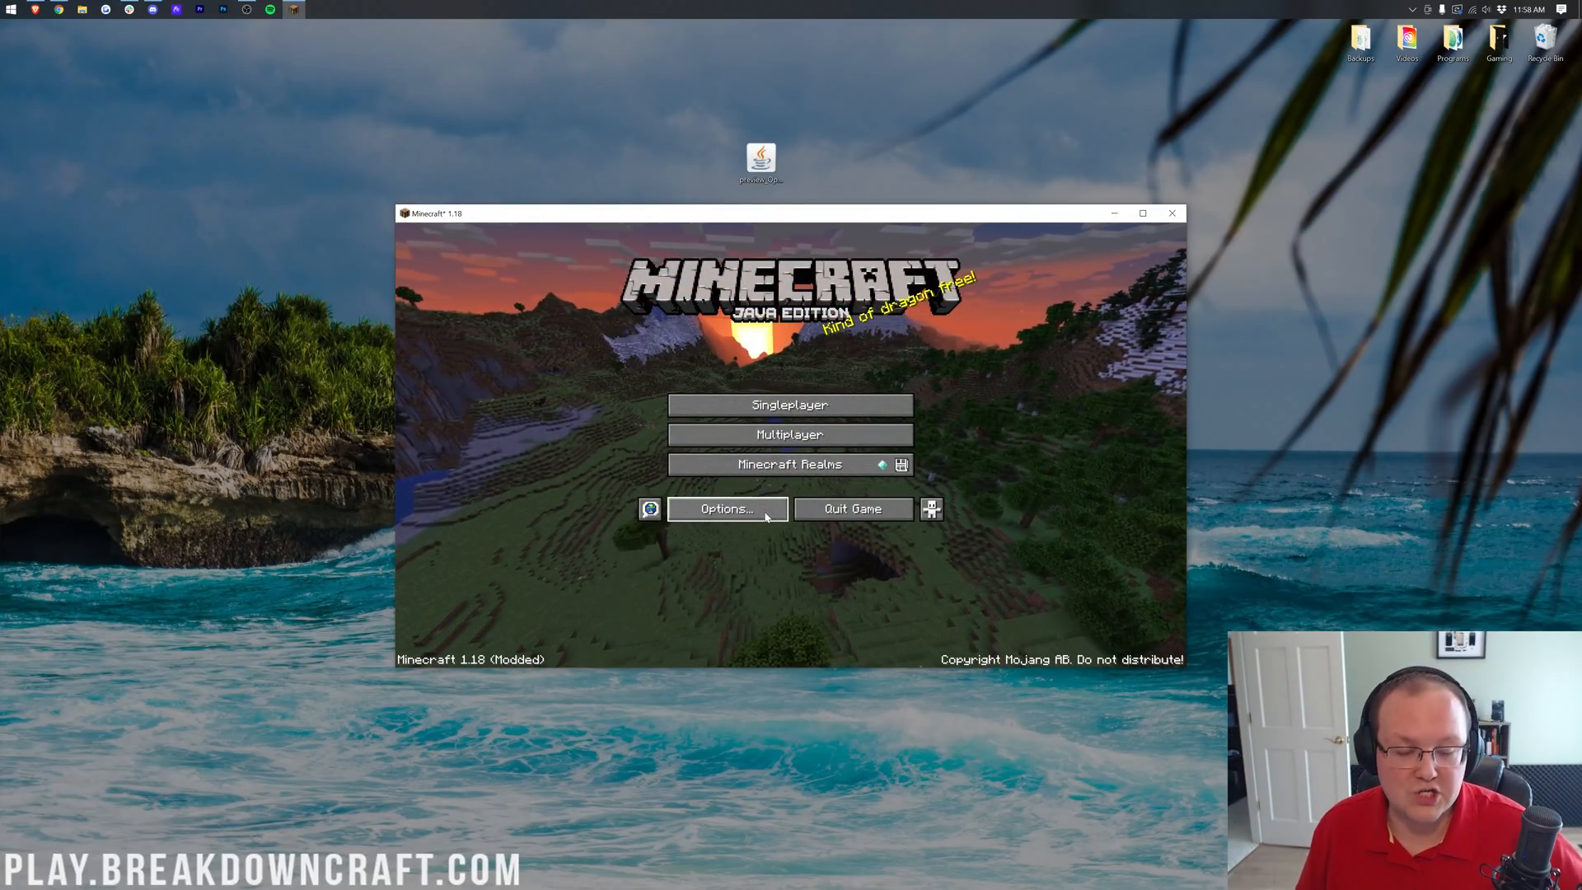
pyautogui.click(723, 510)
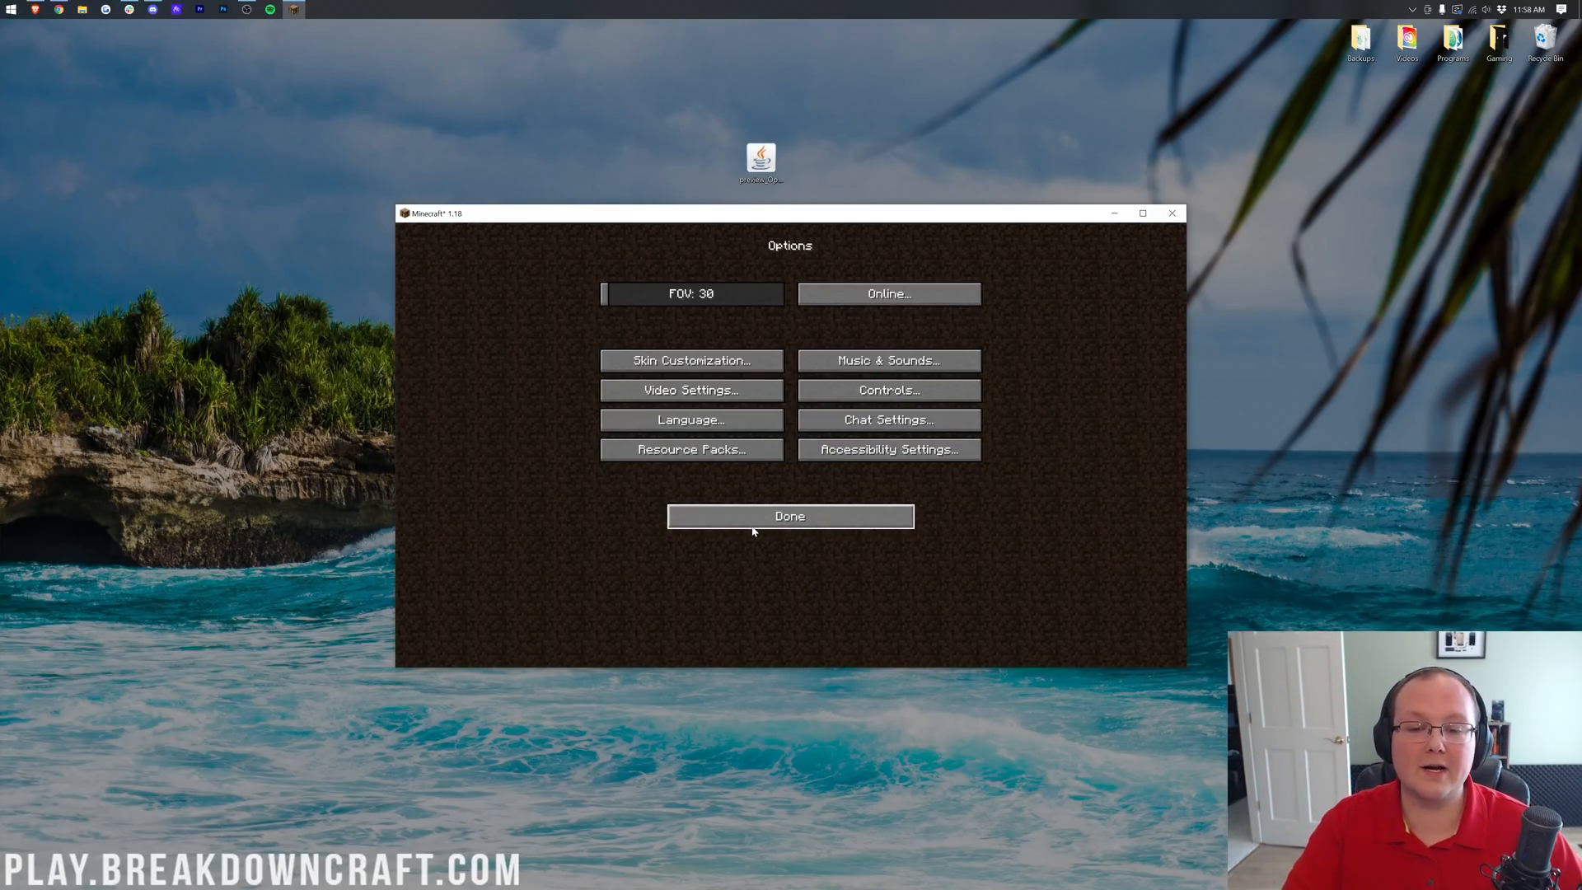
pyautogui.click(1143, 212)
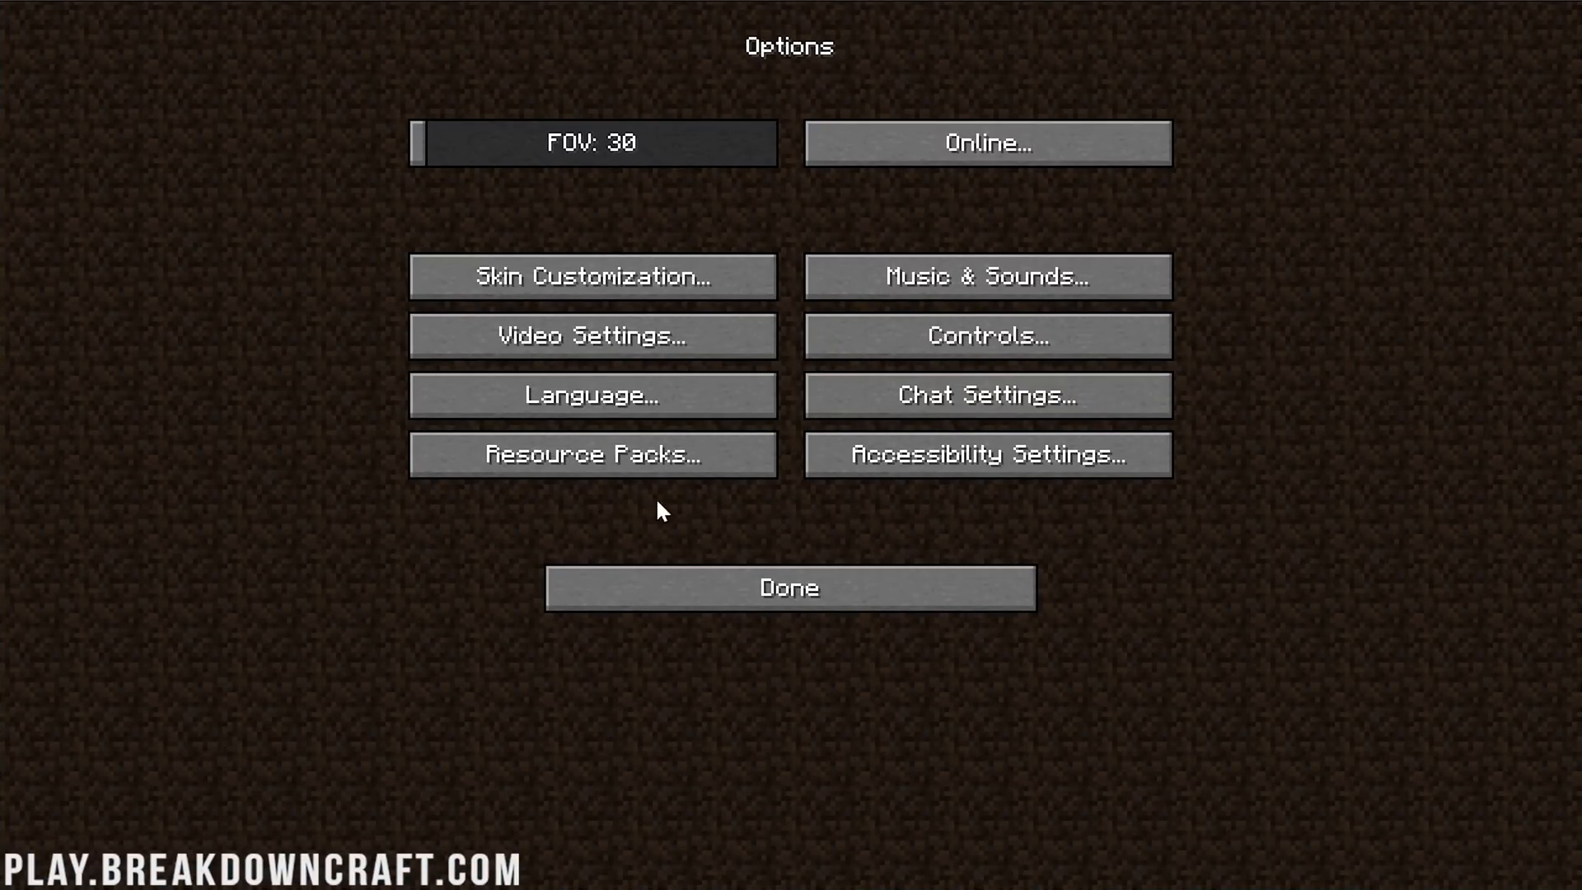
pyautogui.click(591, 335)
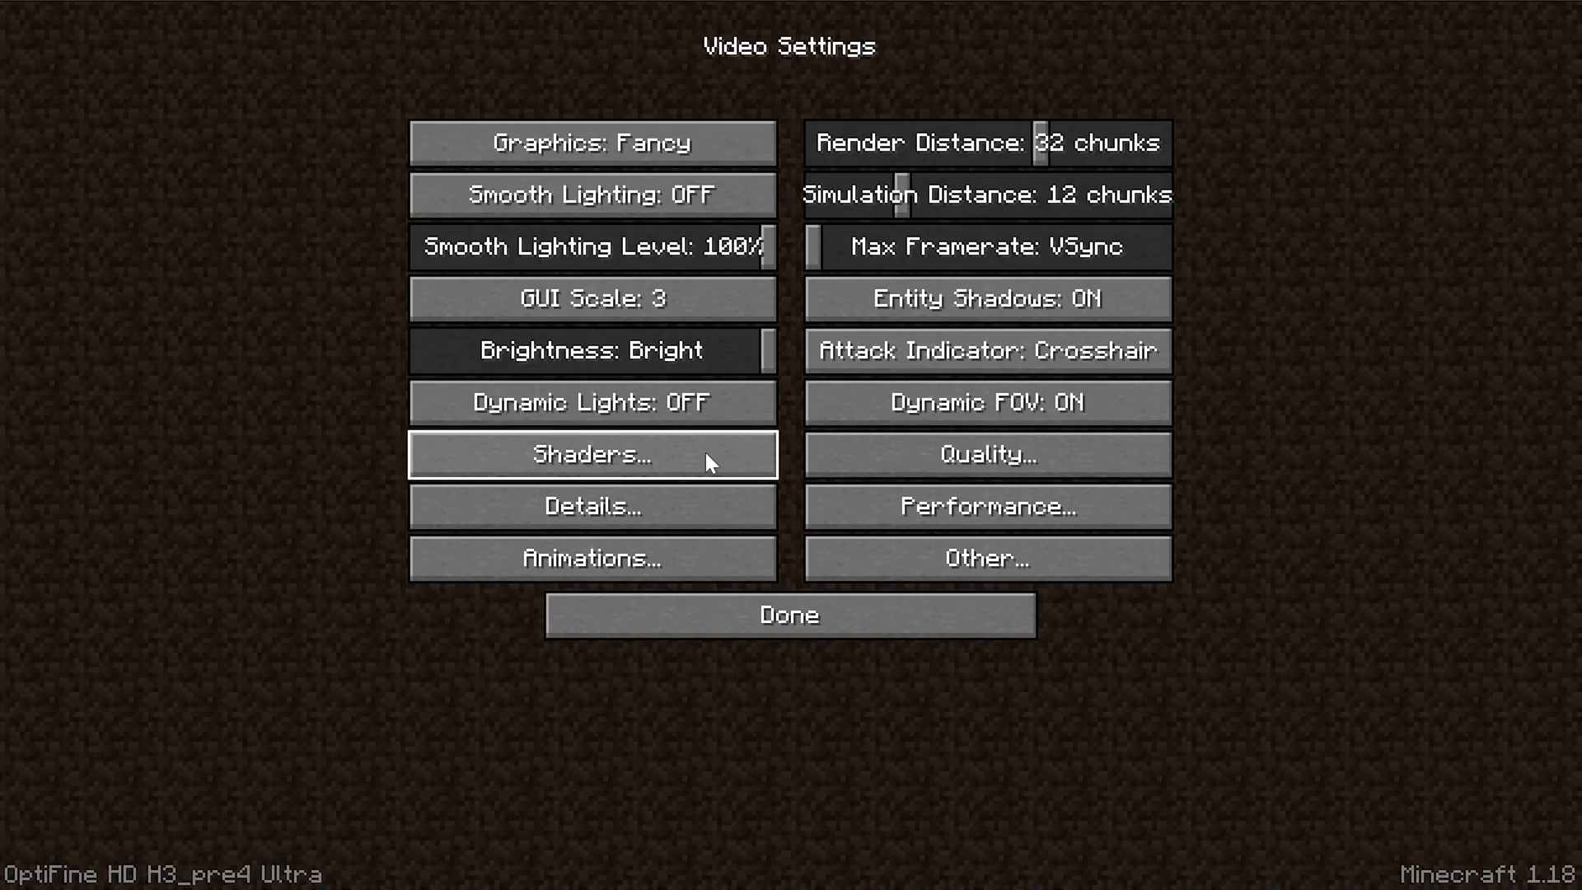
pyautogui.click(592, 455)
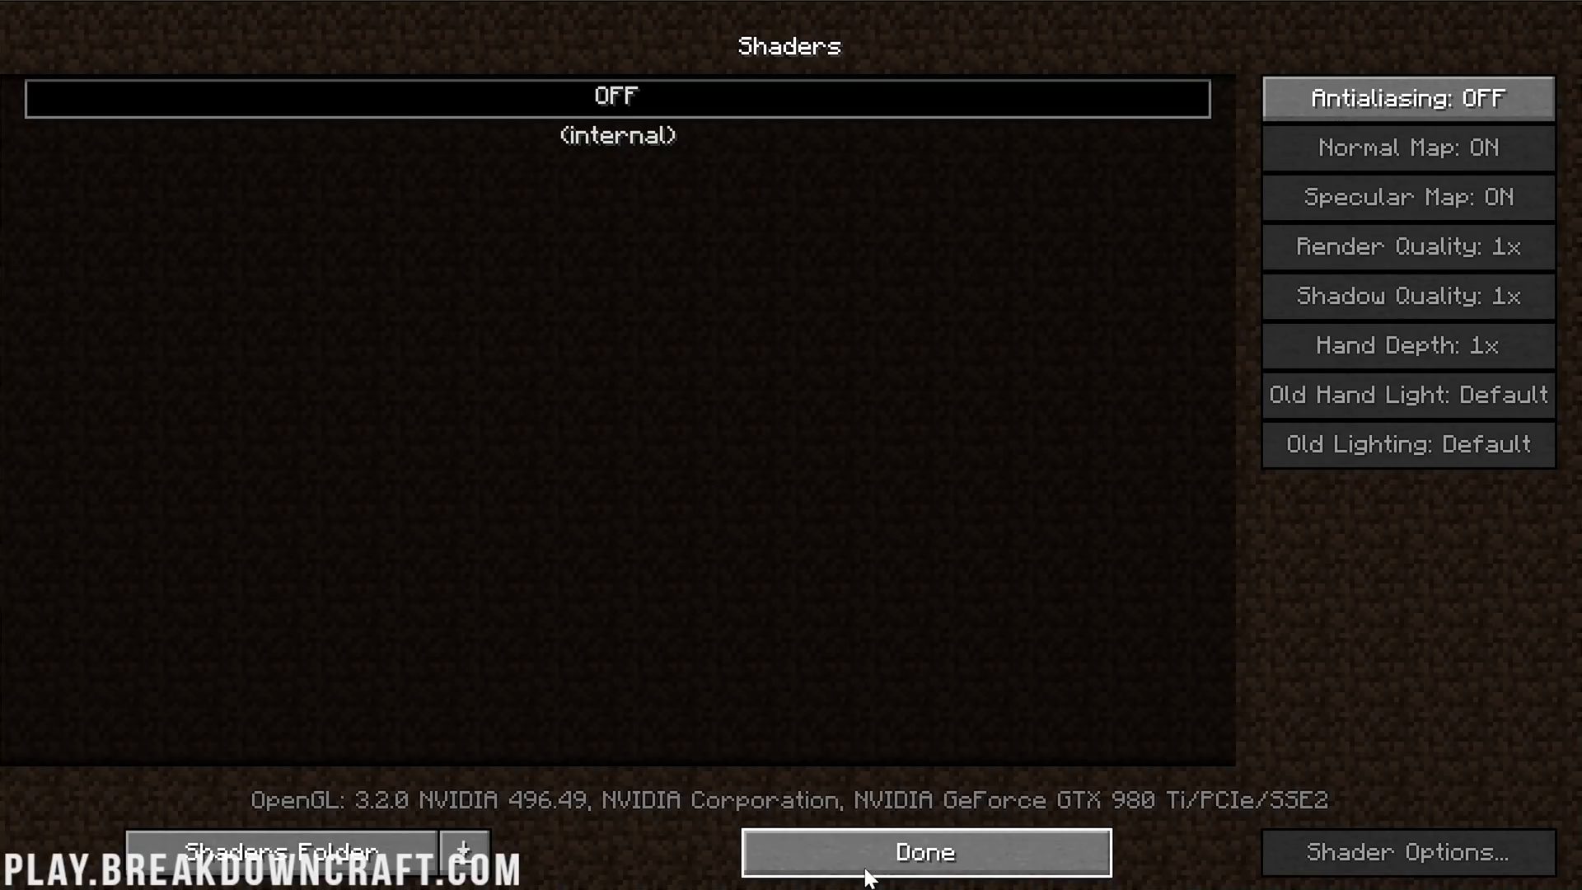
pyautogui.click(923, 852)
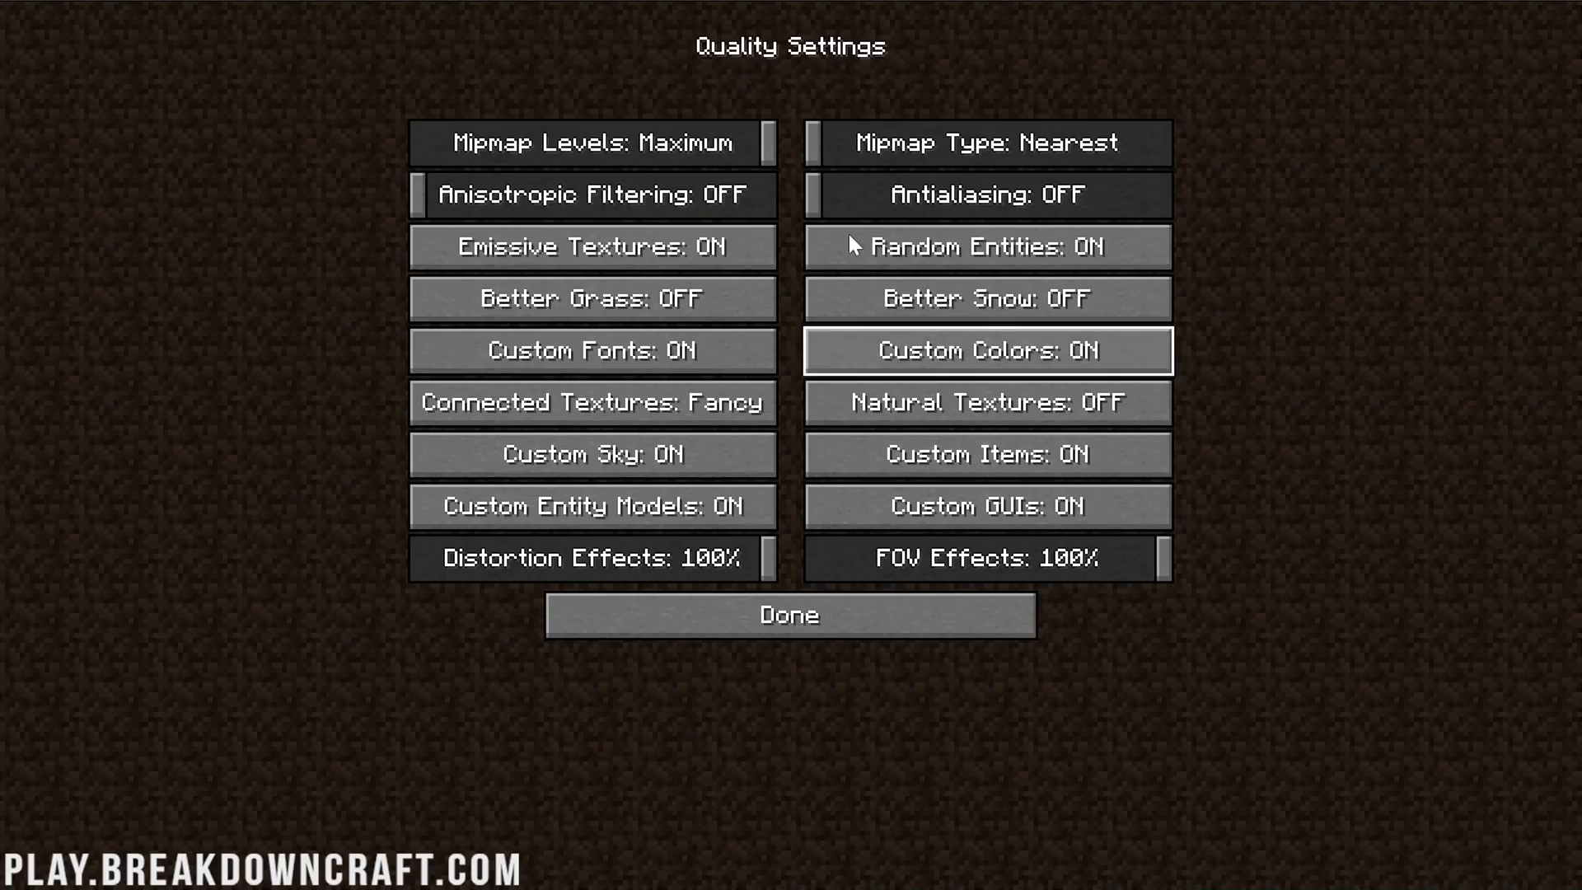
pyautogui.click(789, 614)
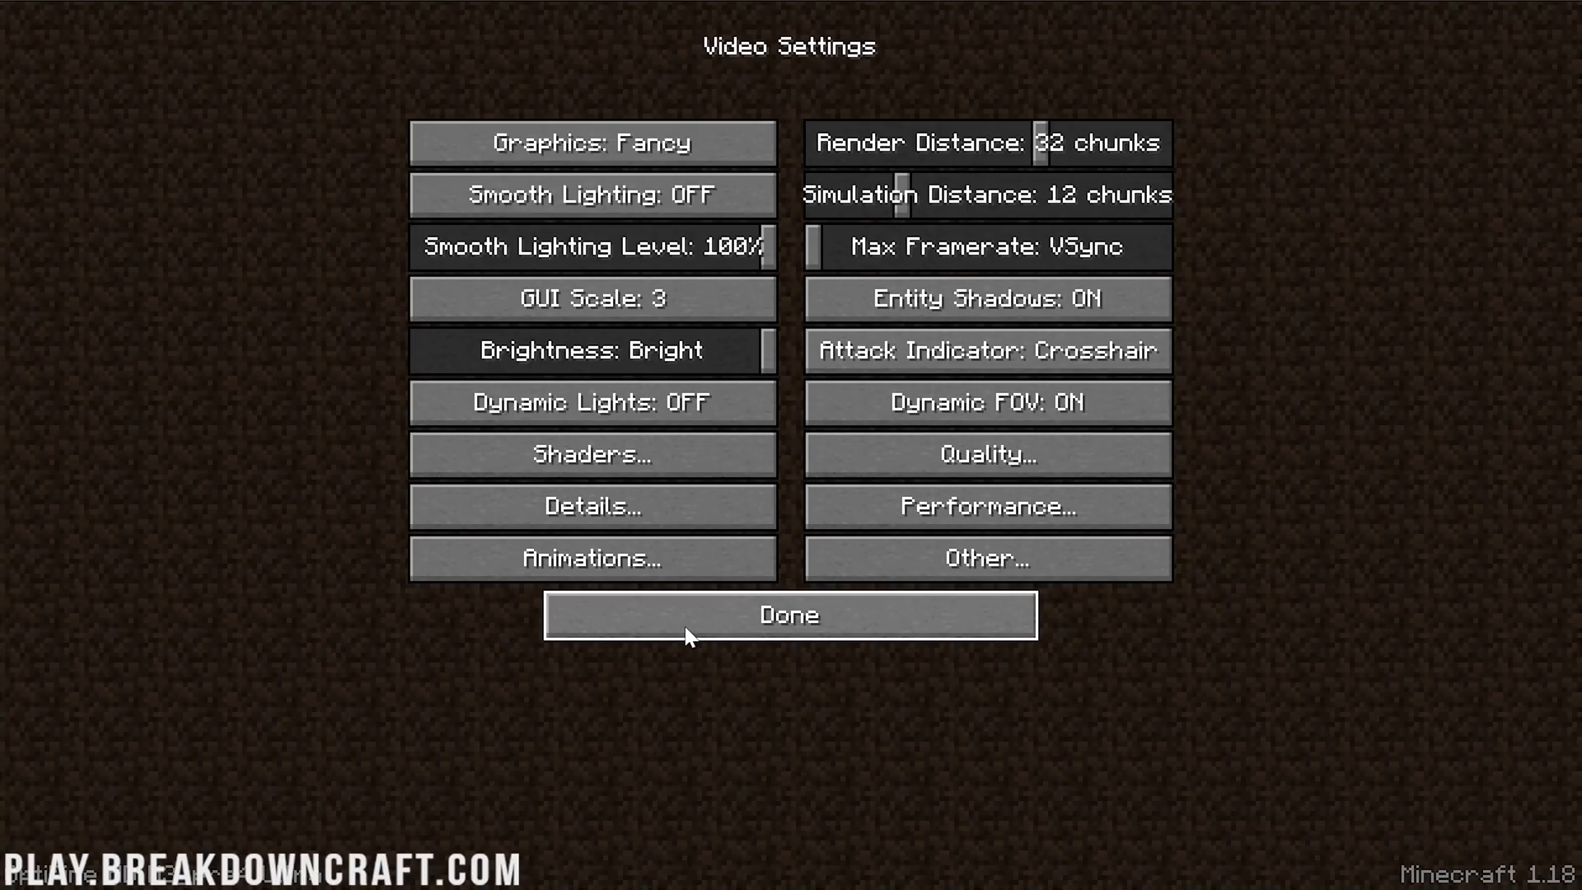
pyautogui.click(788, 614)
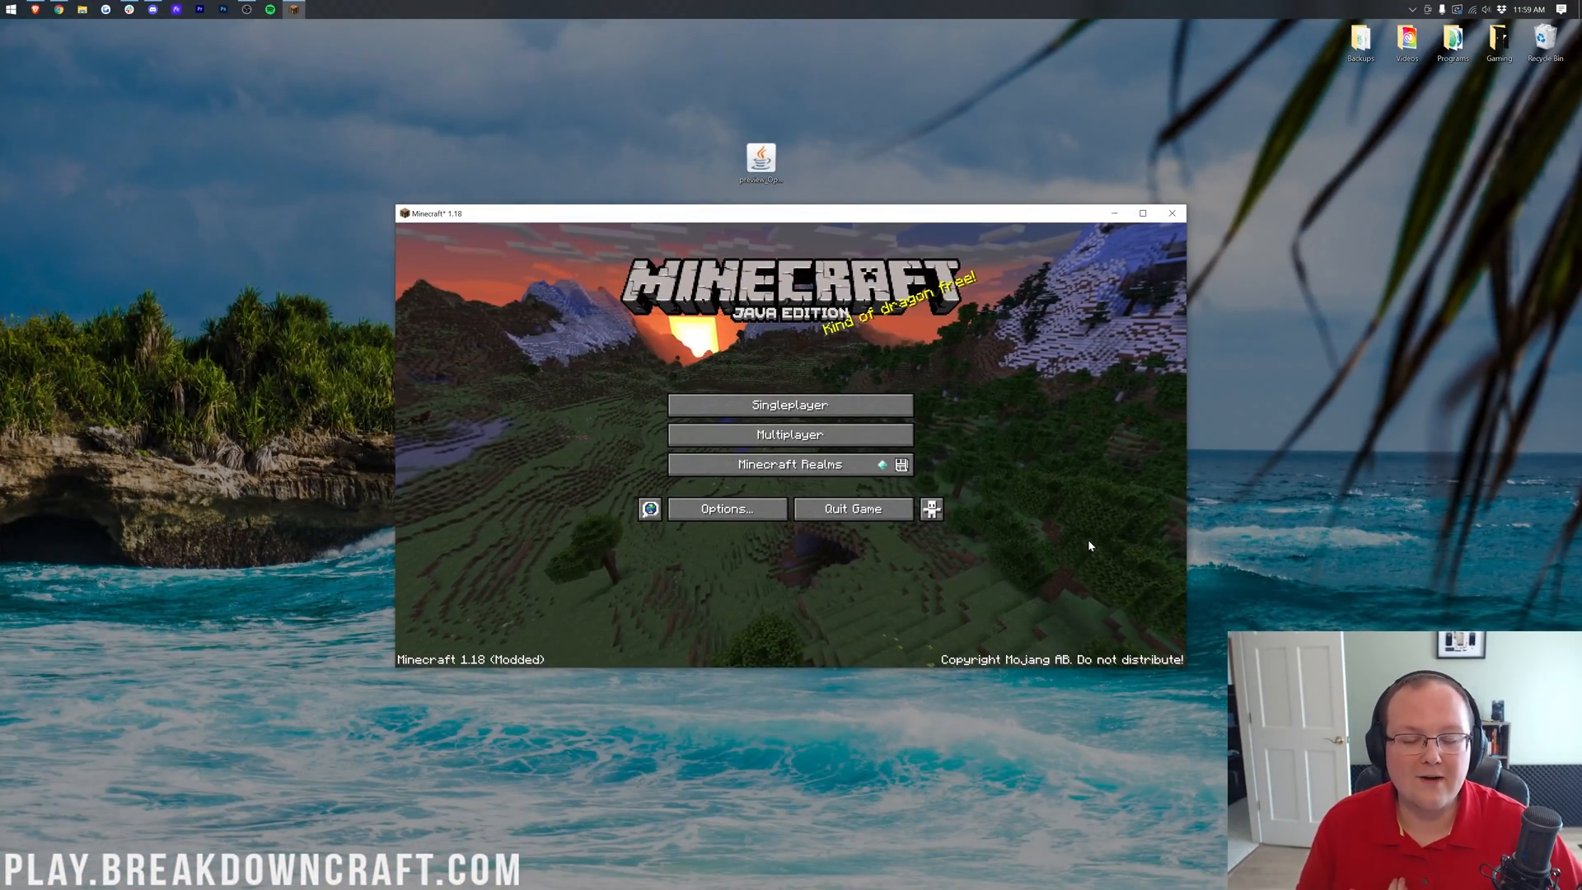
# Join the Play.BreakdownCraft.com server from Multiplayer, check Options, and resume playing at spawn.
pyautogui.click(789, 433)
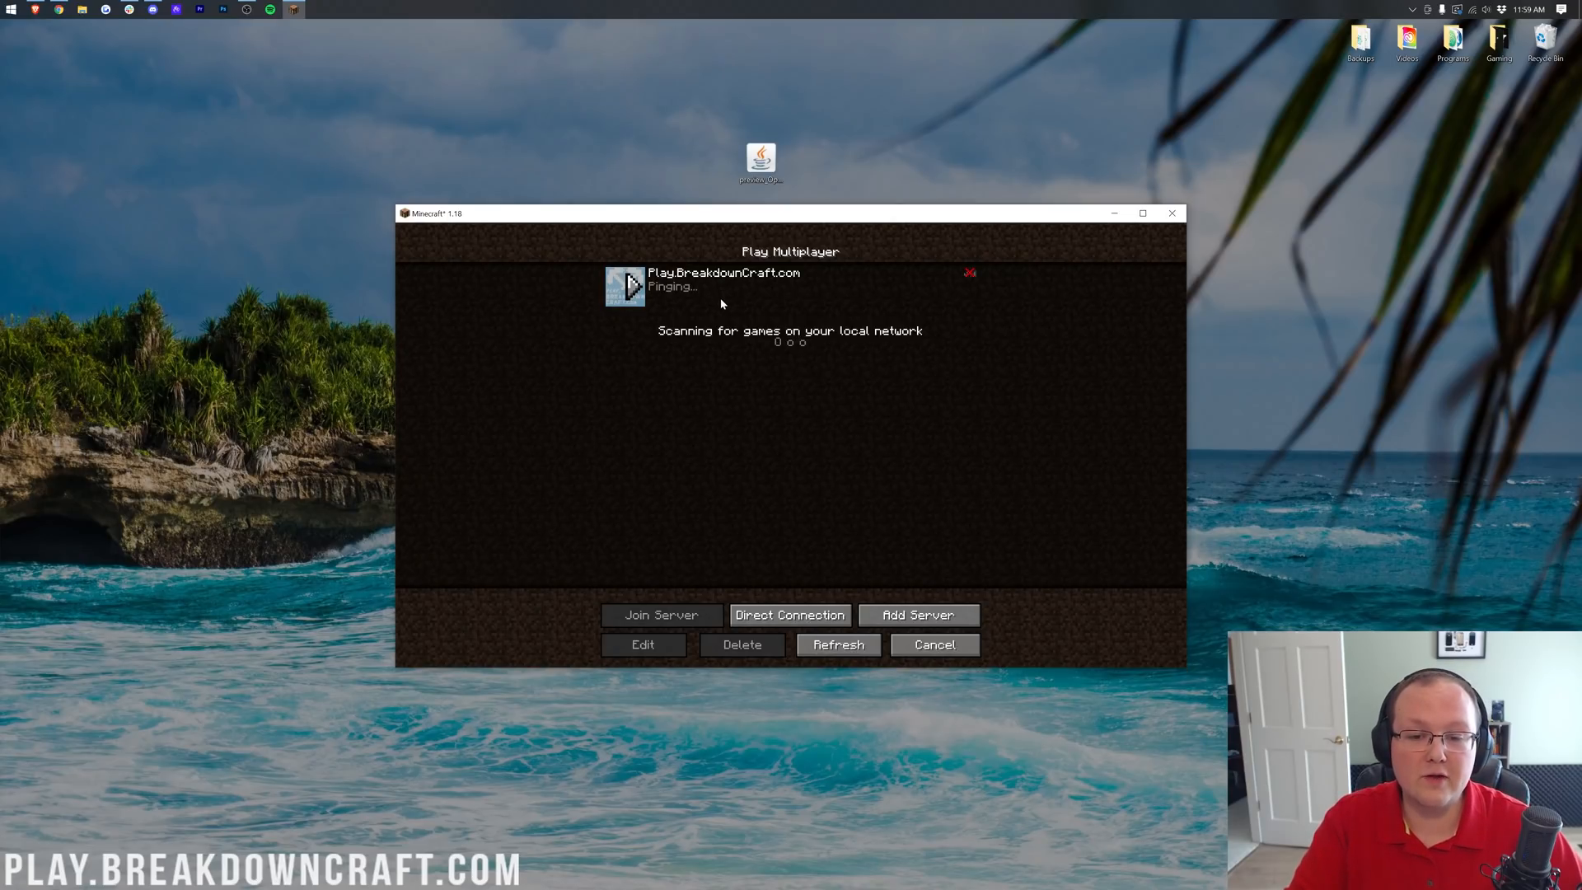
pyautogui.click(660, 615)
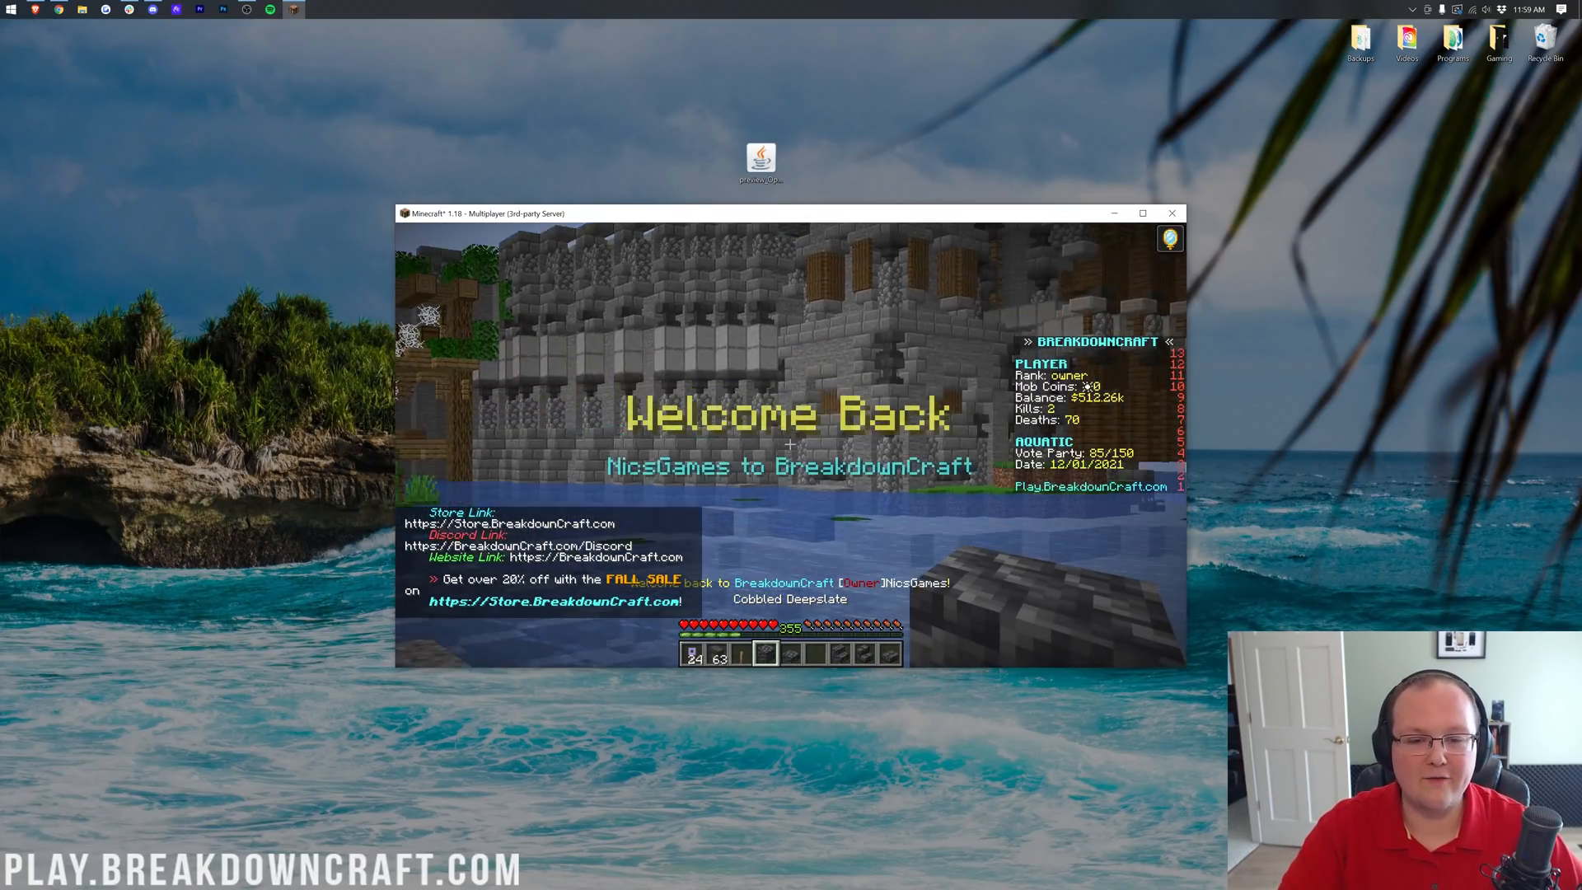
pyautogui.press('Escape')
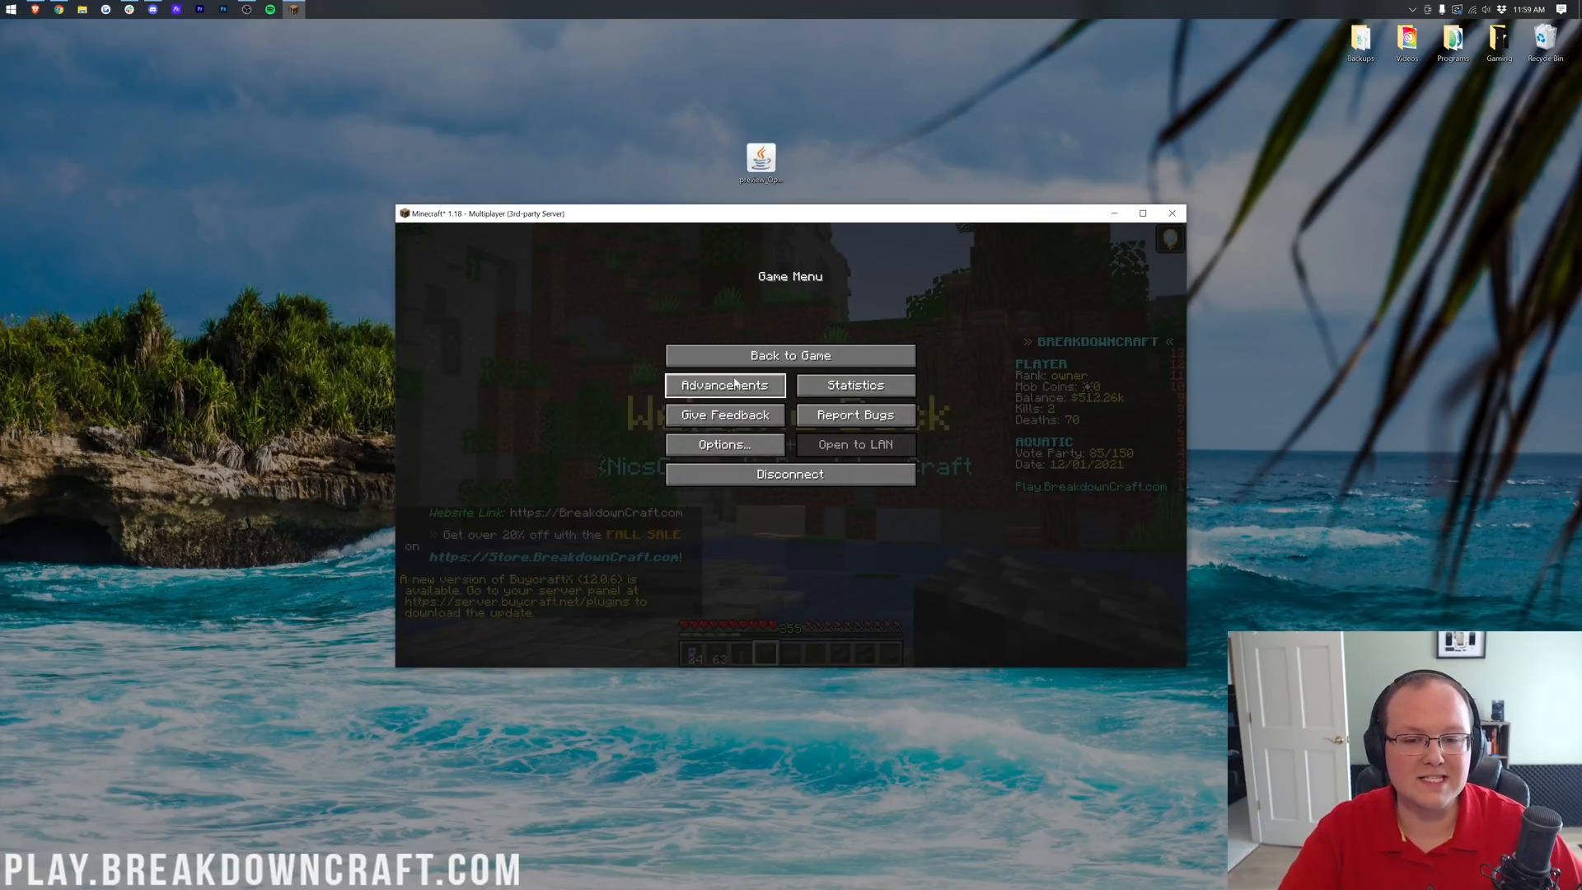
pyautogui.click(724, 444)
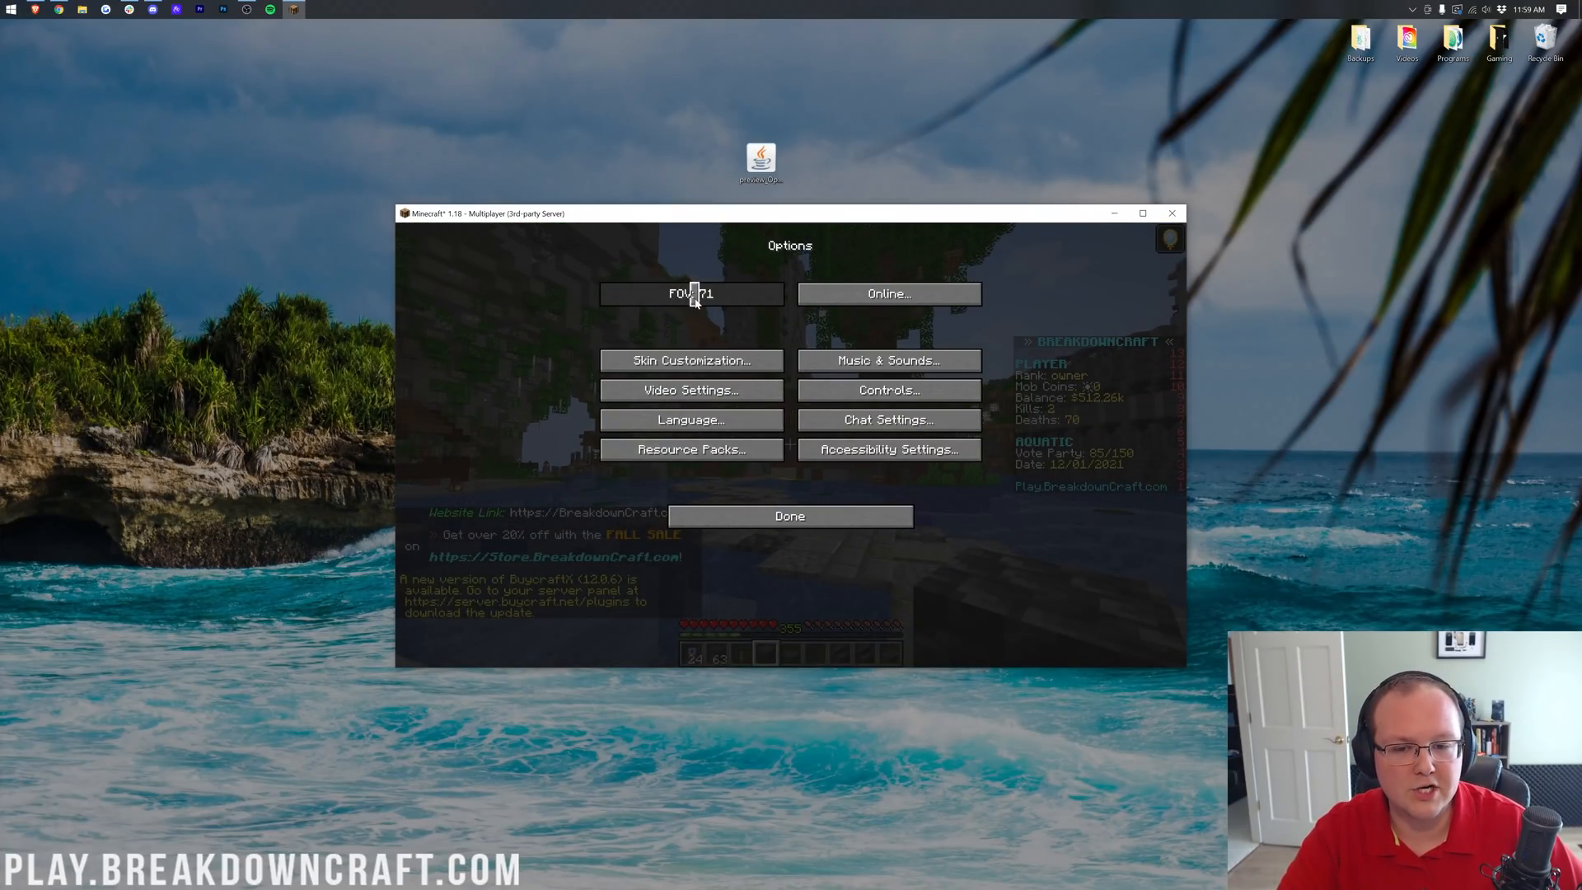
pyautogui.click(789, 516)
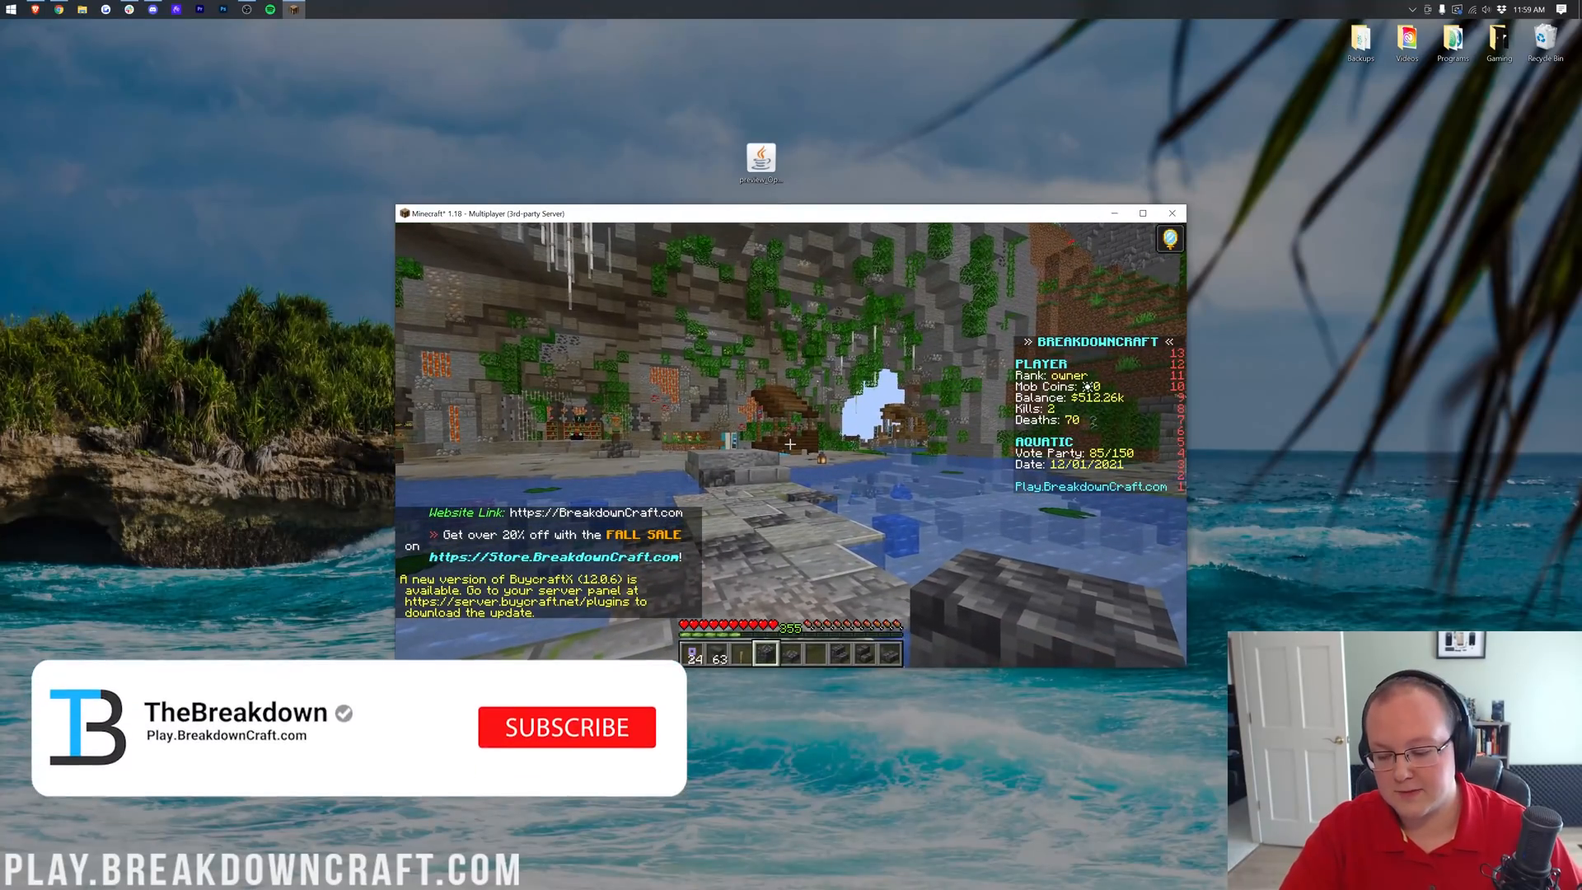
pyautogui.click(565, 727)
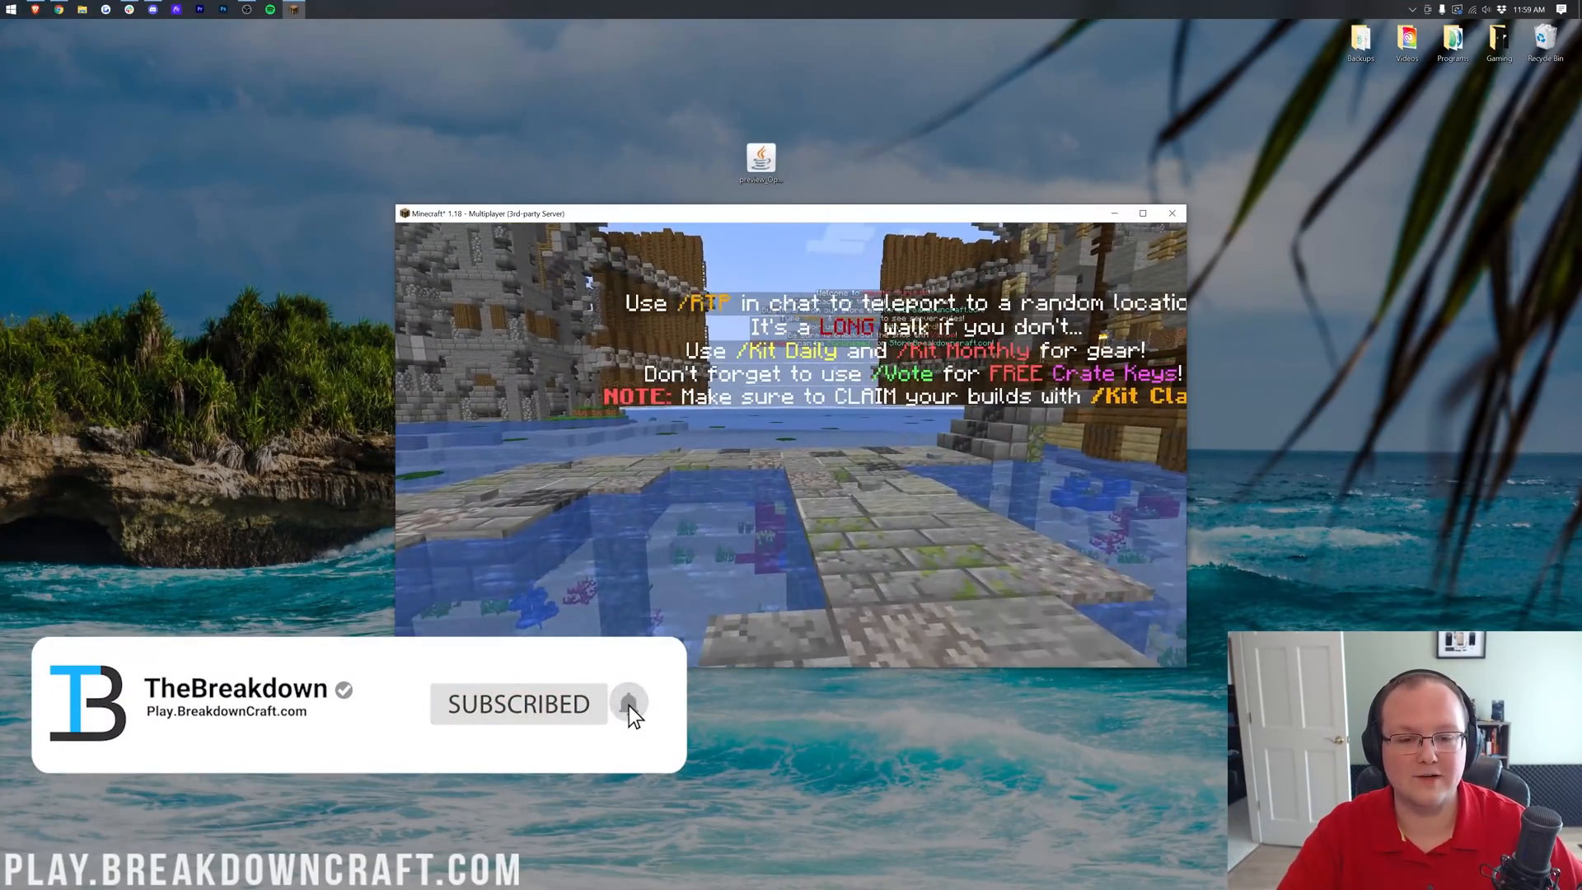
pyautogui.click(628, 703)
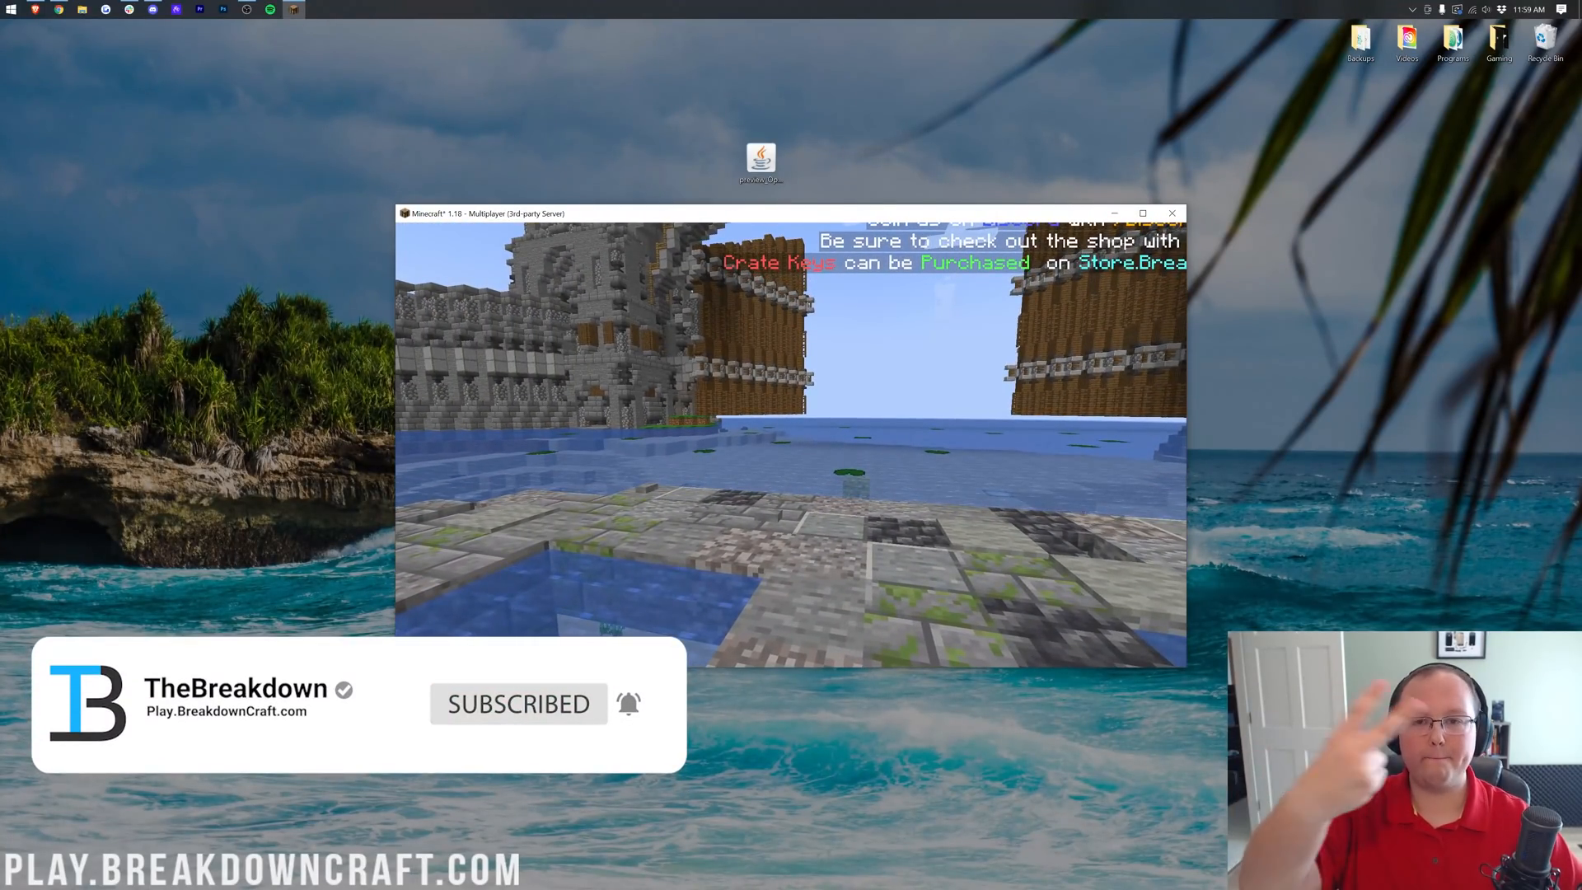